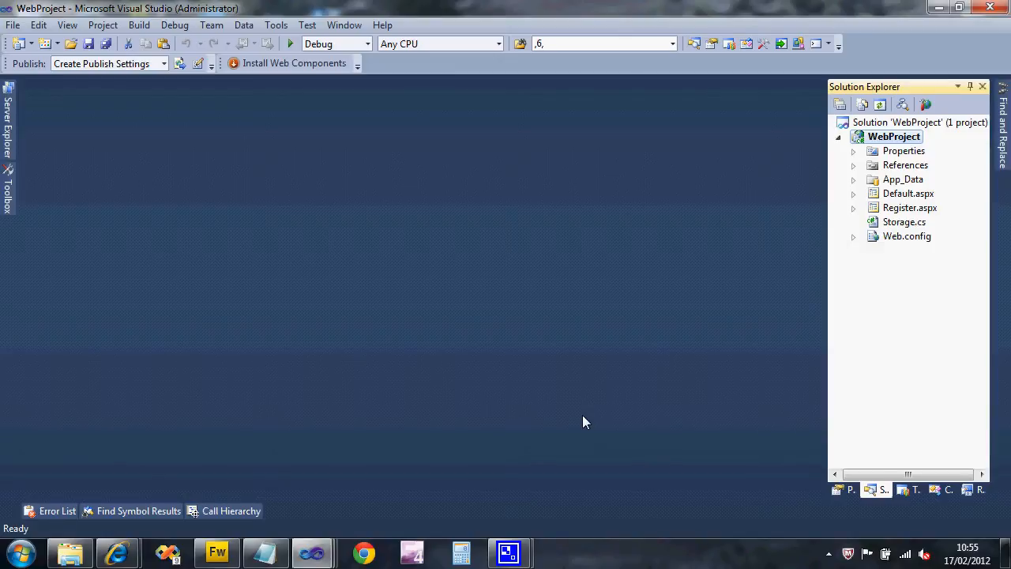
pyautogui.moveTo(905, 76)
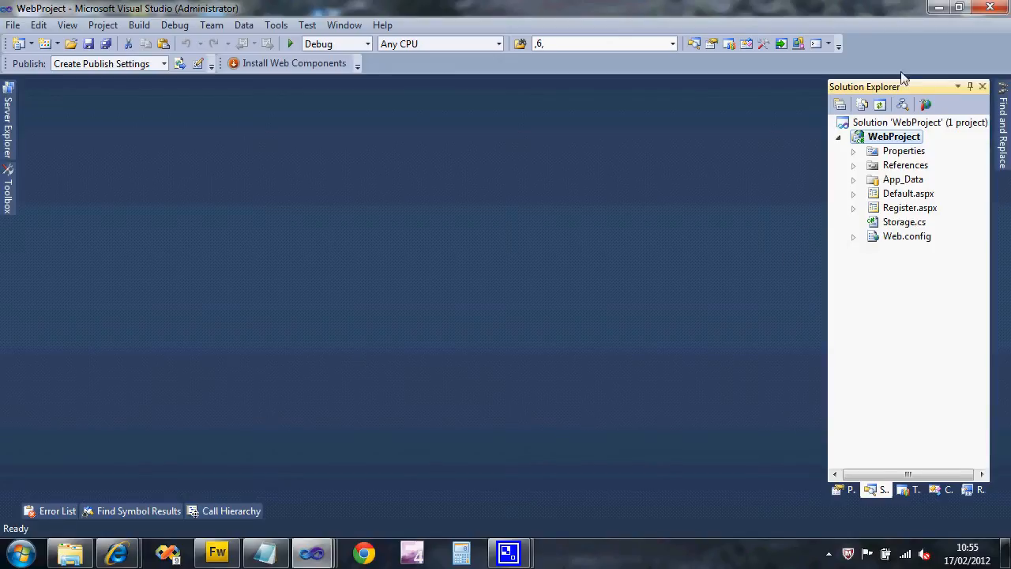
pyautogui.moveTo(879, 207)
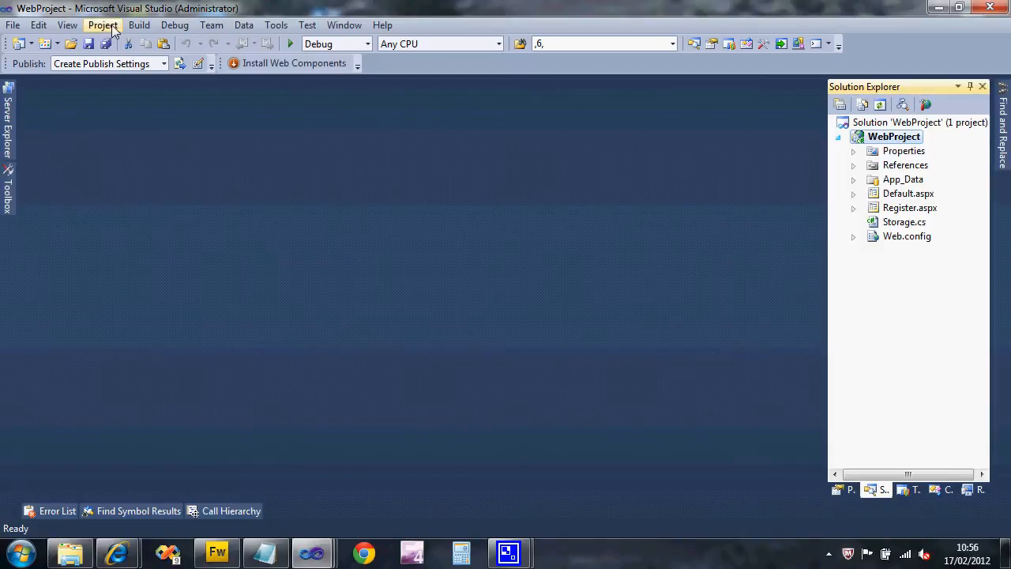
pyautogui.moveTo(900, 142)
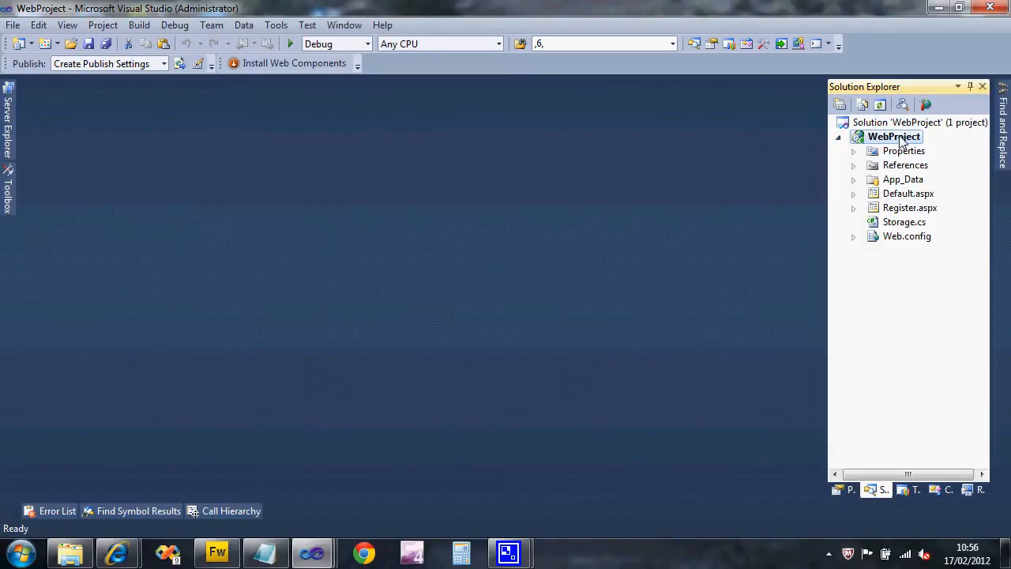
# Step: Create Data.cs from the Class template through WebProject's Add New Item dialog
pyautogui.rightClick(894, 136)
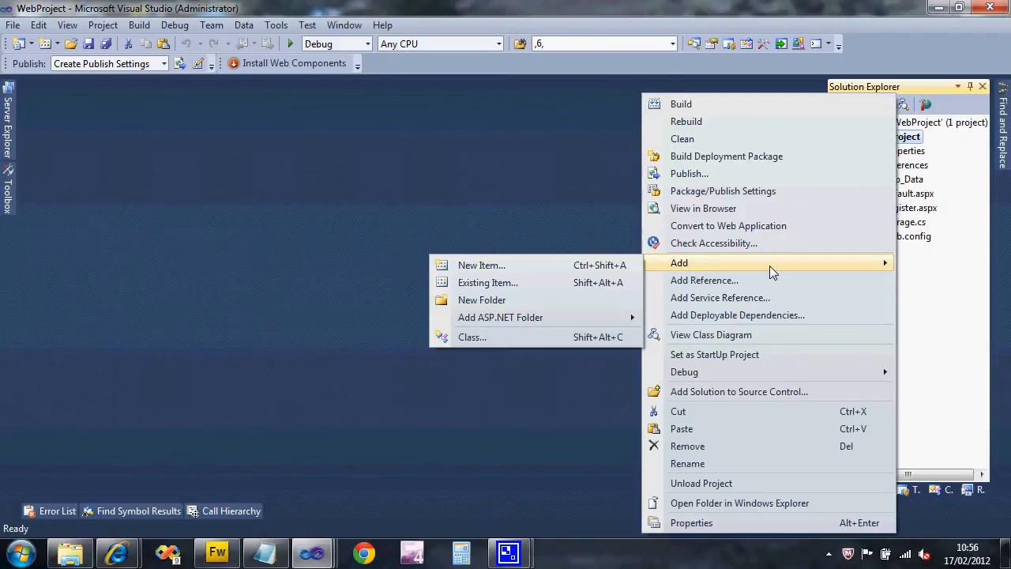
pyautogui.click(481, 264)
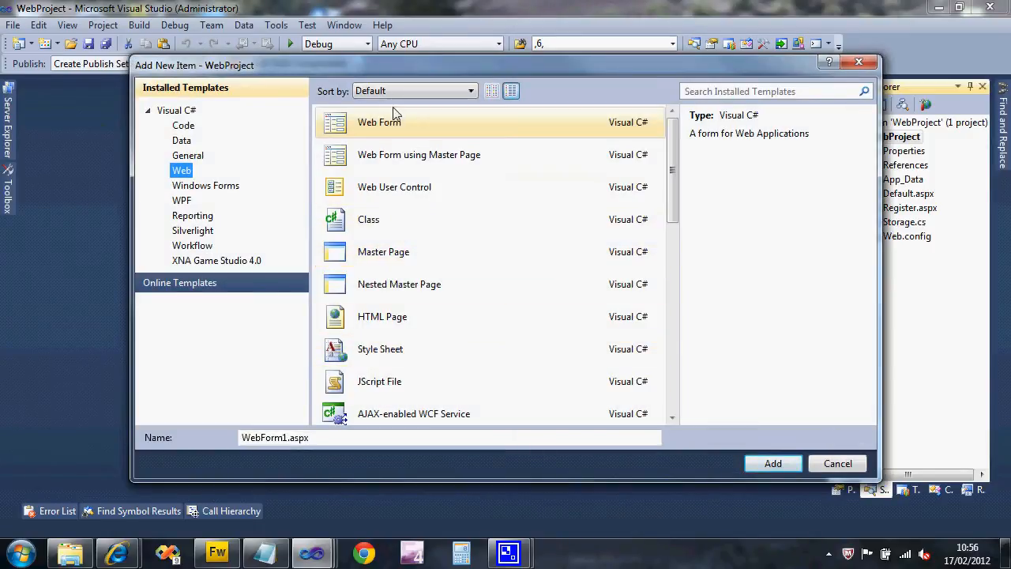
pyautogui.click(368, 219)
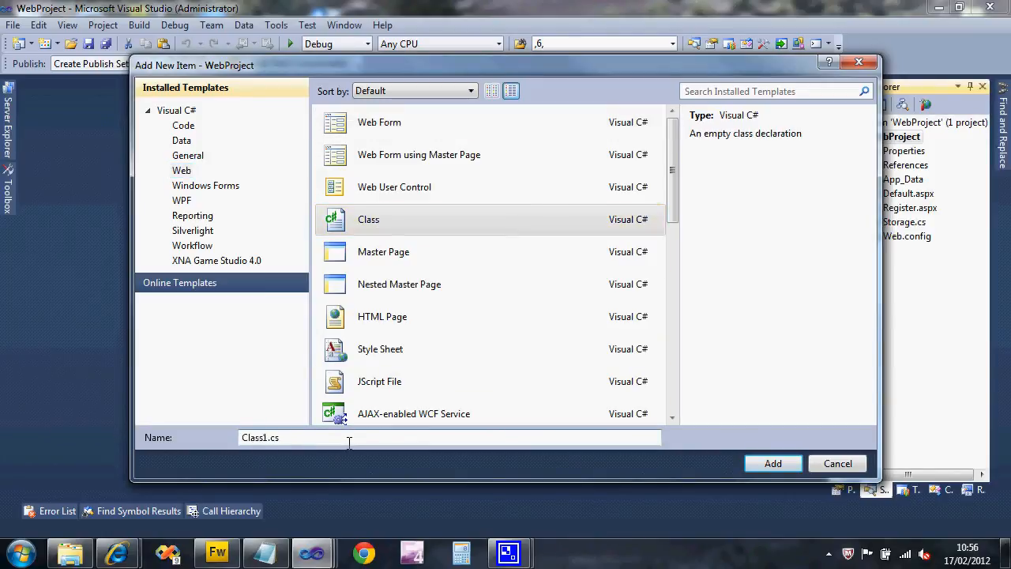
pyautogui.click(838, 463)
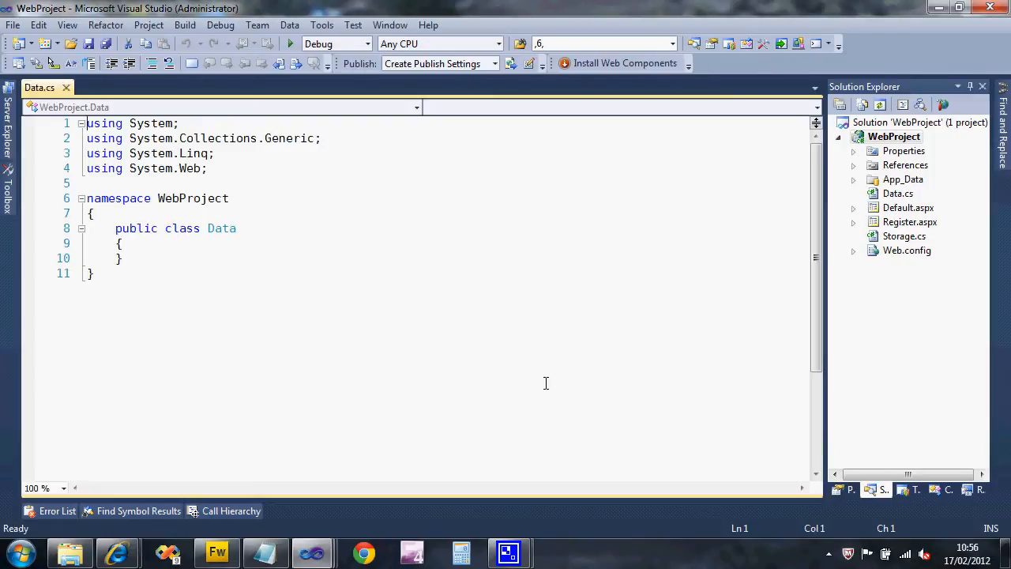
pyautogui.moveTo(383, 234)
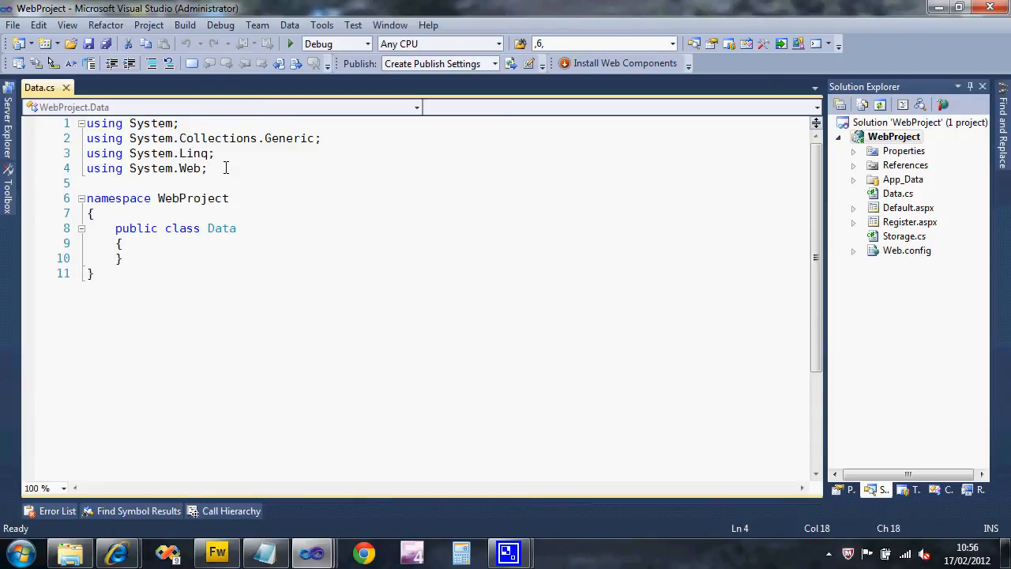
# Step: Add an '// extra libraries' comment with using System.Data and System.Web.UI directives
pyautogui.write('//')
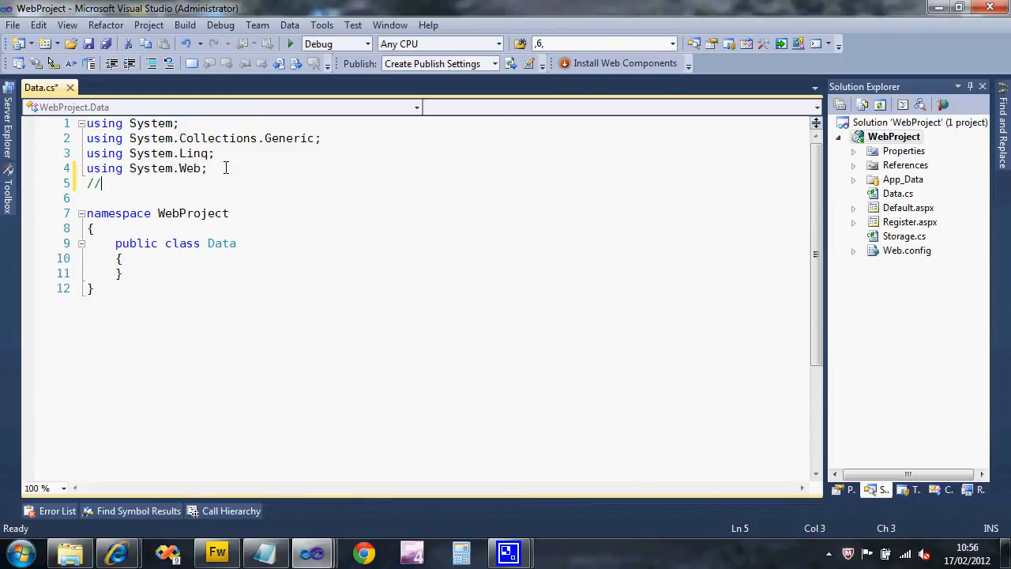
pyautogui.write('extra lib')
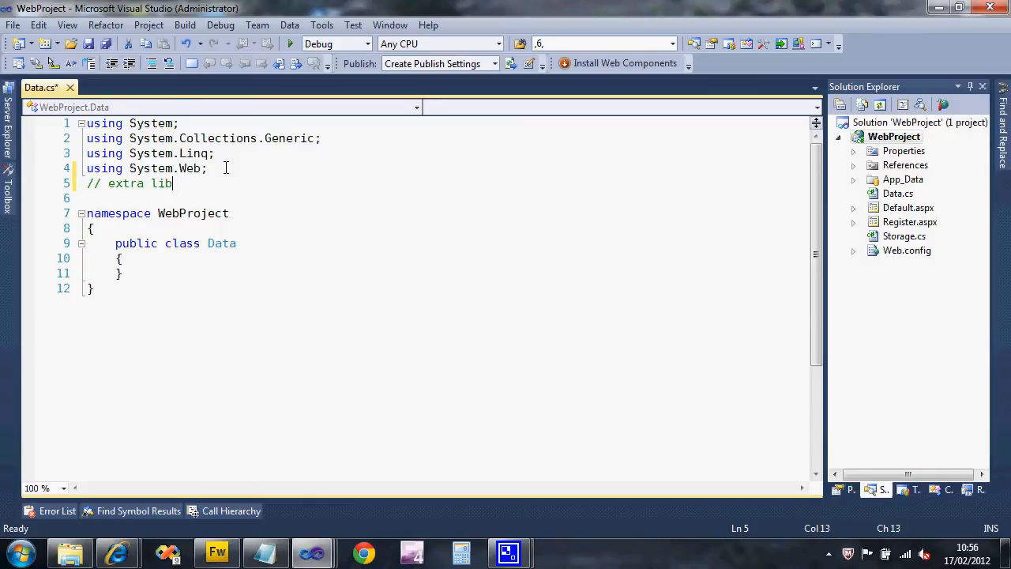
pyautogui.write('raries')
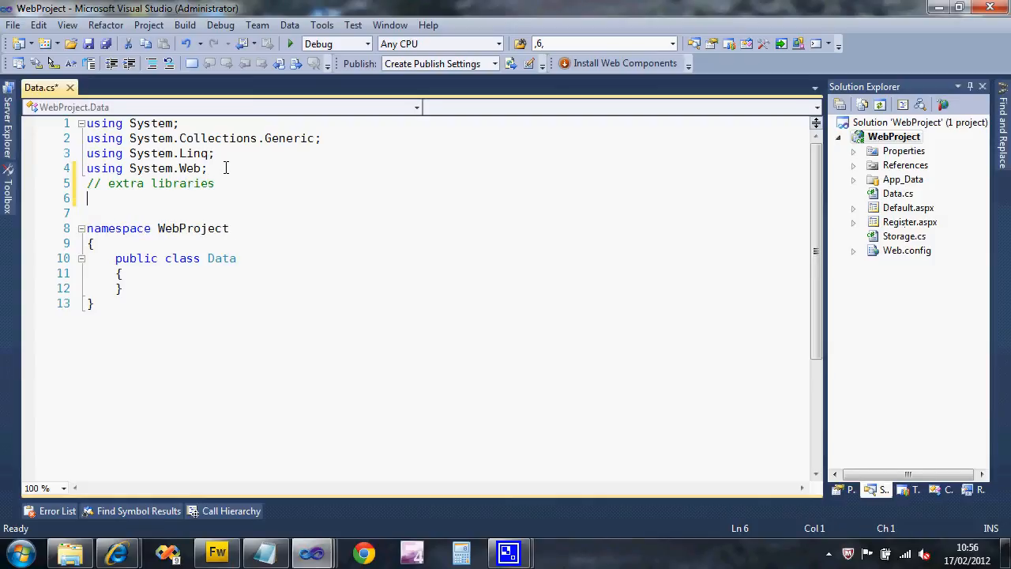
pyautogui.write('using')
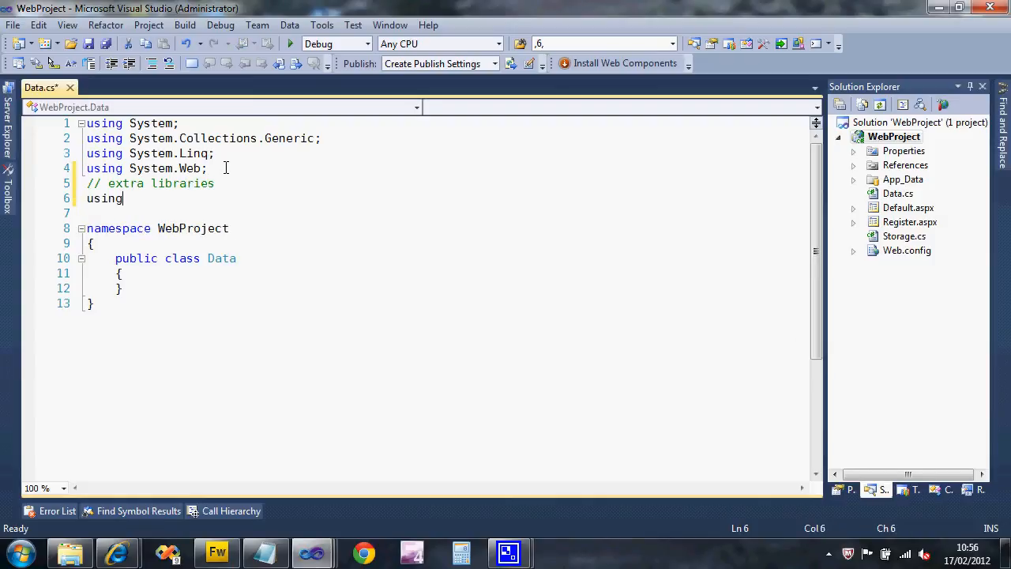
pyautogui.write('System.Data;')
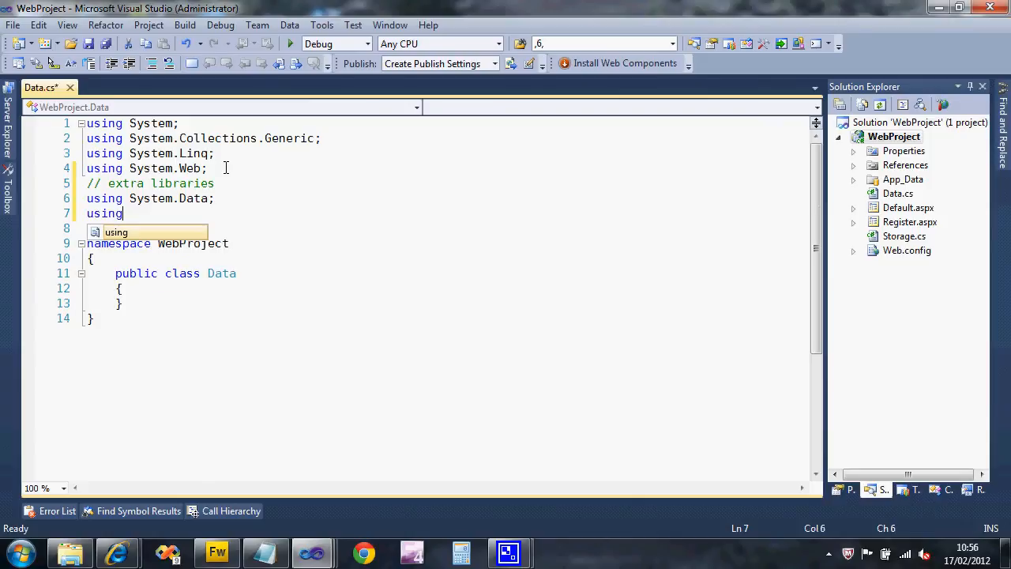
pyautogui.write('System.w')
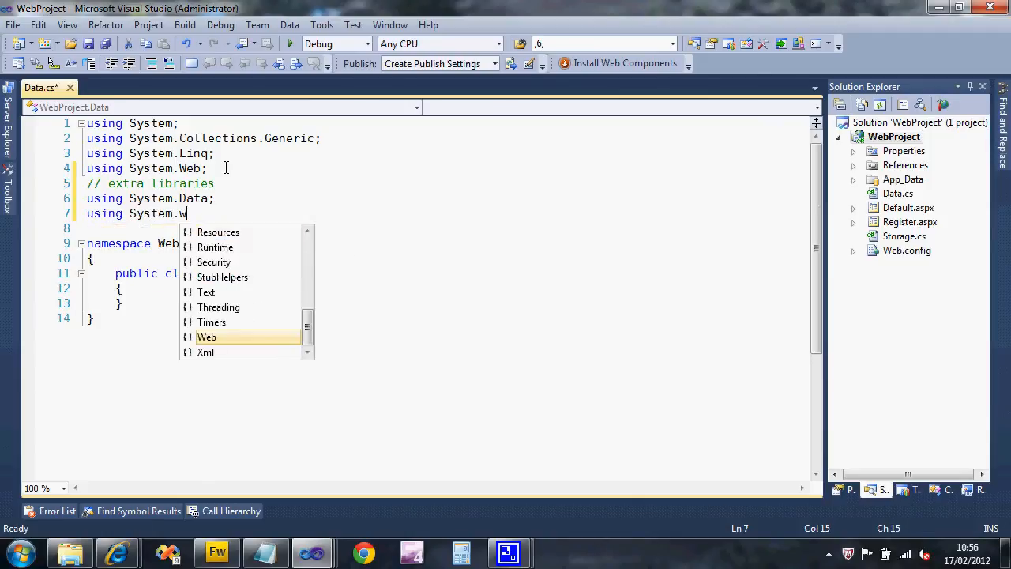
pyautogui.write('b')
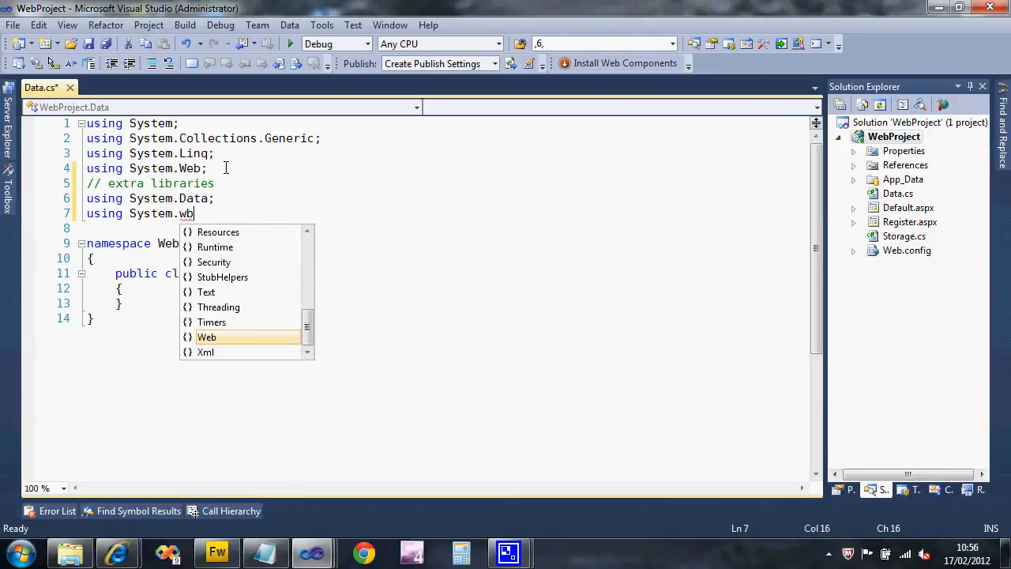
pyautogui.write('eb.UI;')
pyautogui.write('using')
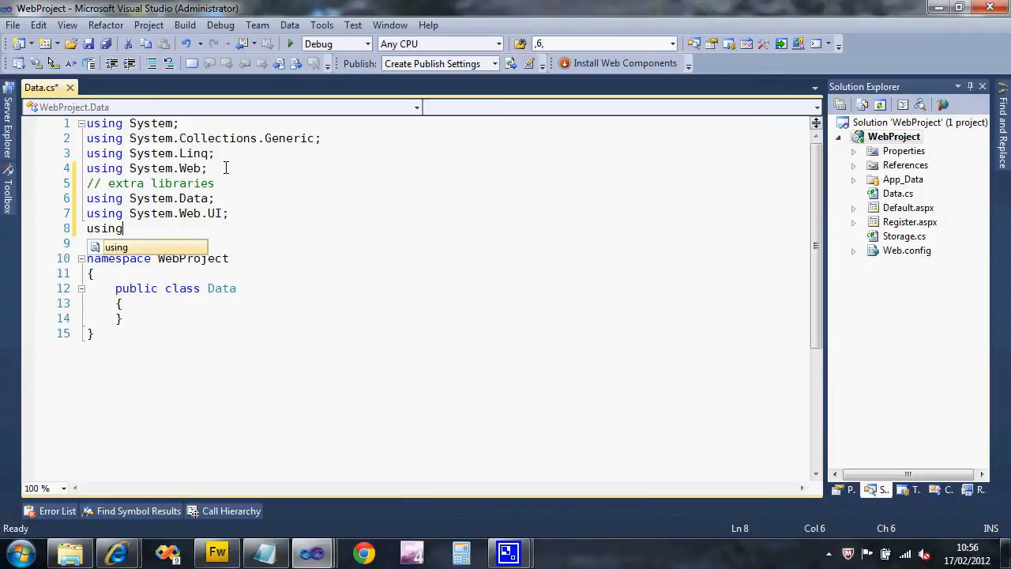
# Step: Add using directives for System.Web.UI.HtmlControls and System.Web.UI.WebControls
pyautogui.write('System')
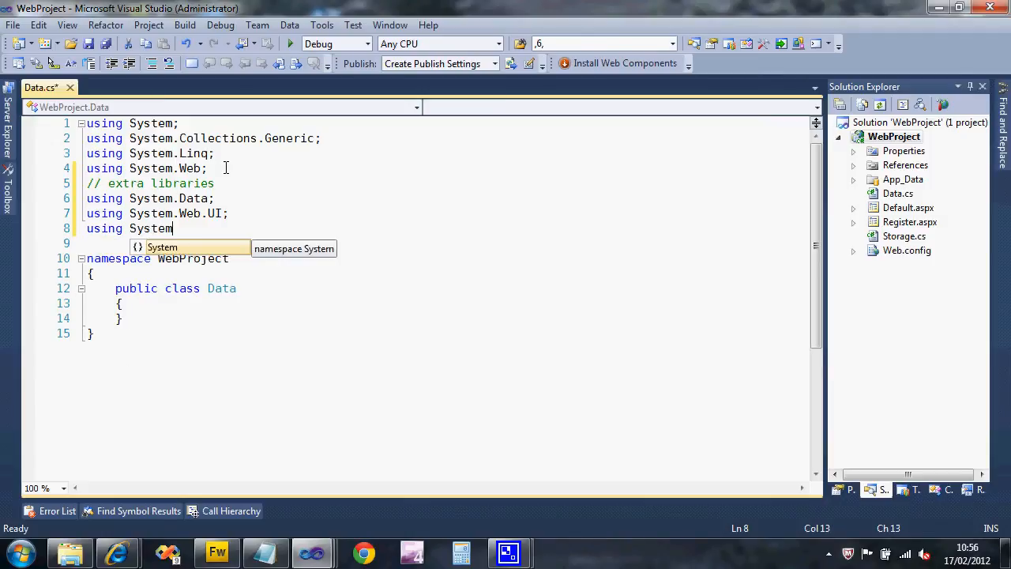
pyautogui.write('.Web.UI.')
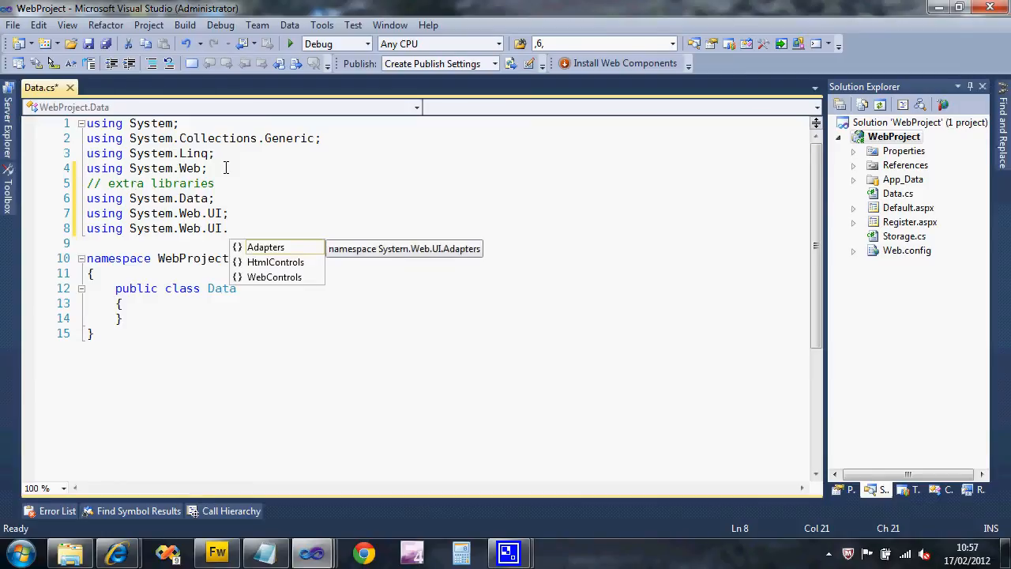
pyautogui.write('HtmlControls;')
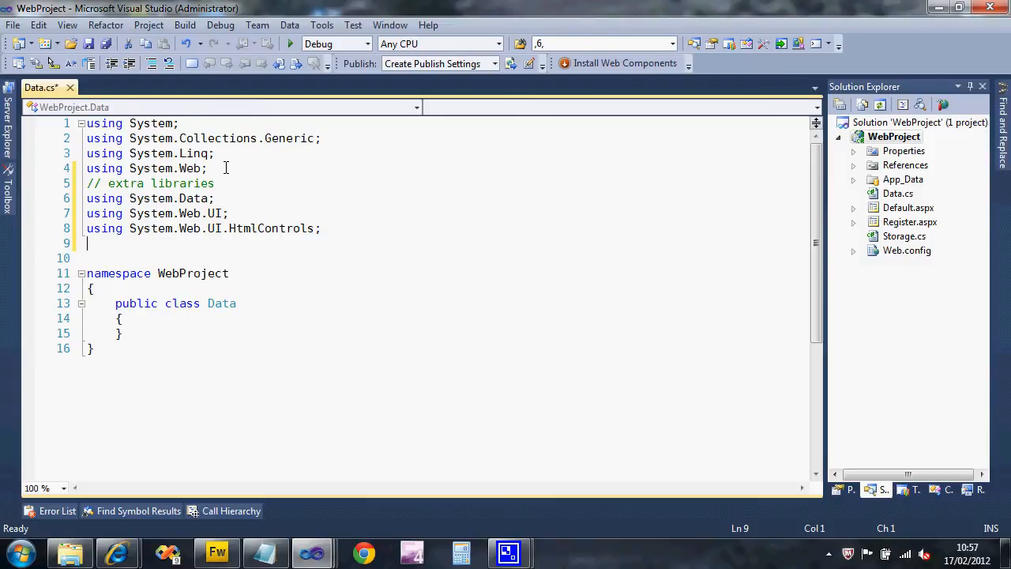
pyautogui.write('using')
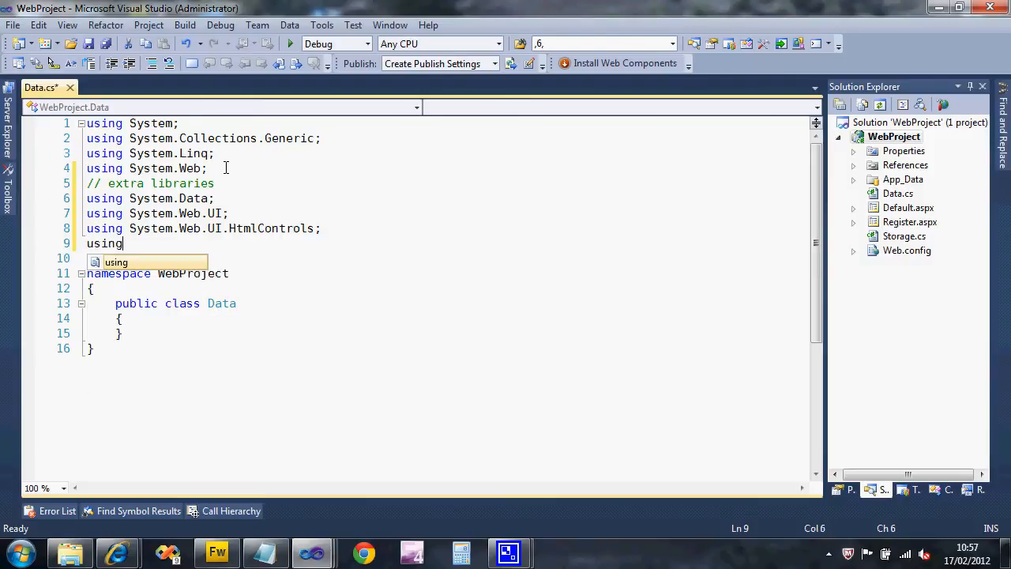
pyautogui.write('System.')
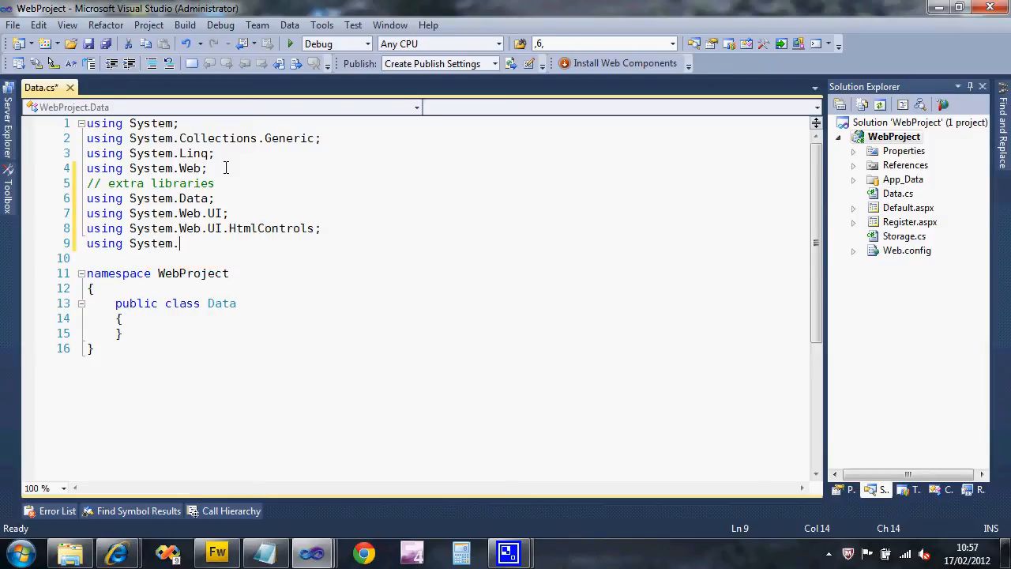
pyautogui.write('Web')
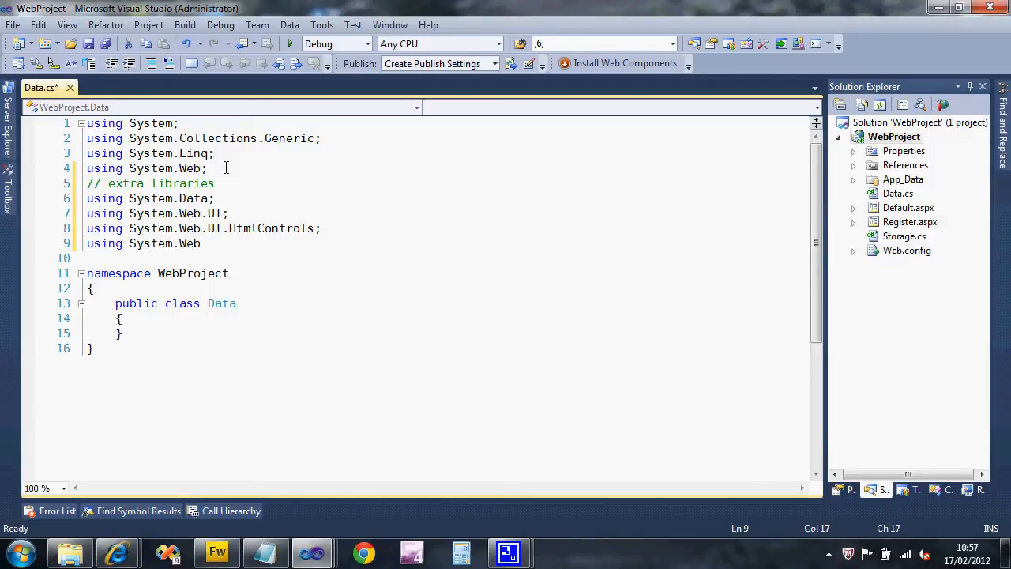
pyautogui.write('.u')
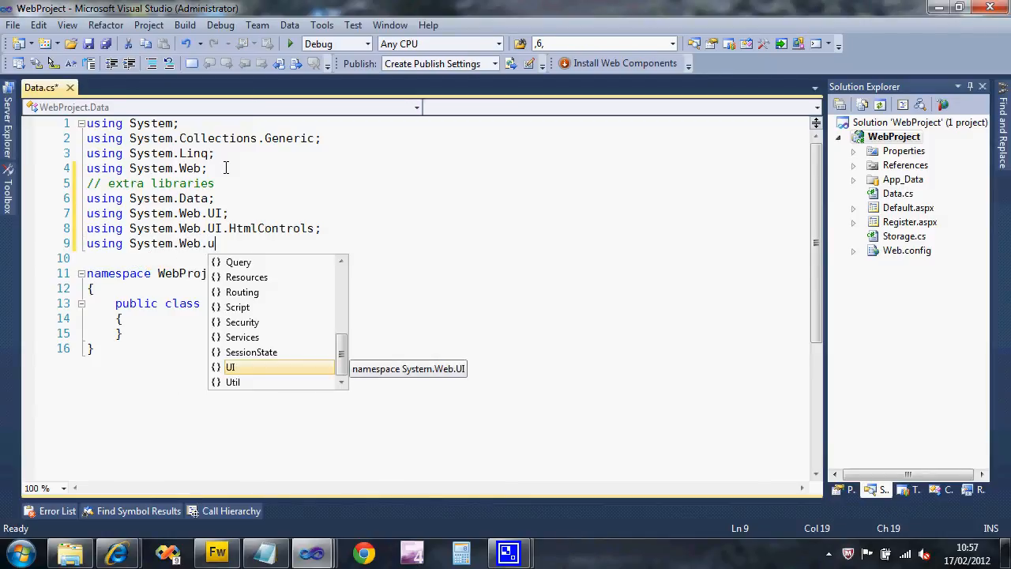
pyautogui.write('.')
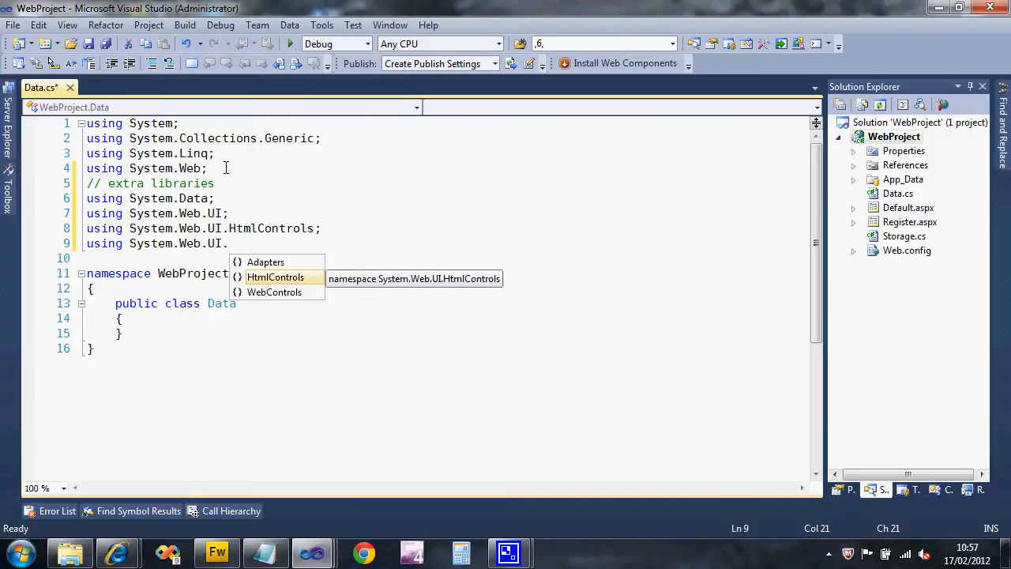
pyautogui.write('WebControls;')
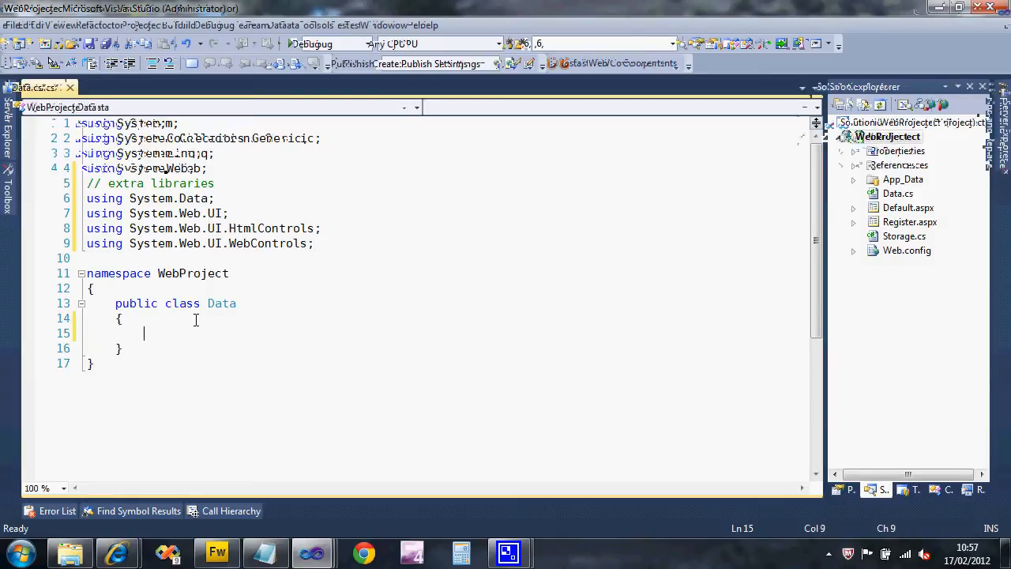
# Step: Declare public static string conn set to "App_Data/data.mdb"
pyautogui.write('public')
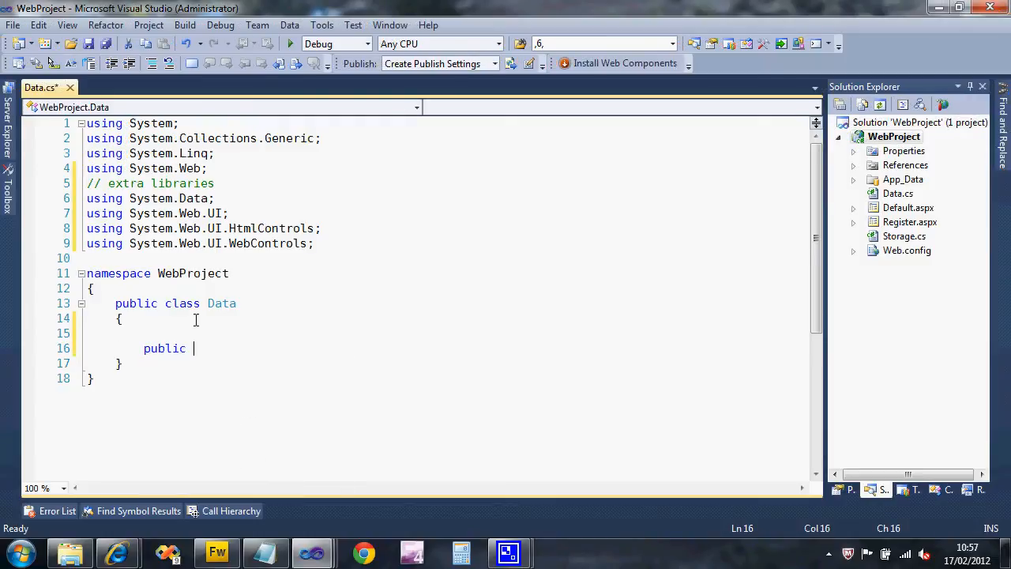
pyautogui.write('static')
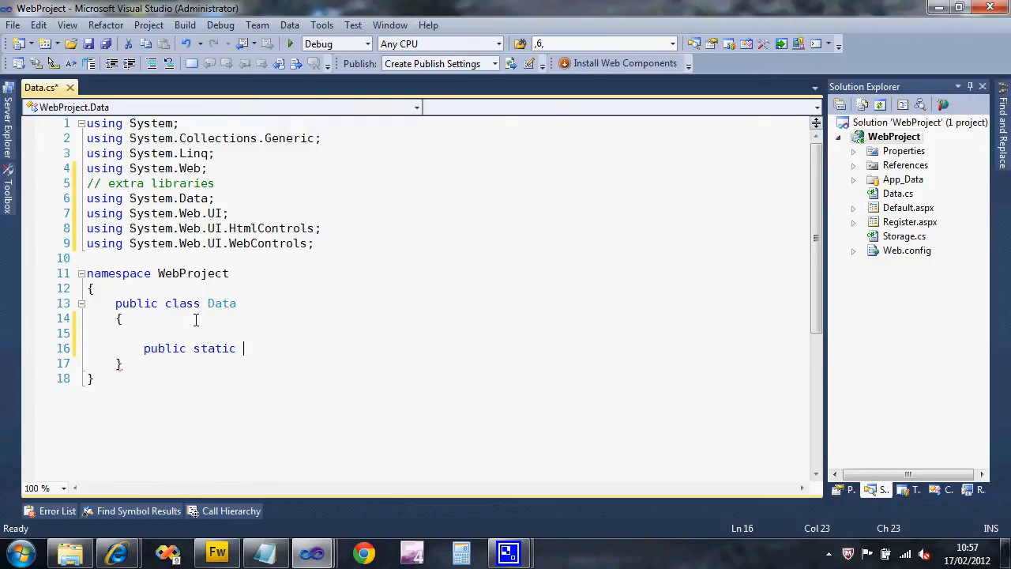
pyautogui.write('string conn')
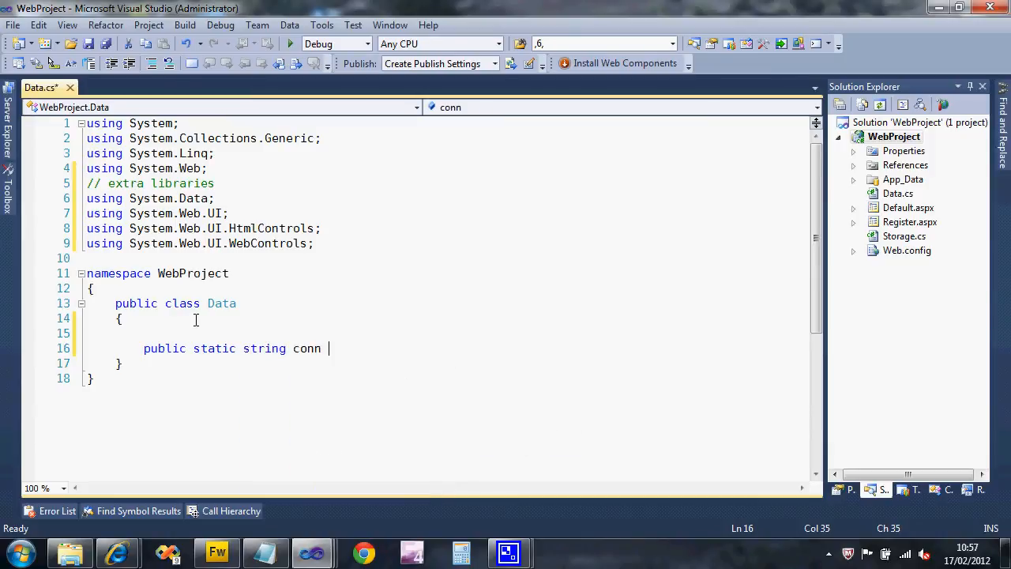
pyautogui.write('= "')
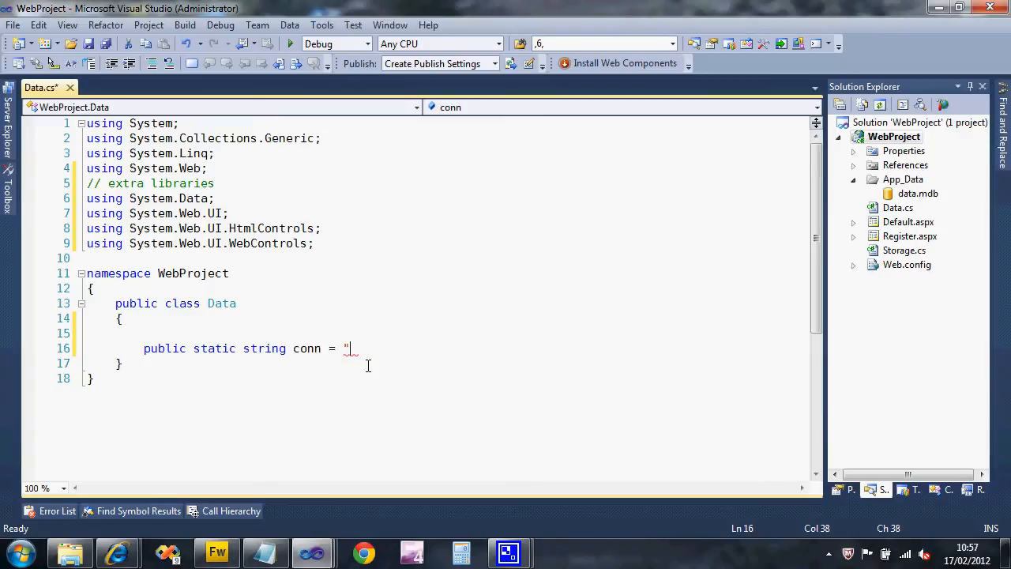
pyautogui.write('App')
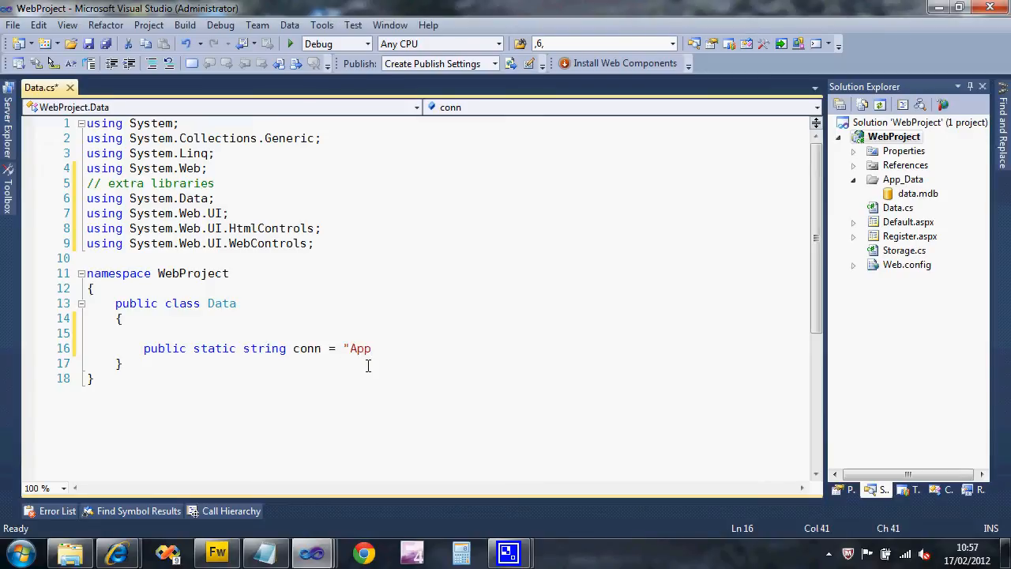
pyautogui.write('_Data')
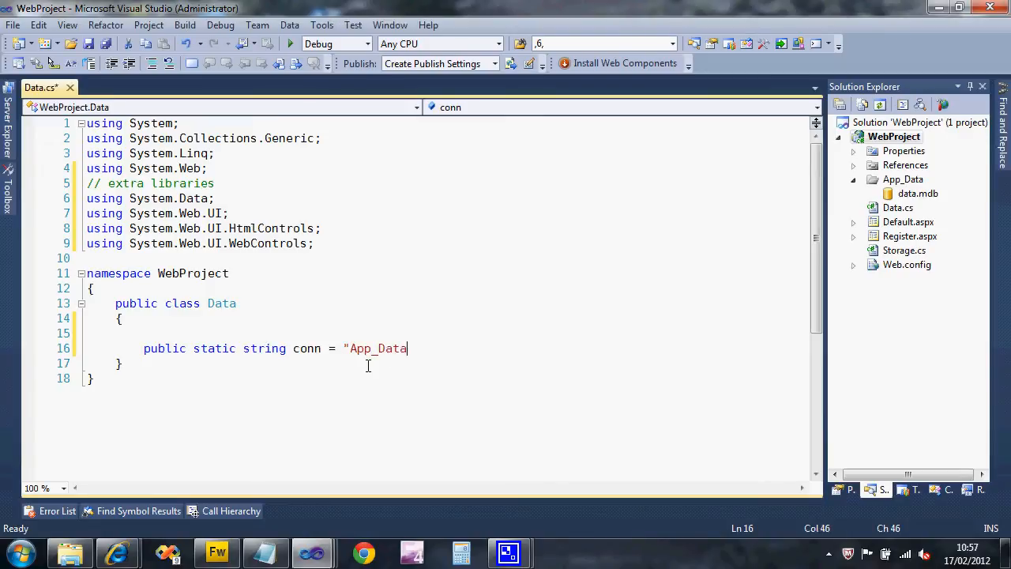
pyautogui.write('/')
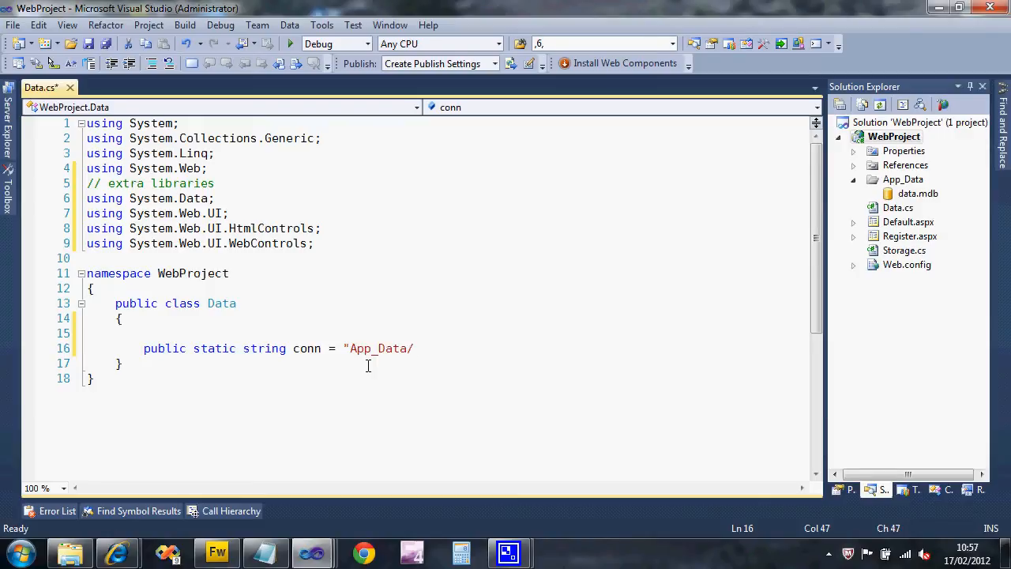
pyautogui.write('data.m')
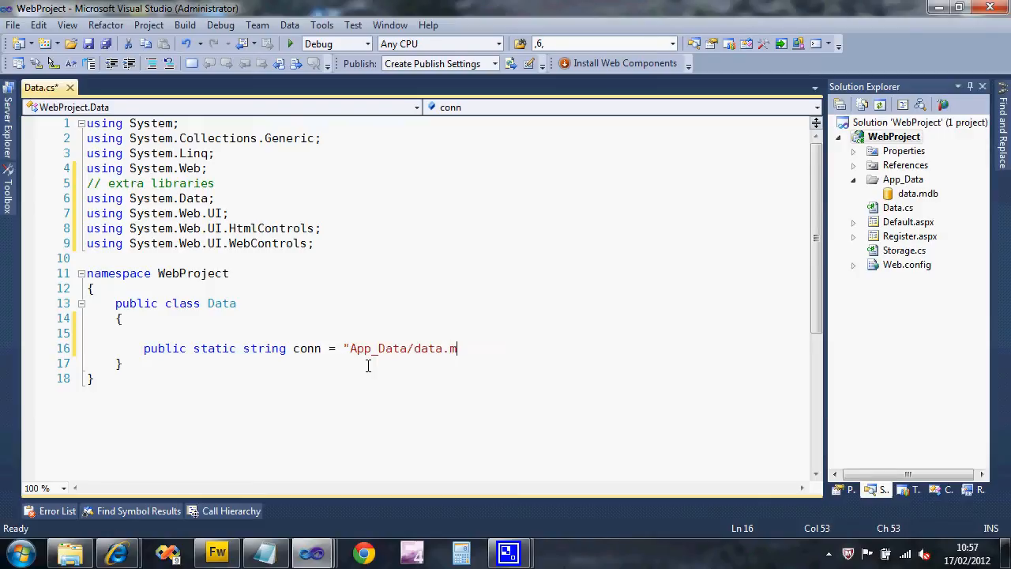
pyautogui.write('db";')
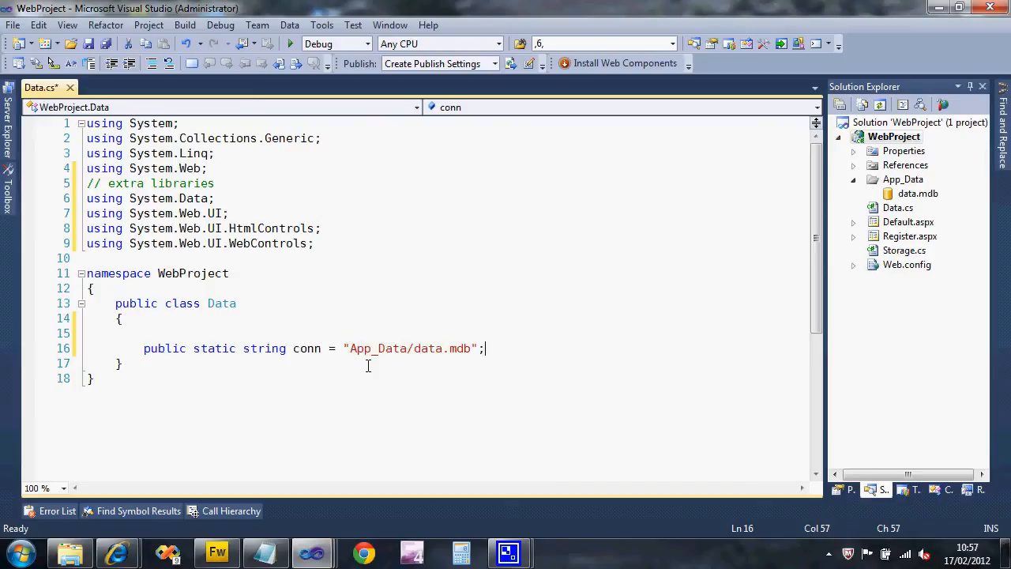
# Step: Document conn with a 'connection string for database' XML summary comment
pyautogui.write('/// <summary>')
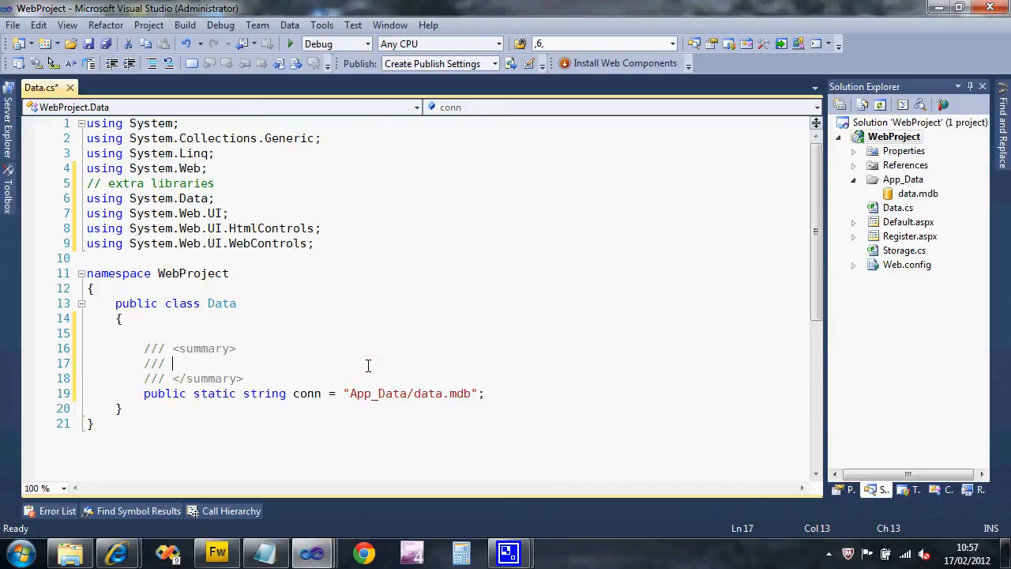
pyautogui.write('connecti')
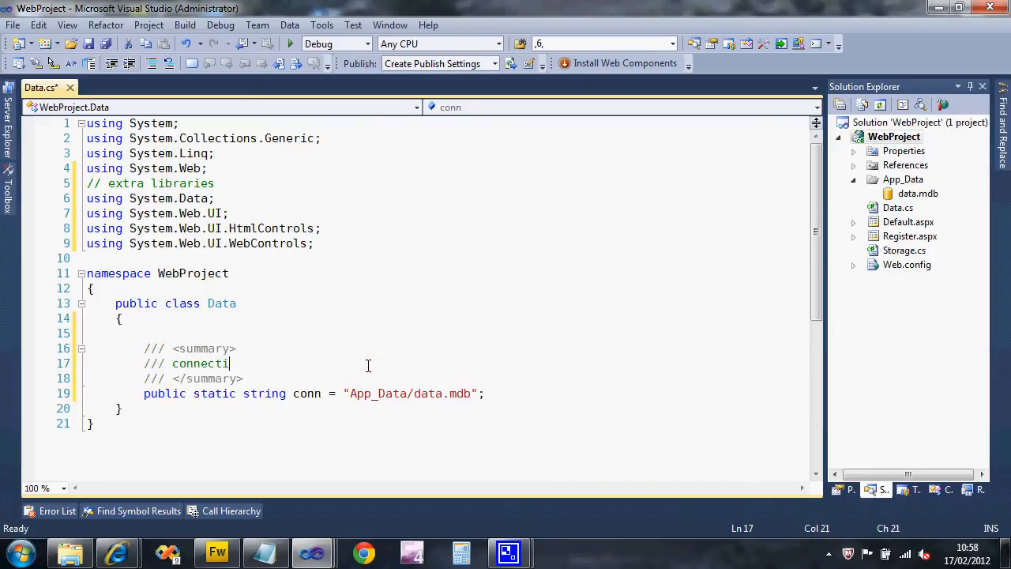
pyautogui.write('on string')
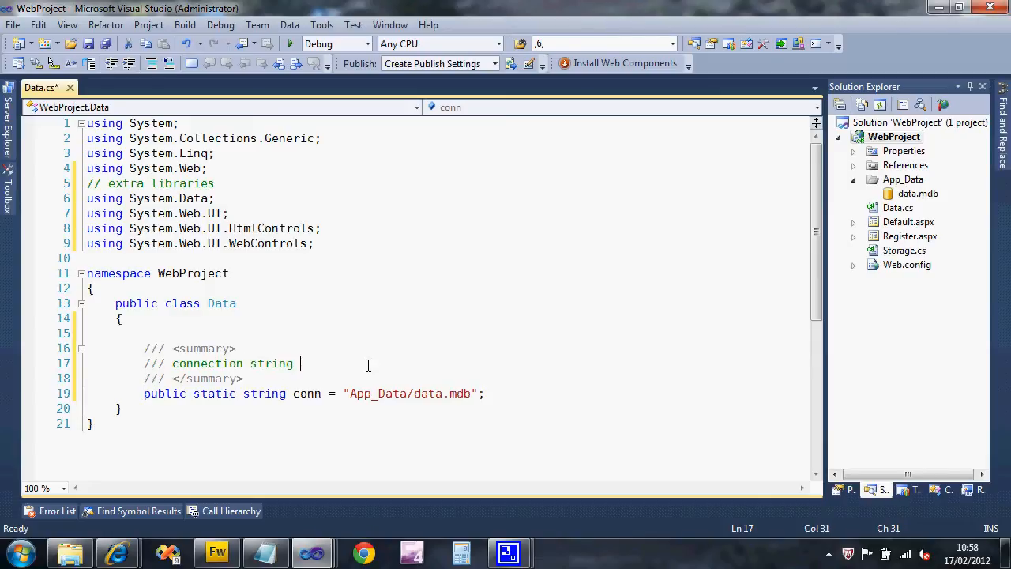
pyautogui.write('for da')
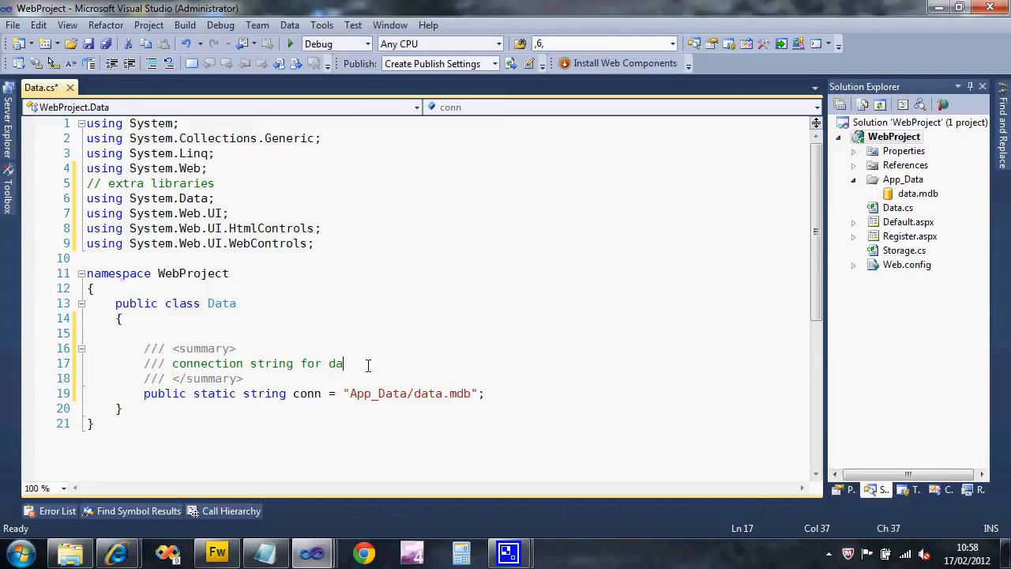
pyautogui.write('tabase')
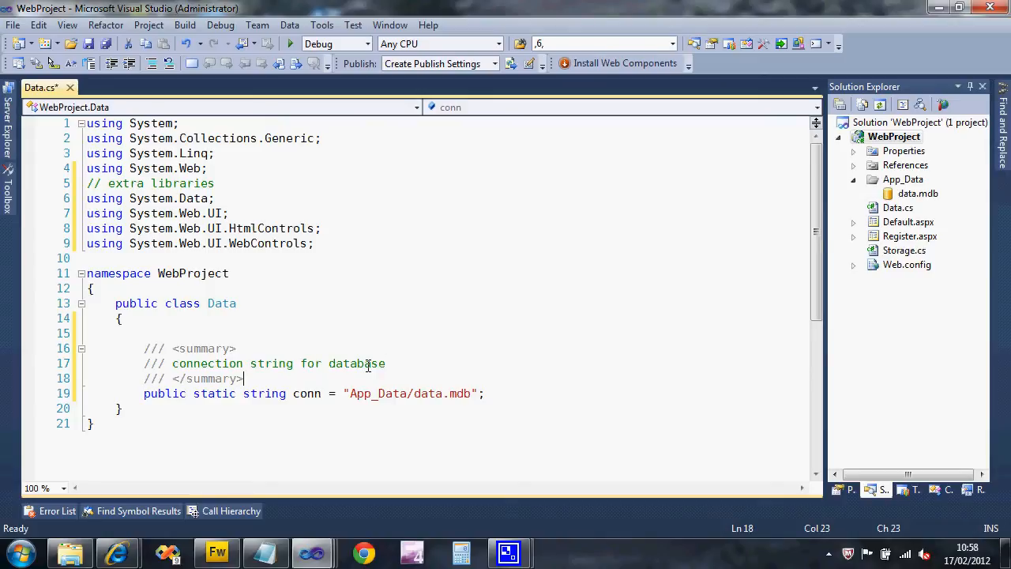
pyautogui.press('Enter')
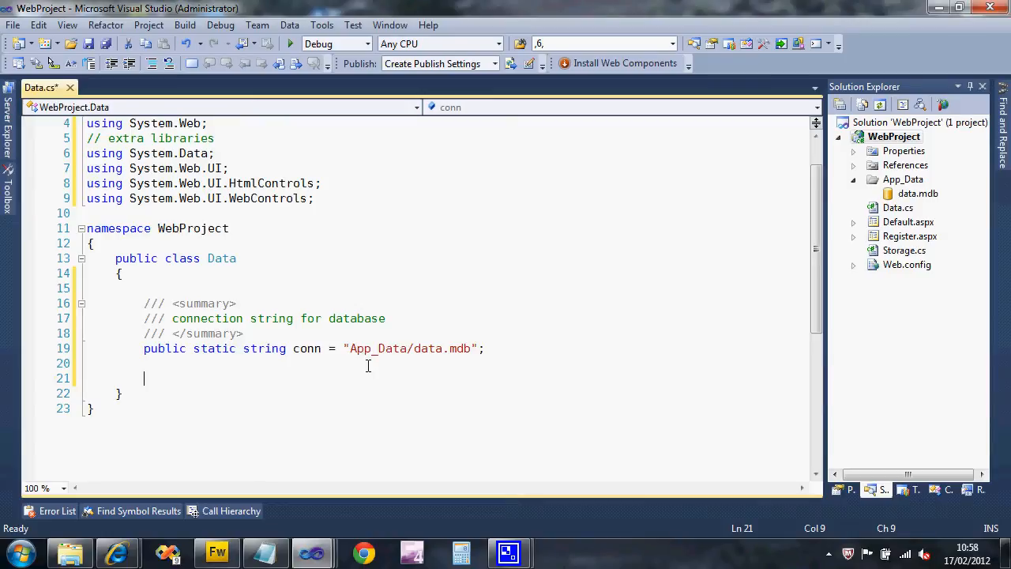
# Step: Type the public static DataView ExecuteAndFill method header
pyautogui.write('public')
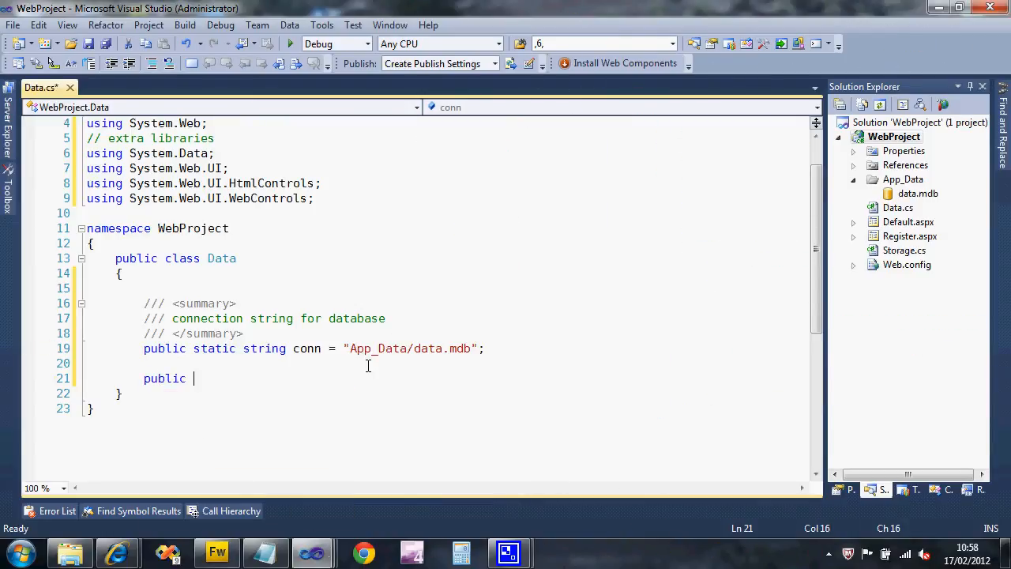
pyautogui.write('static')
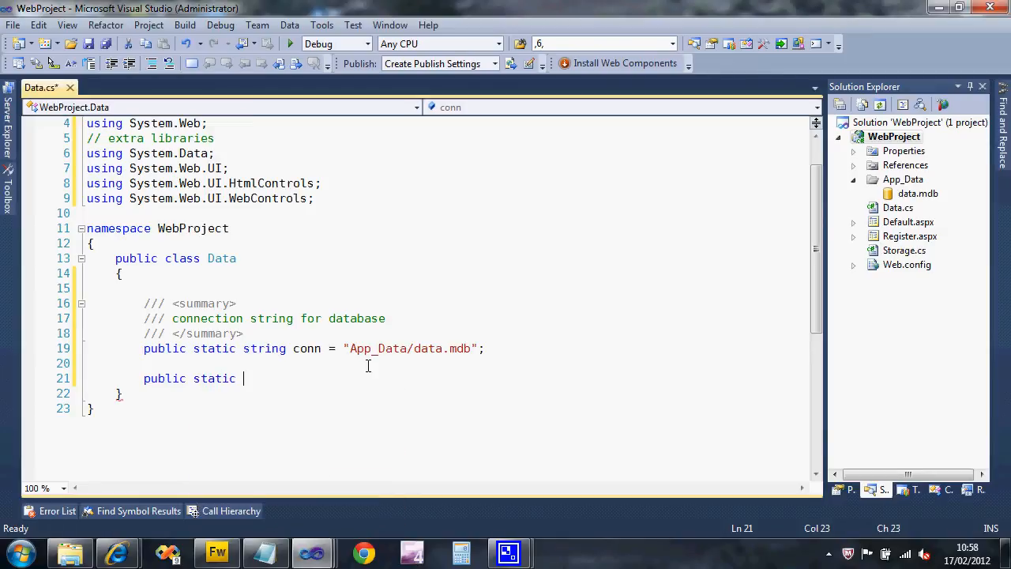
pyautogui.write('Data')
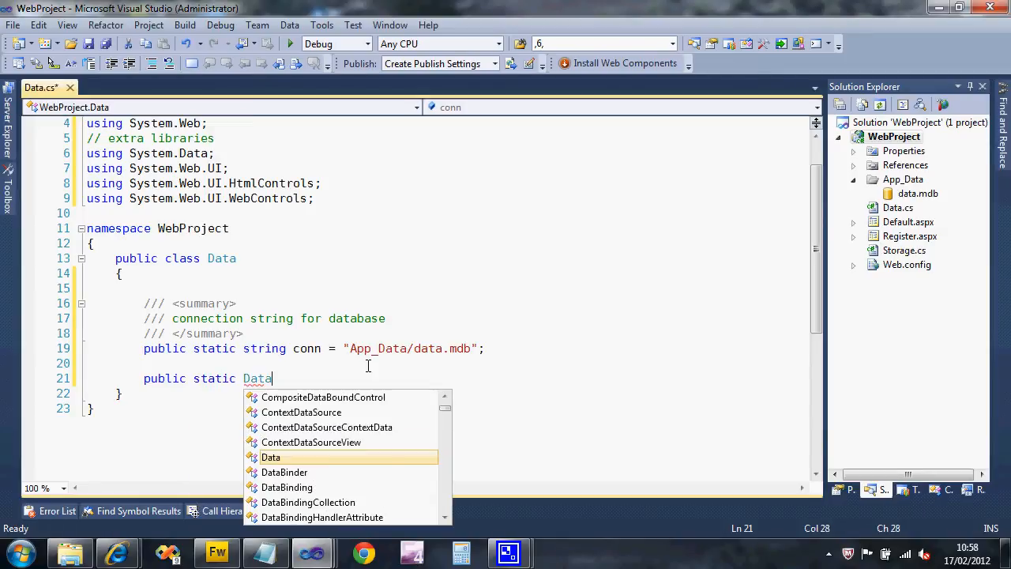
pyautogui.write('View')
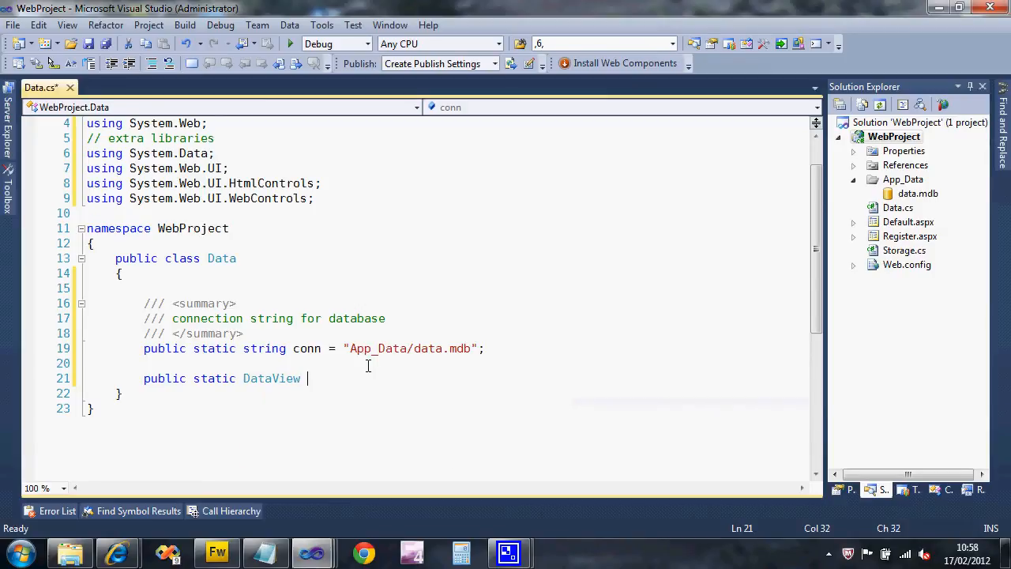
pyautogui.write('Exec')
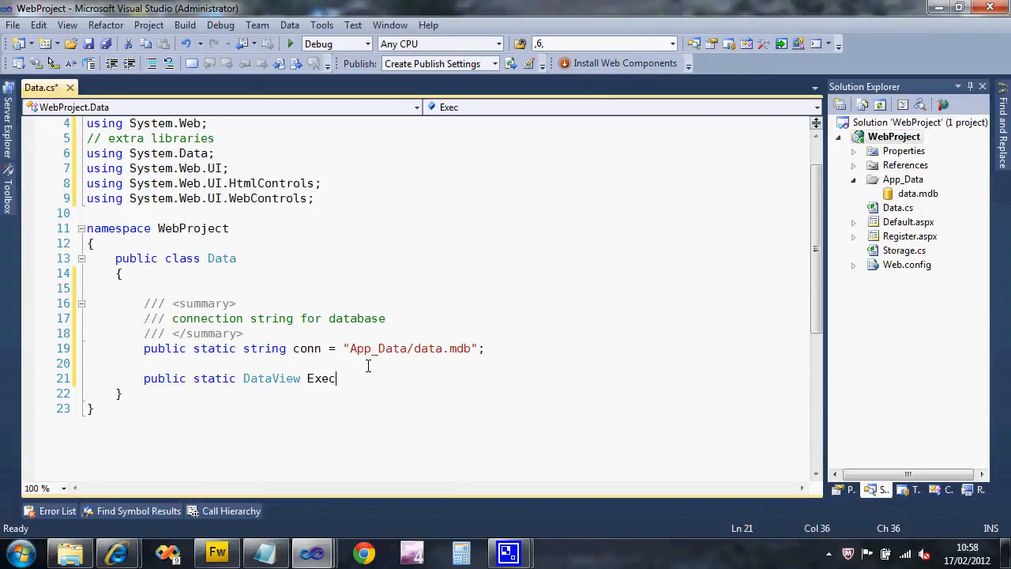
pyautogui.write('ute')
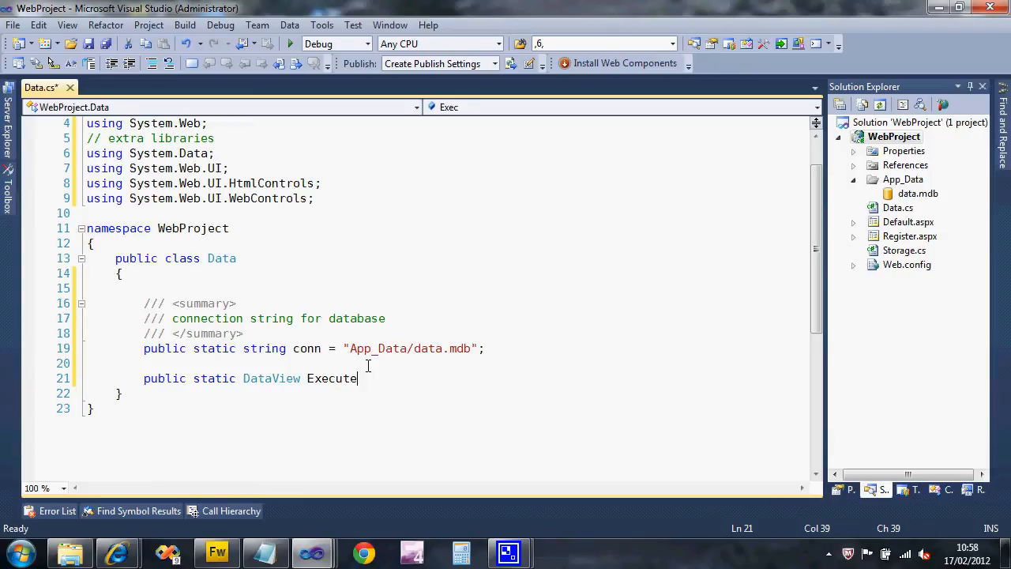
pyautogui.write('And')
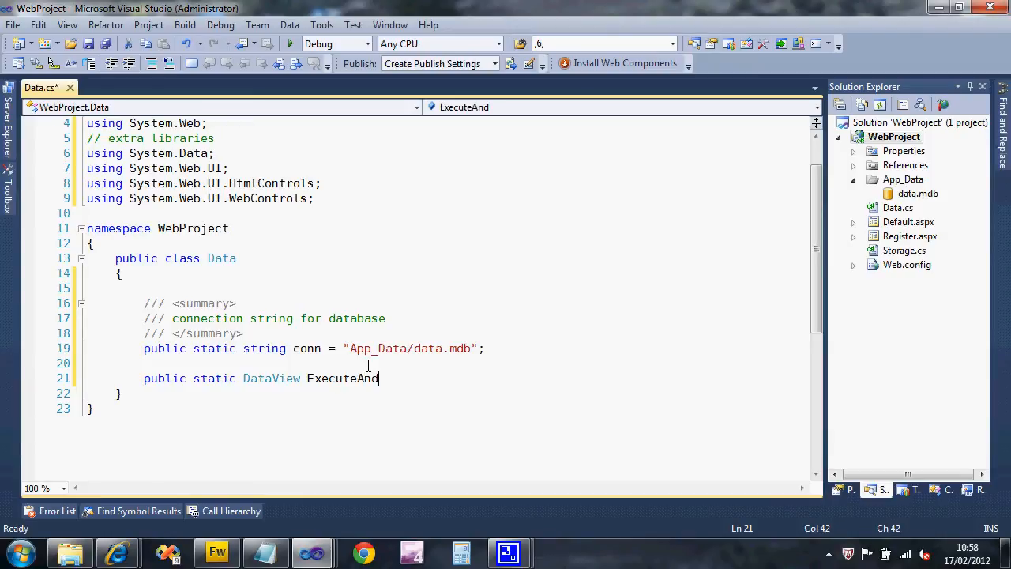
pyautogui.write('Fill')
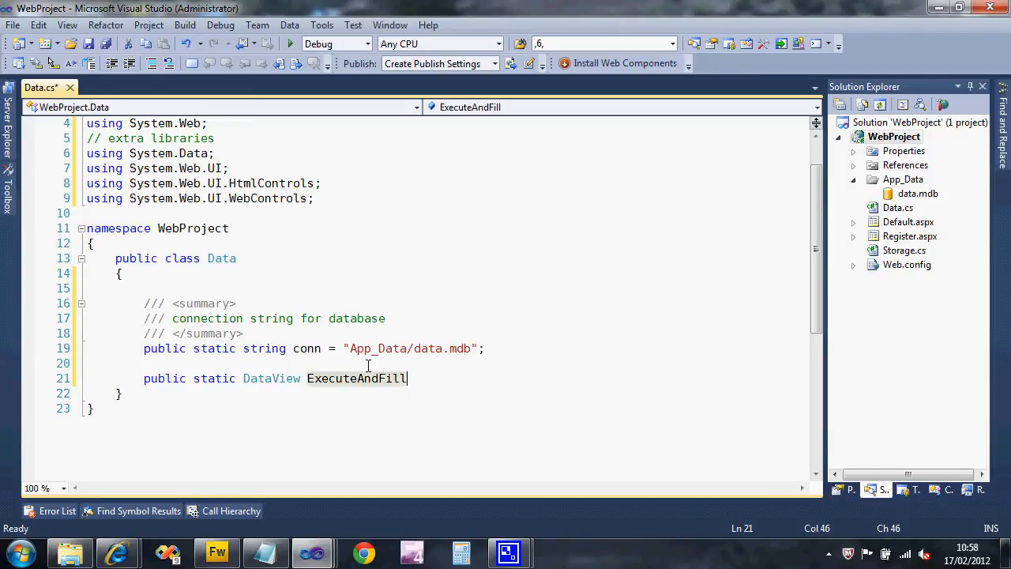
pyautogui.write('(')
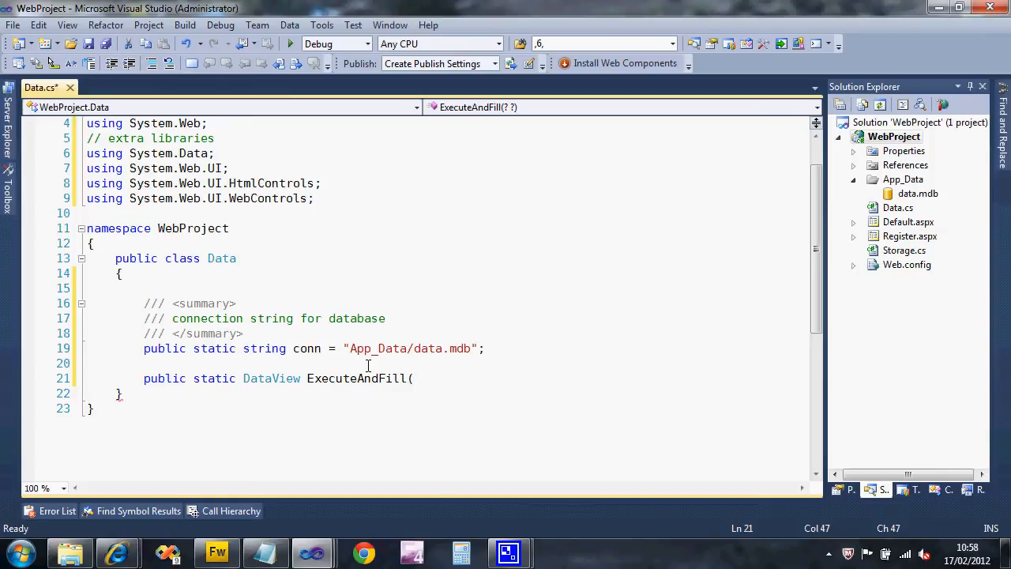
# Step: Give ExecuteAndFill the parameters string command and ParameterCollection parameters, with empty braces
pyautogui.write('string comm')
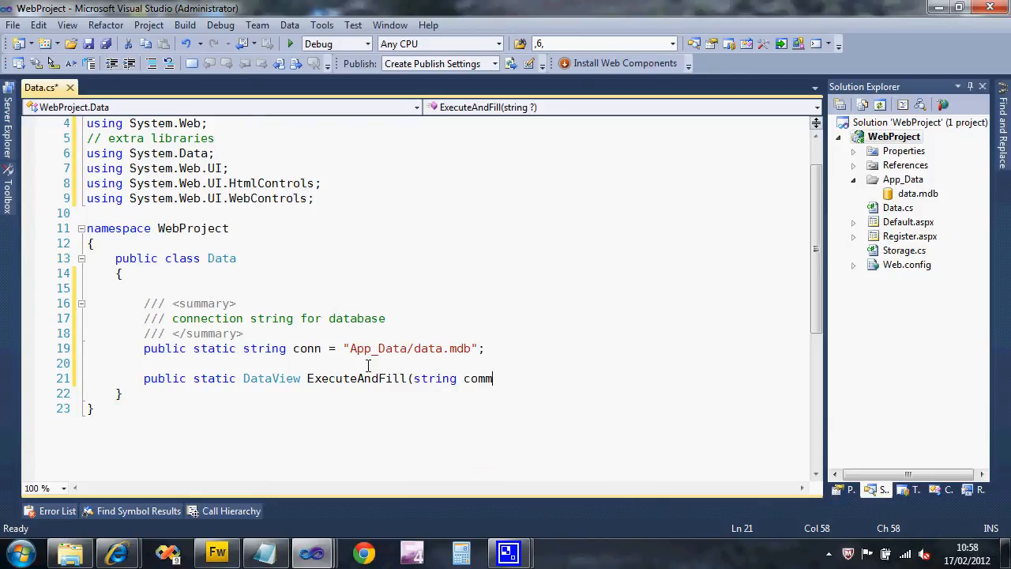
pyautogui.write('and')
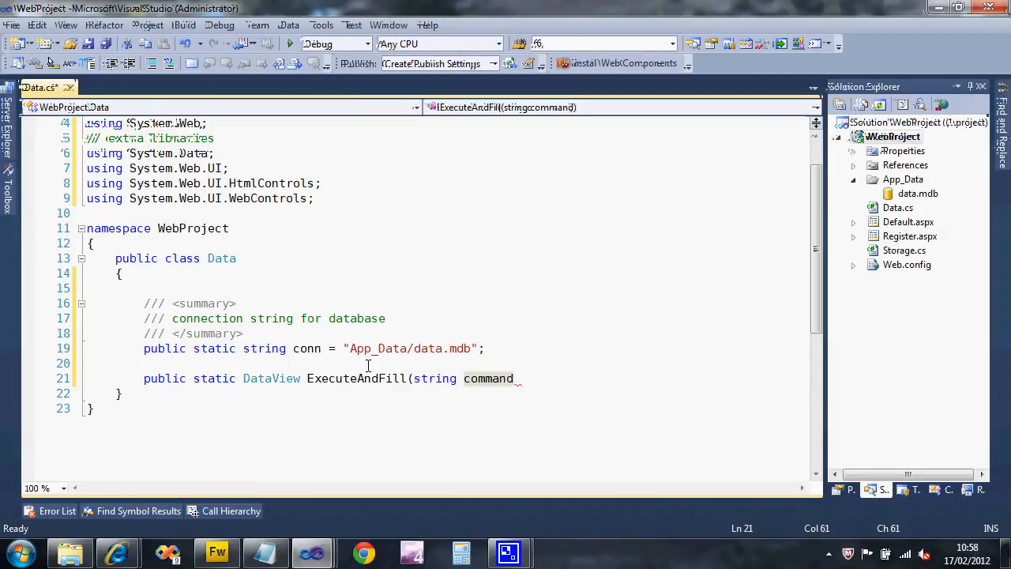
pyautogui.write(',')
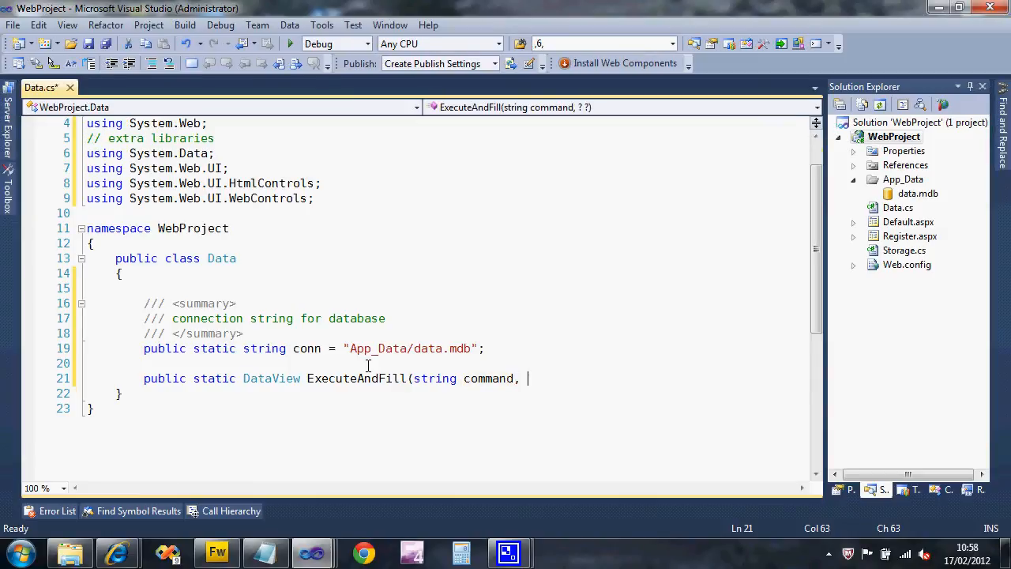
pyautogui.write('Para')
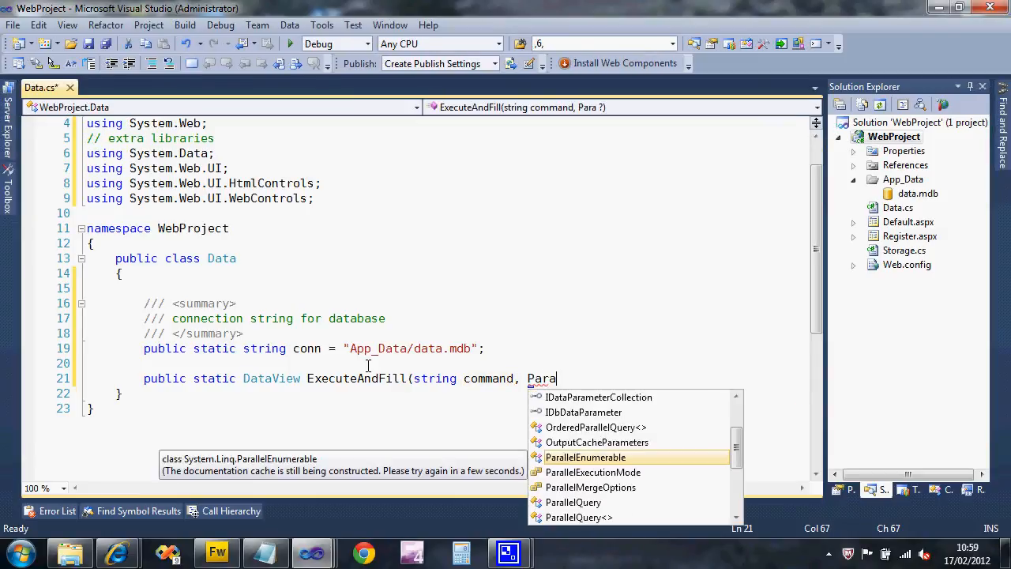
pyautogui.write('meterCo')
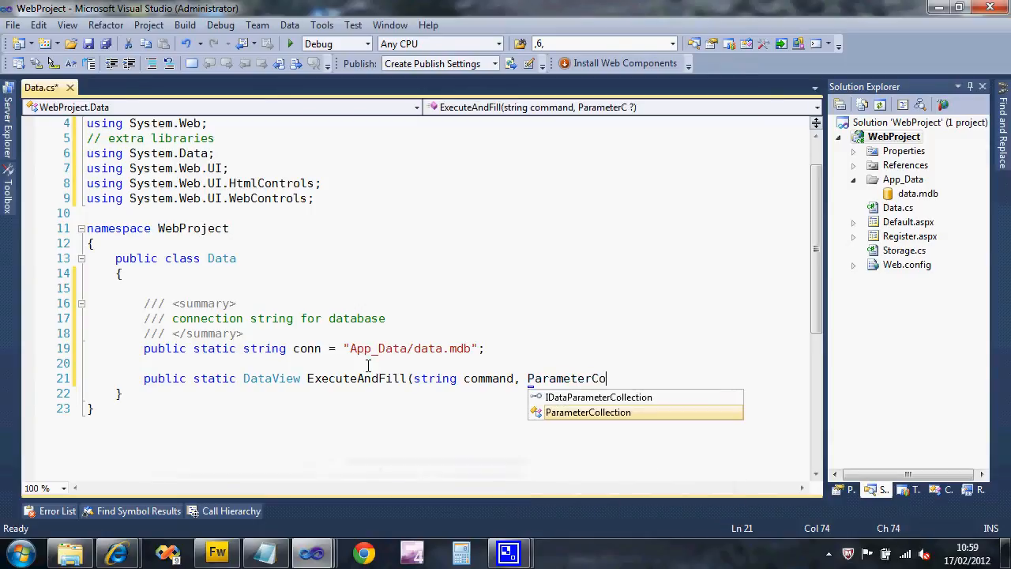
pyautogui.write('lection')
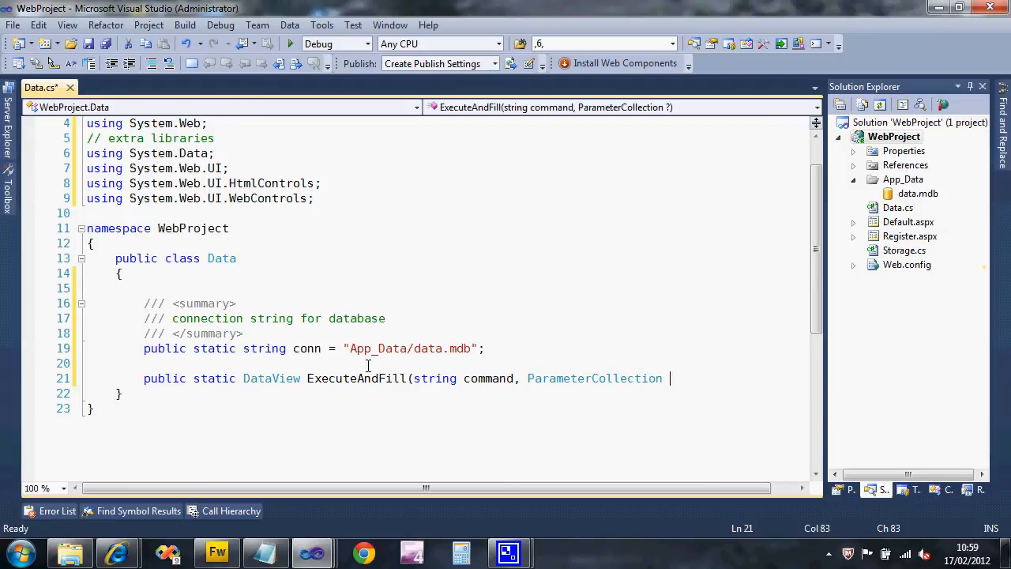
pyautogui.write('parameters')
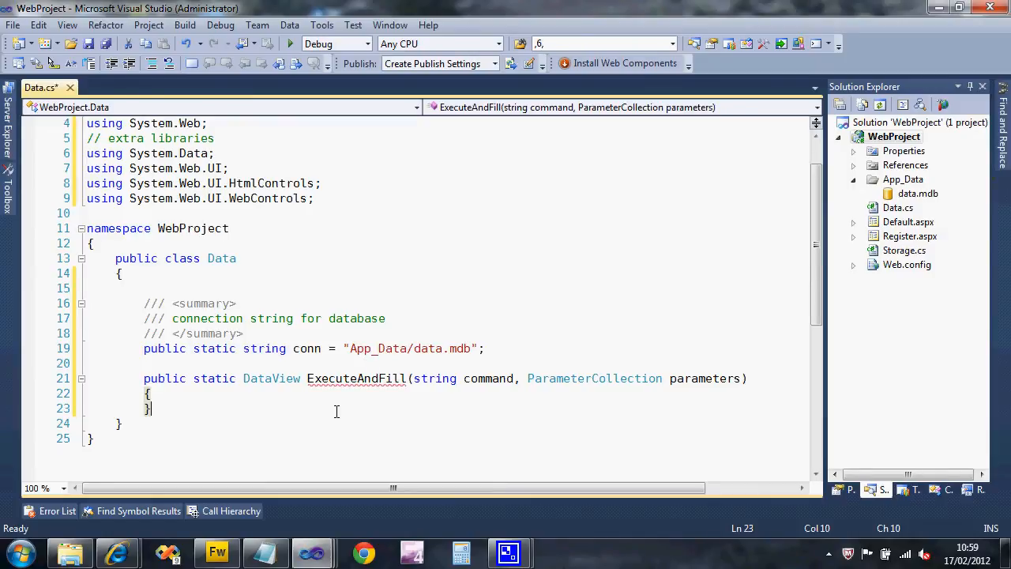
# Step: Create AccessDataSource comm with DataFile = conn and SelectCommand = command
pyautogui.press('enter')
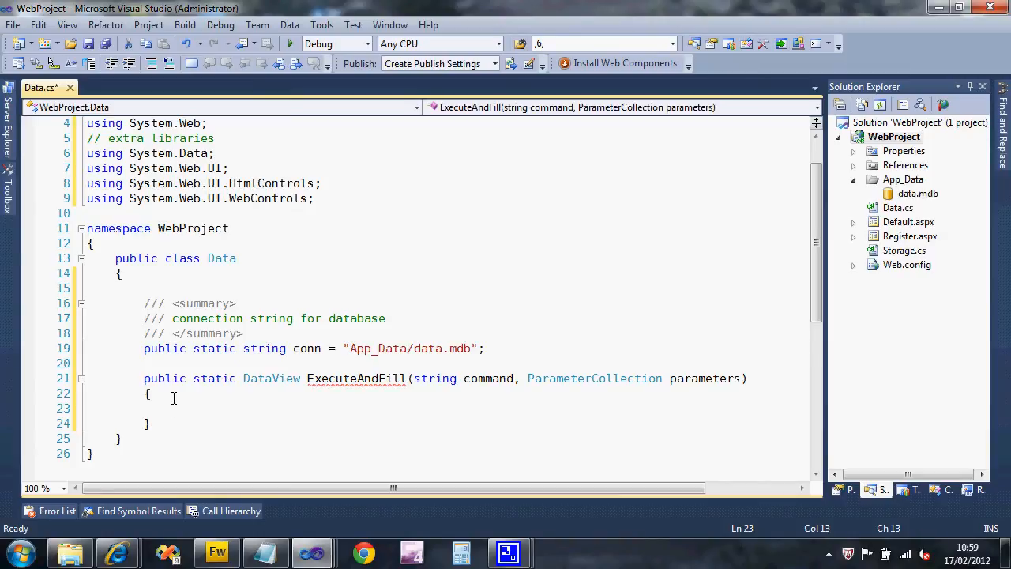
pyautogui.write('.')
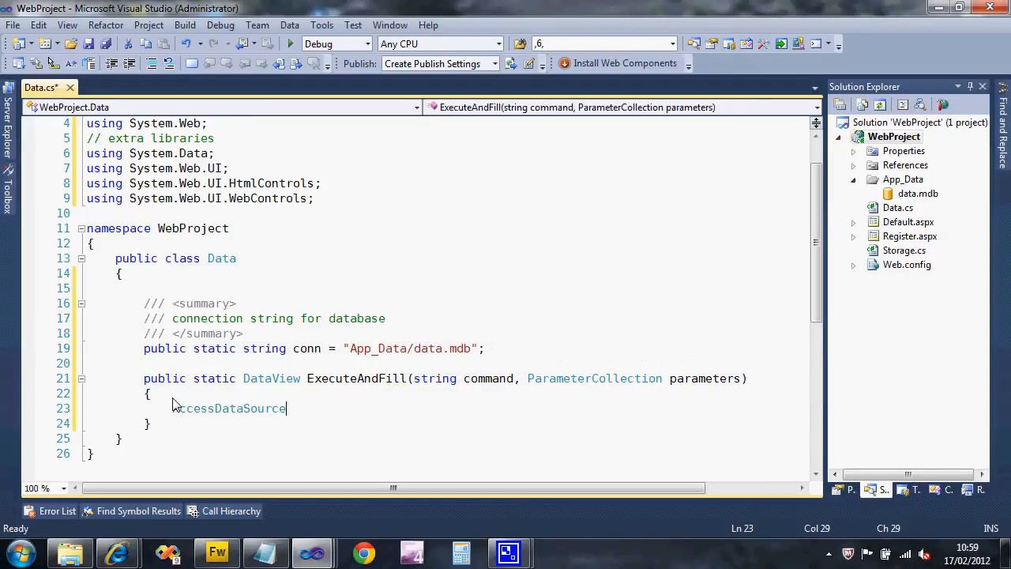
pyautogui.write('comm')
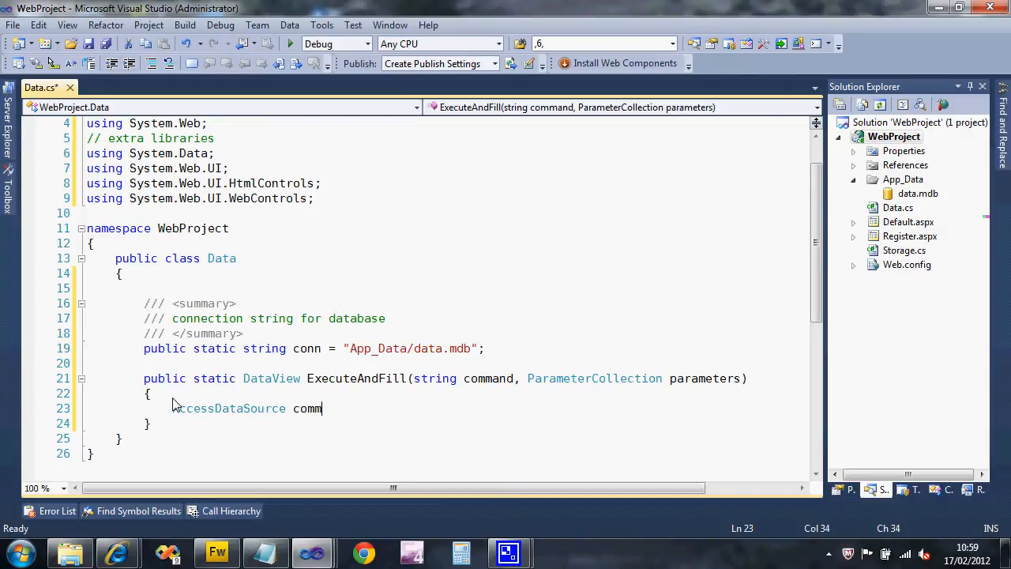
pyautogui.write('= new AccessDataSource();')
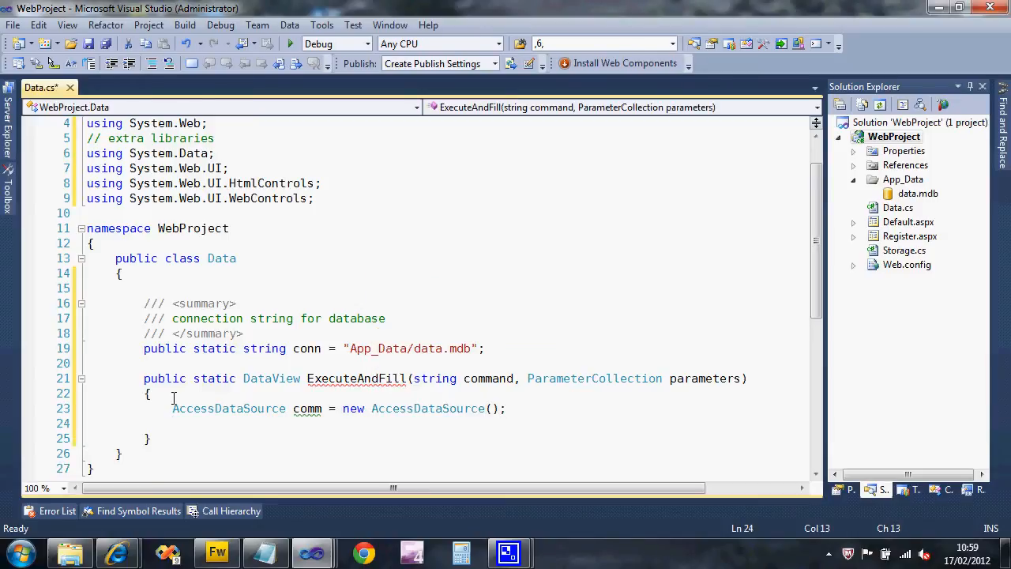
pyautogui.write('comm')
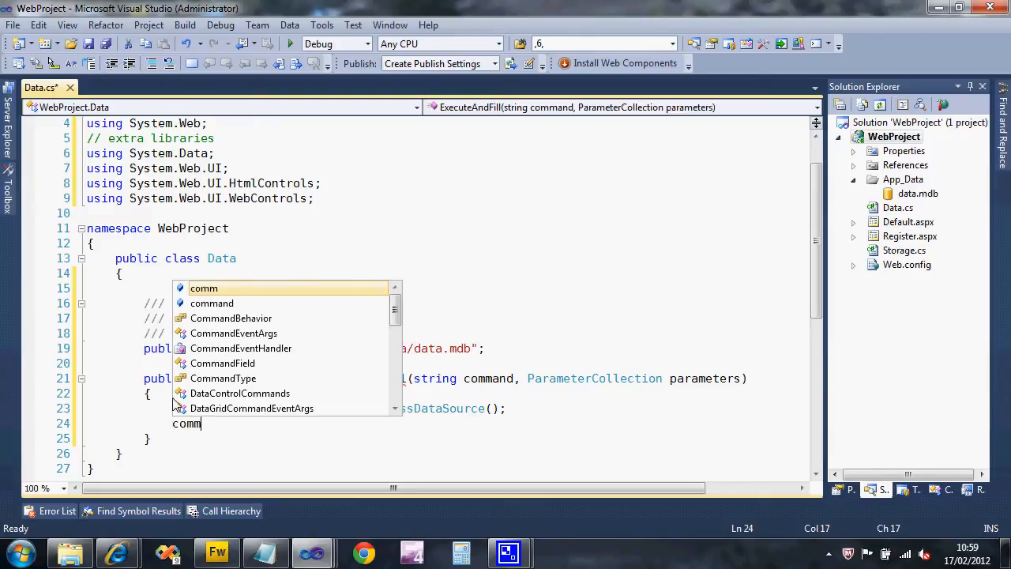
pyautogui.write('.')
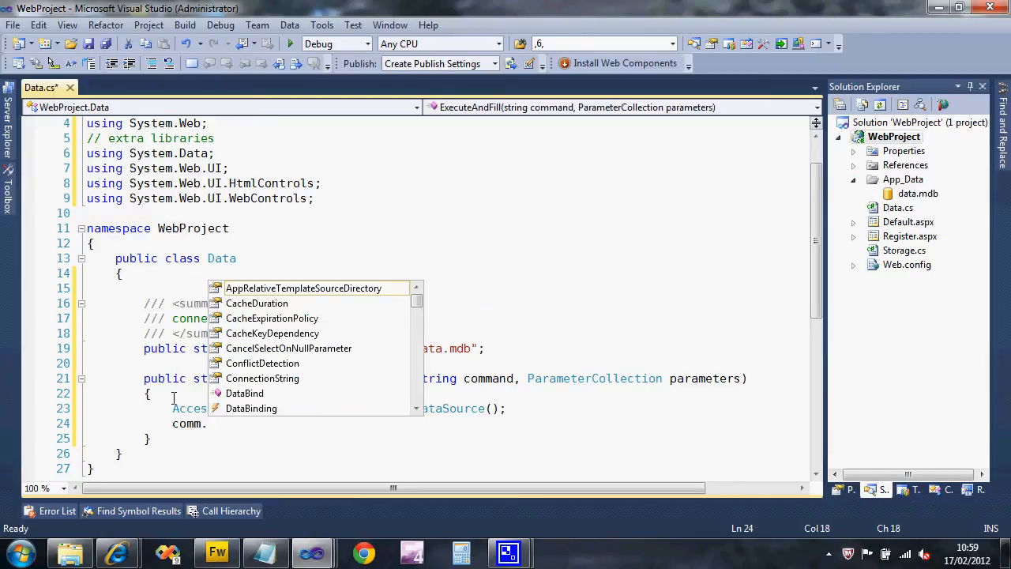
pyautogui.write('da')
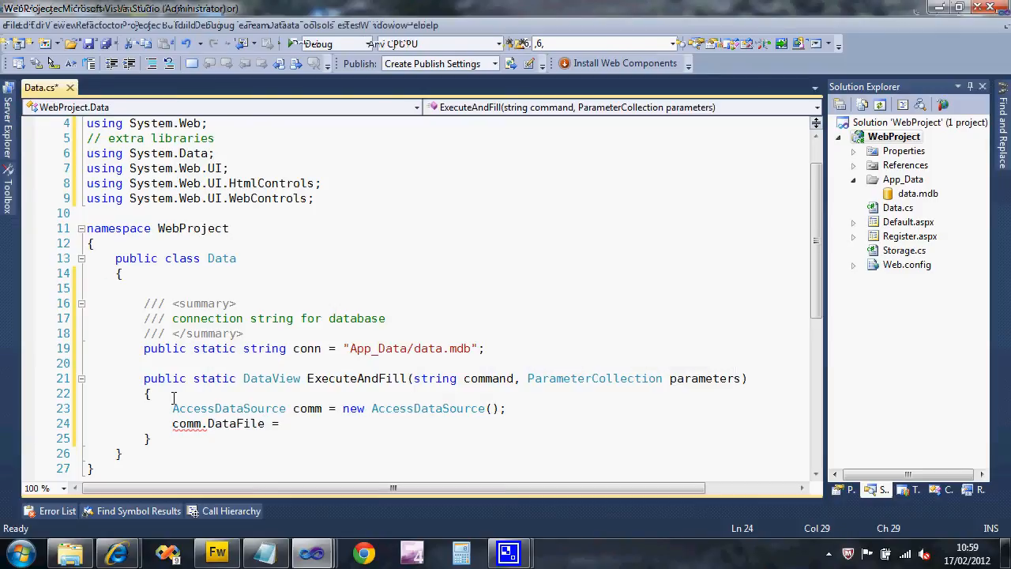
pyautogui.write('conn;')
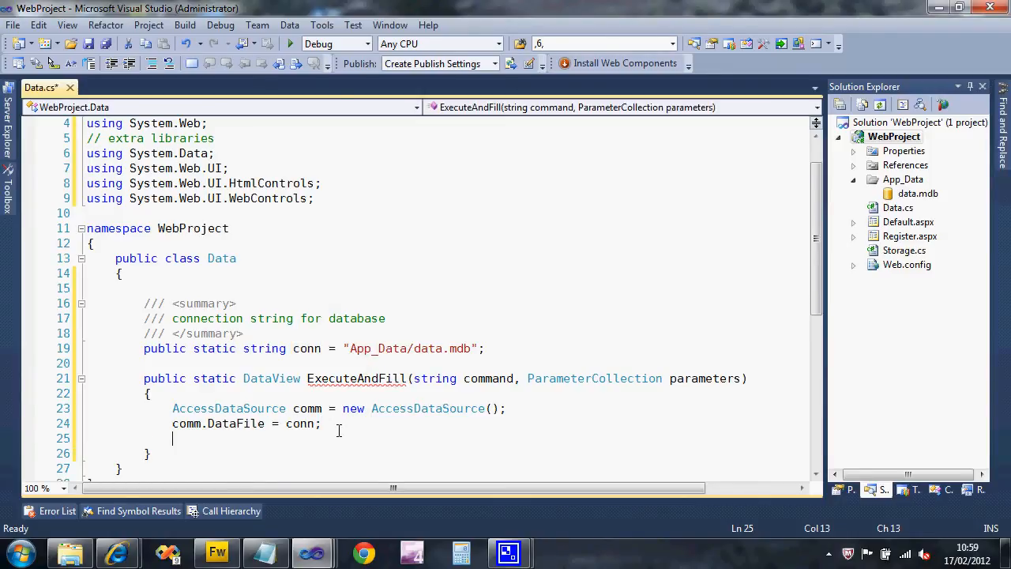
pyautogui.write('comm.SelectCommand')
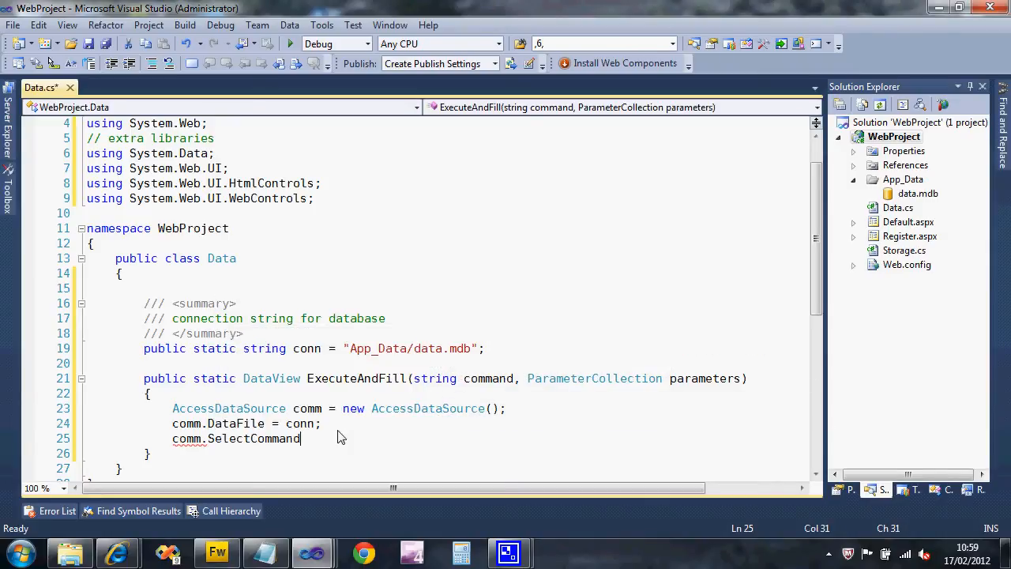
pyautogui.write('=')
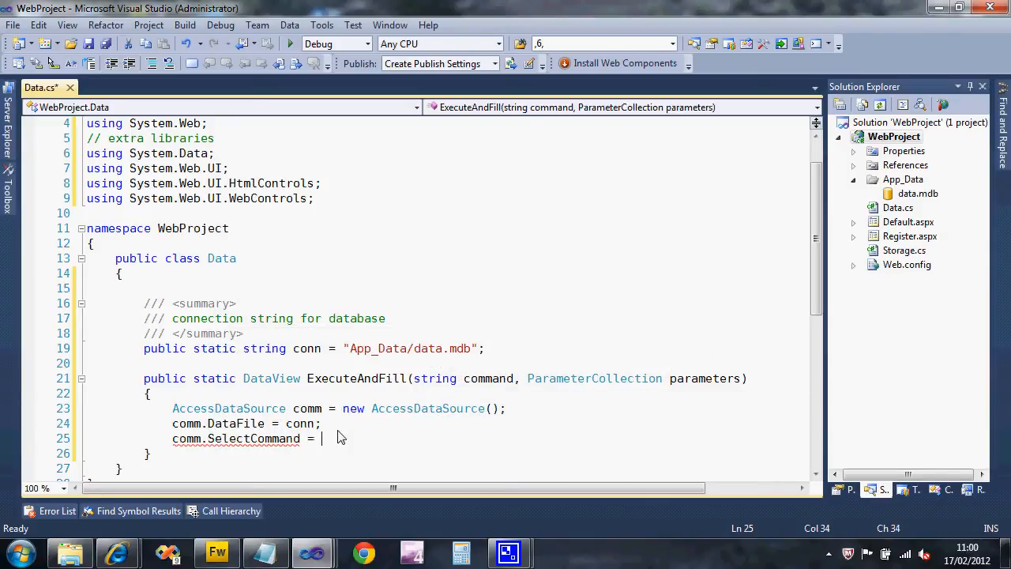
pyautogui.write('command;')
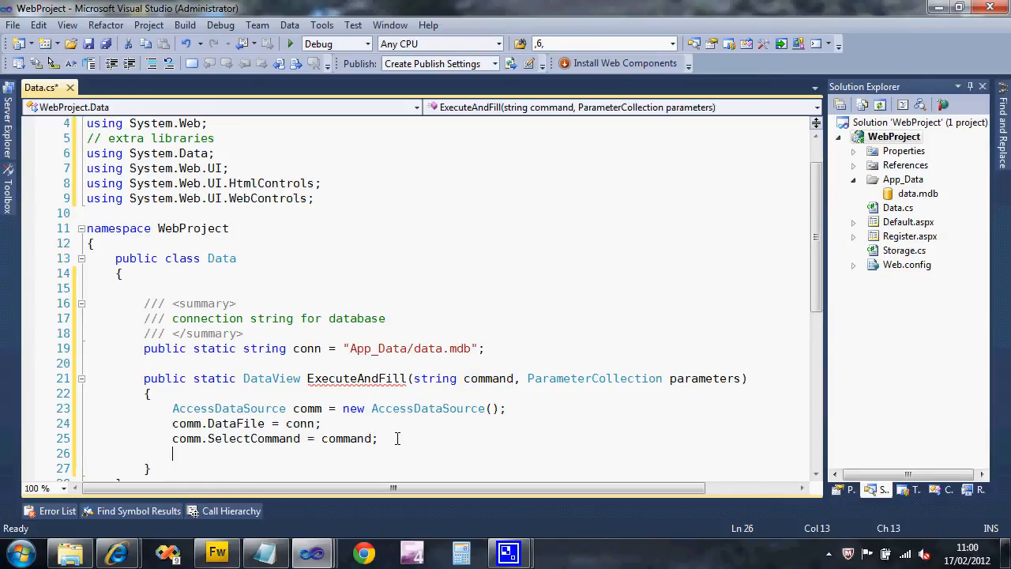
# Step: Add a '//check for parameters' comment and an if (parameters != null) block
pyautogui.write('//check f')
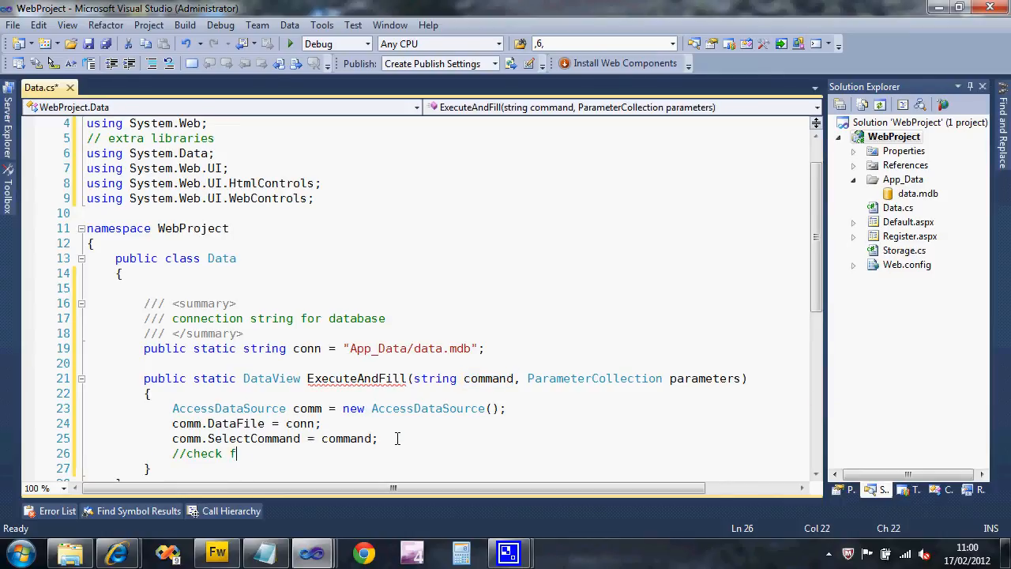
pyautogui.write('or parameters and add any')
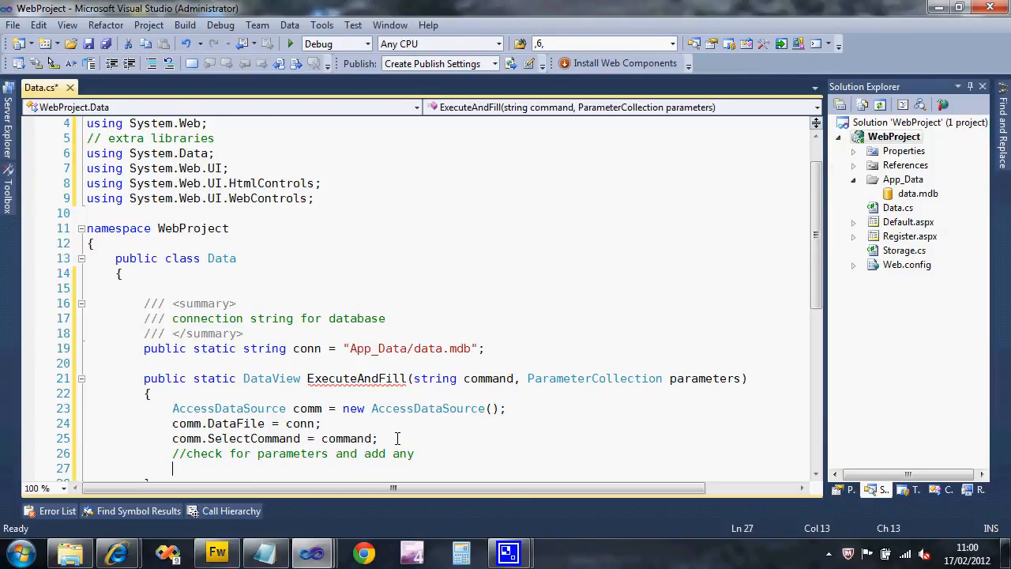
pyautogui.scroll(-3)
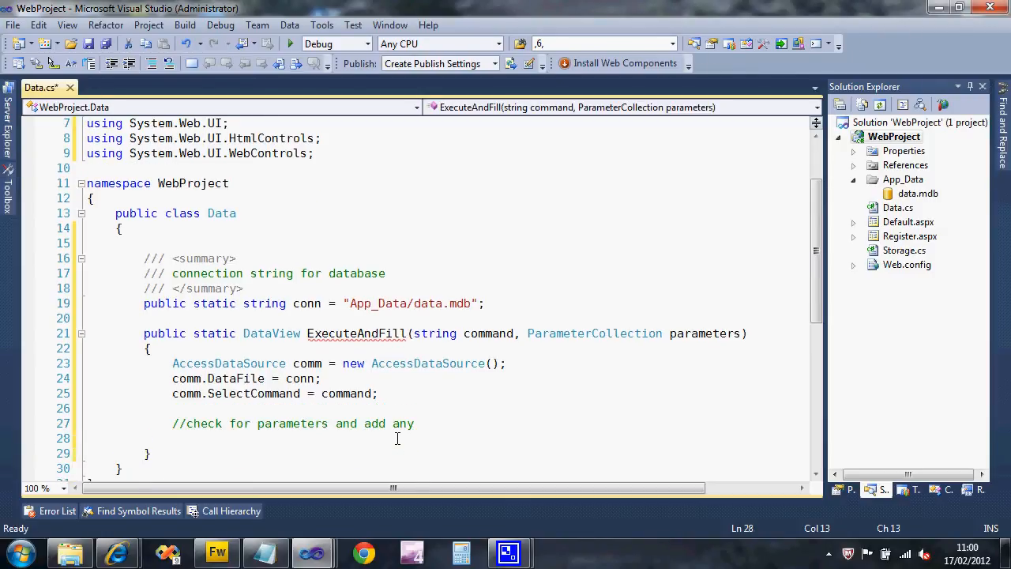
pyautogui.write('if (')
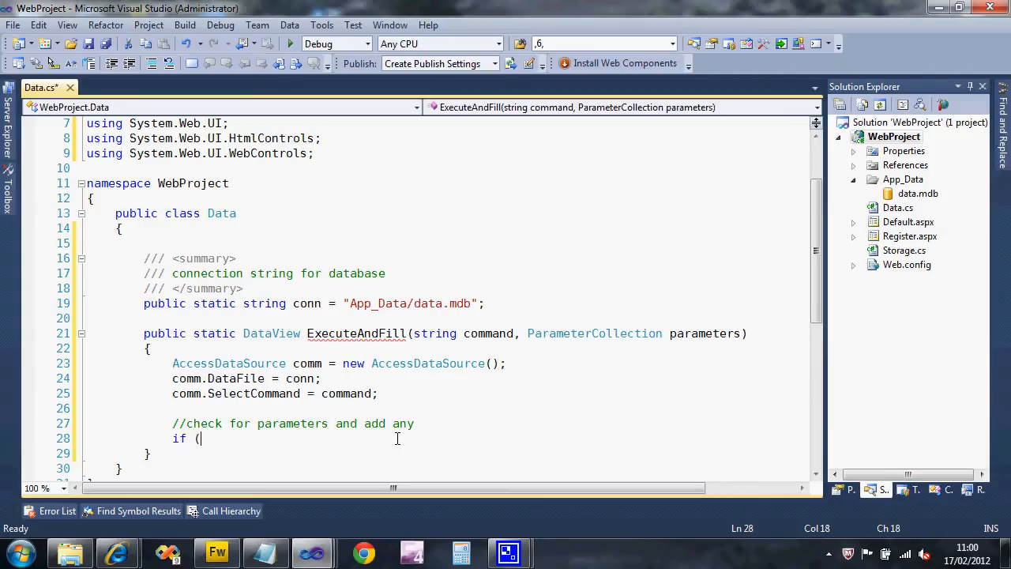
pyautogui.write('parameters')
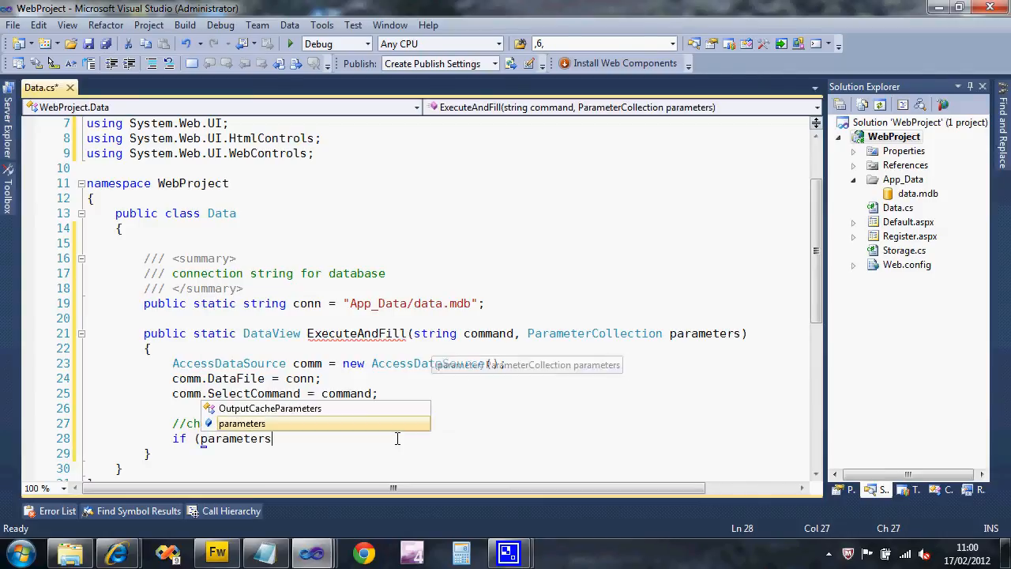
pyautogui.write('!= null')
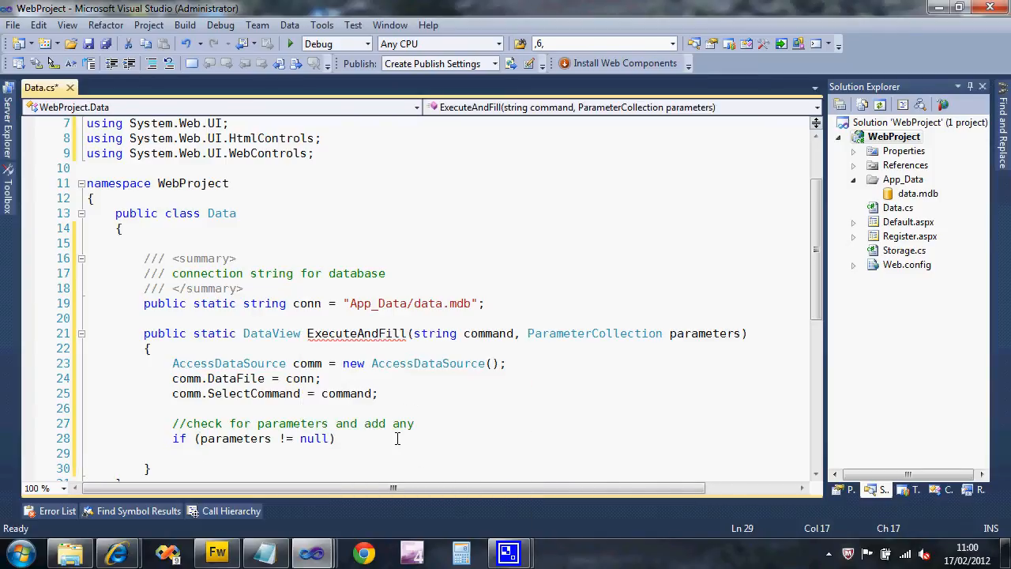
pyautogui.write('{')
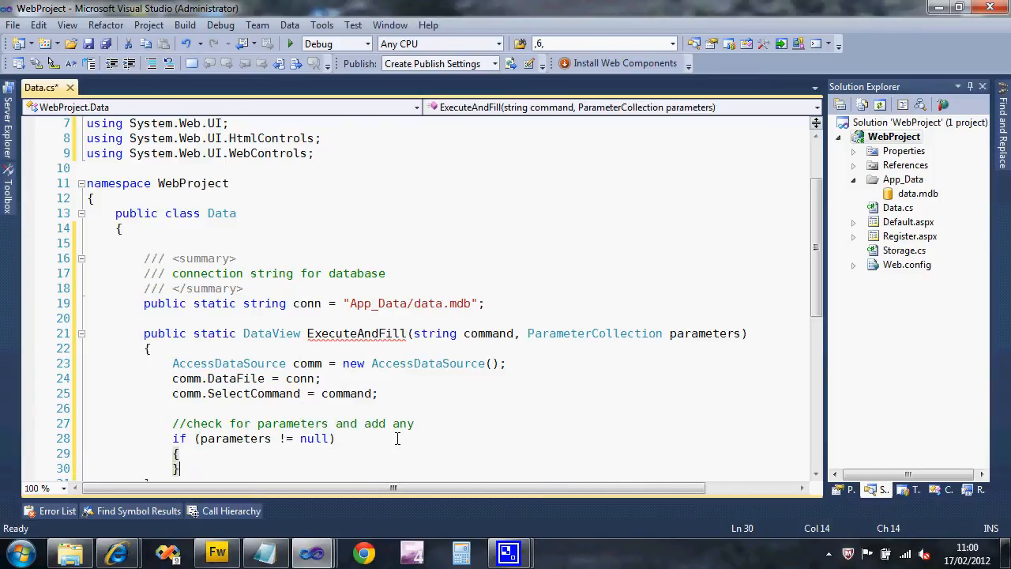
# Step: Add each Parameter p to comm.SelectParameters inside a foreach loop
pyautogui.write('foreach')
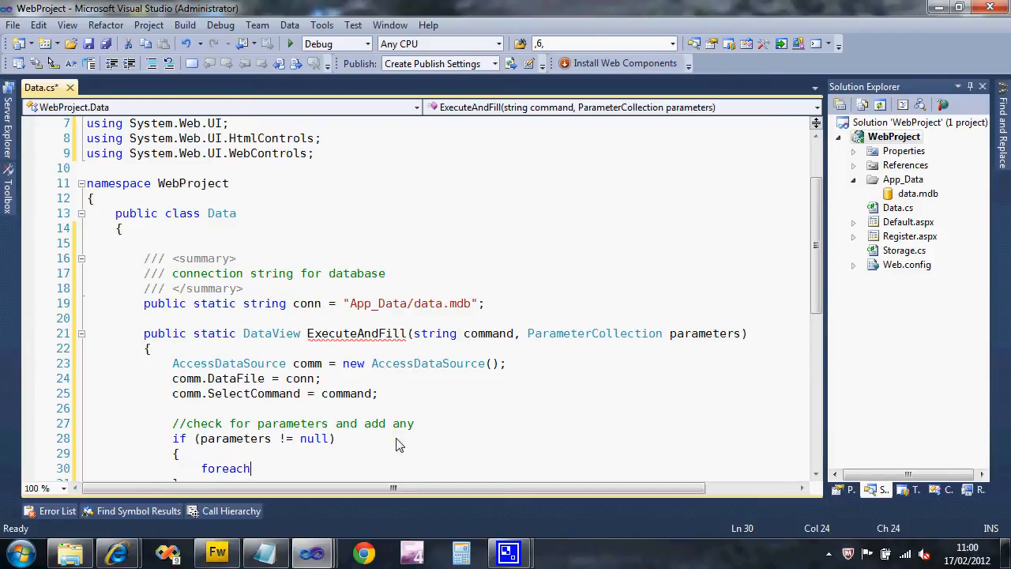
pyautogui.write('Param')
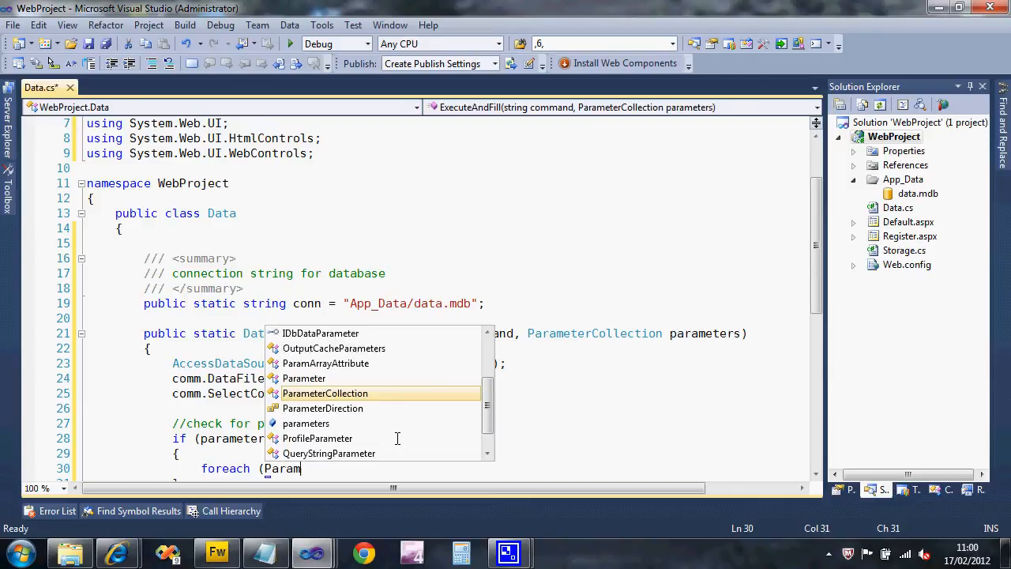
pyautogui.write('eter')
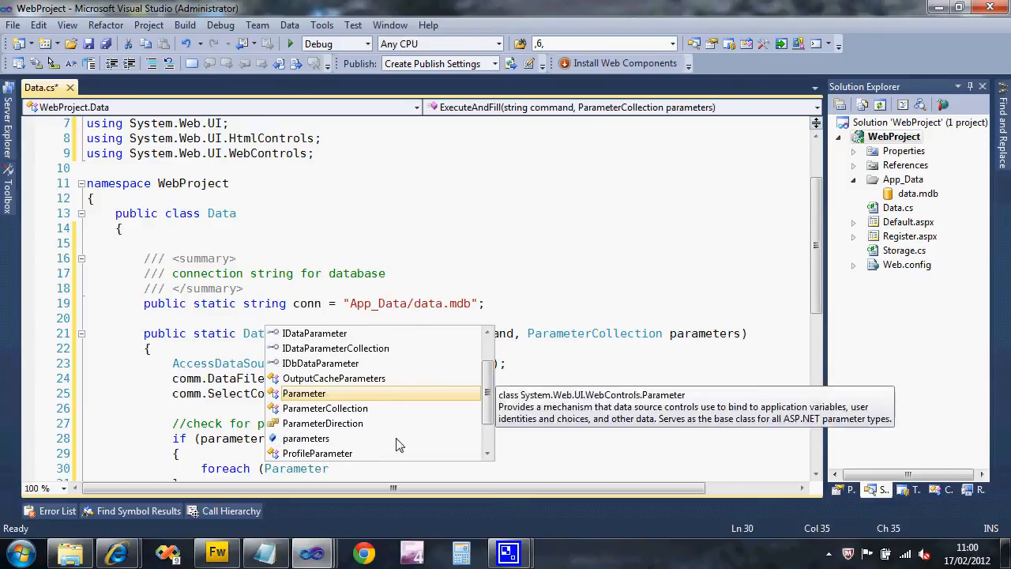
pyautogui.write('p in parameters')
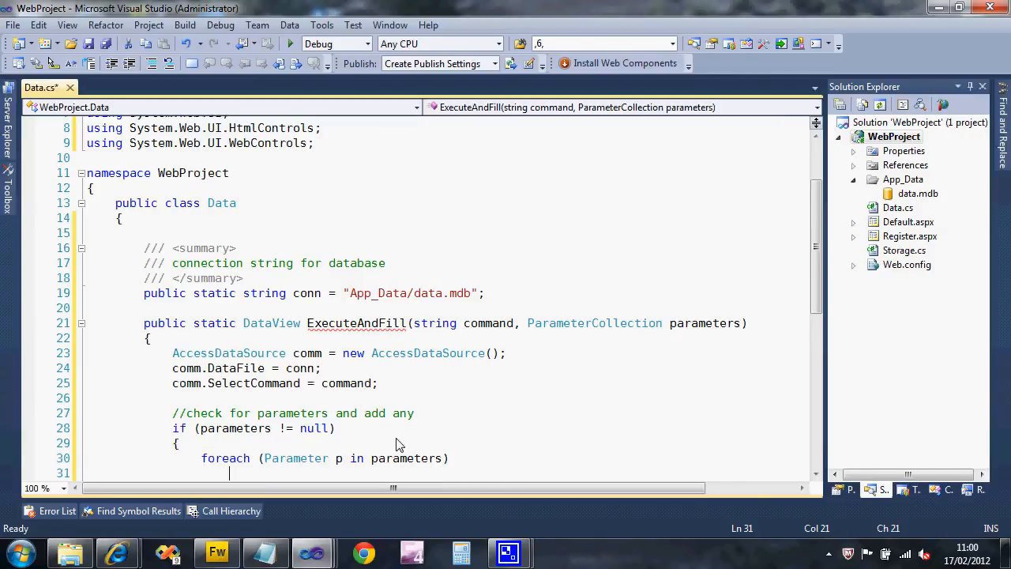
pyautogui.write('comm.SelectParameters')
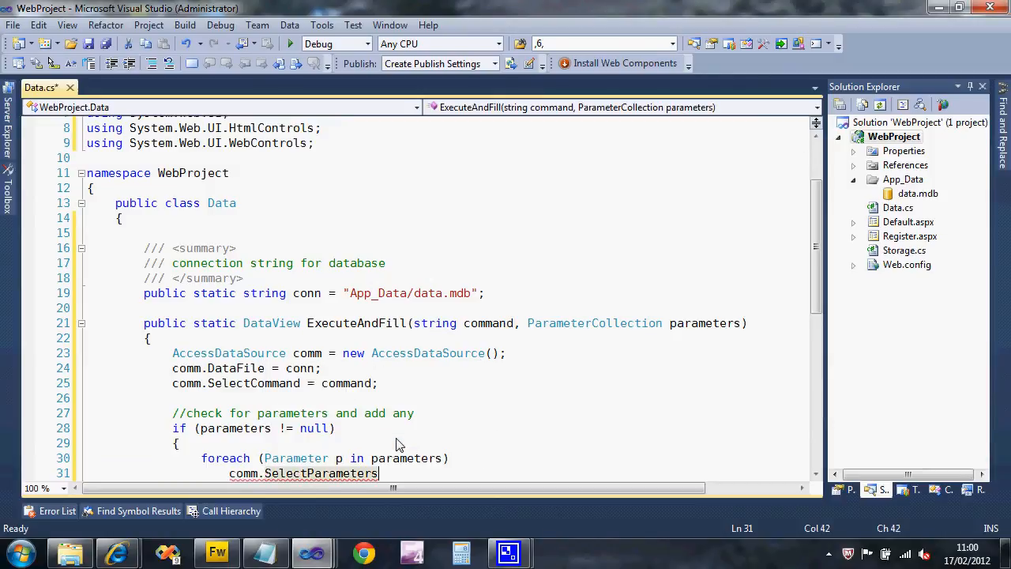
pyautogui.write('.Add(p')
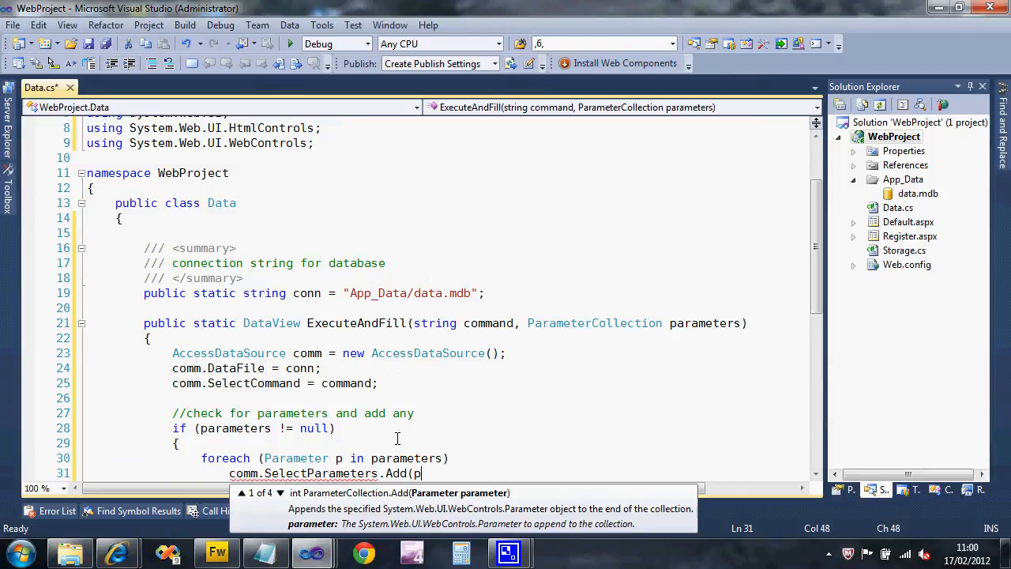
pyautogui.write(');')
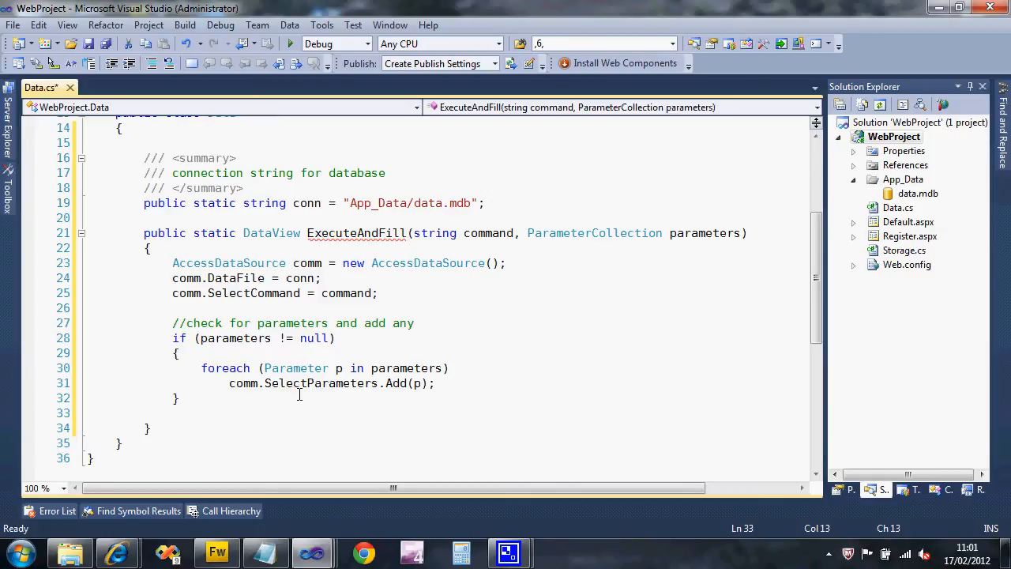
pyautogui.write('return (DataView')
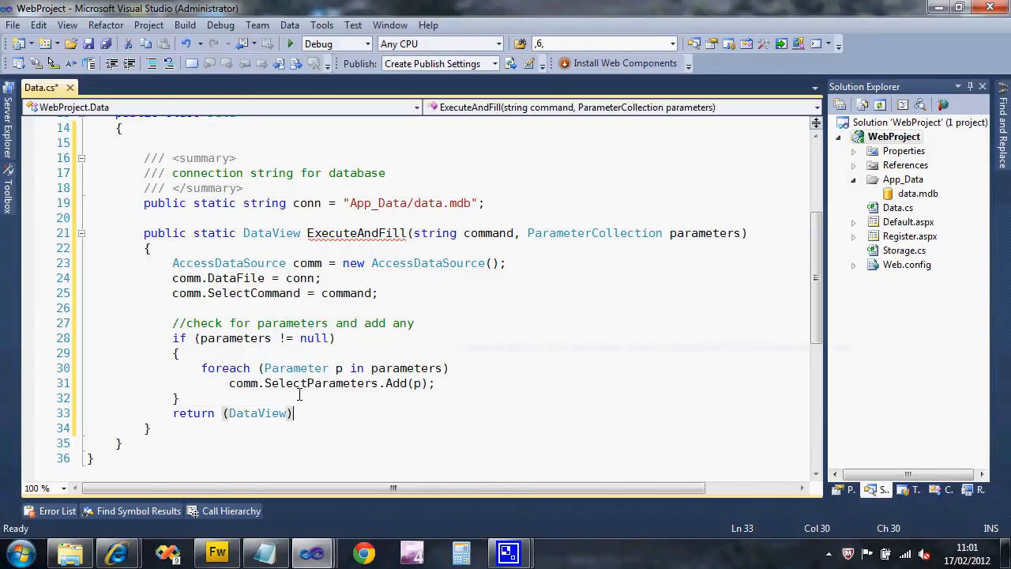
# Step: Return (DataView)comm.Select(DataSourceSelectArguments.Empty) at the end of ExecuteAndFill
pyautogui.write('comm')
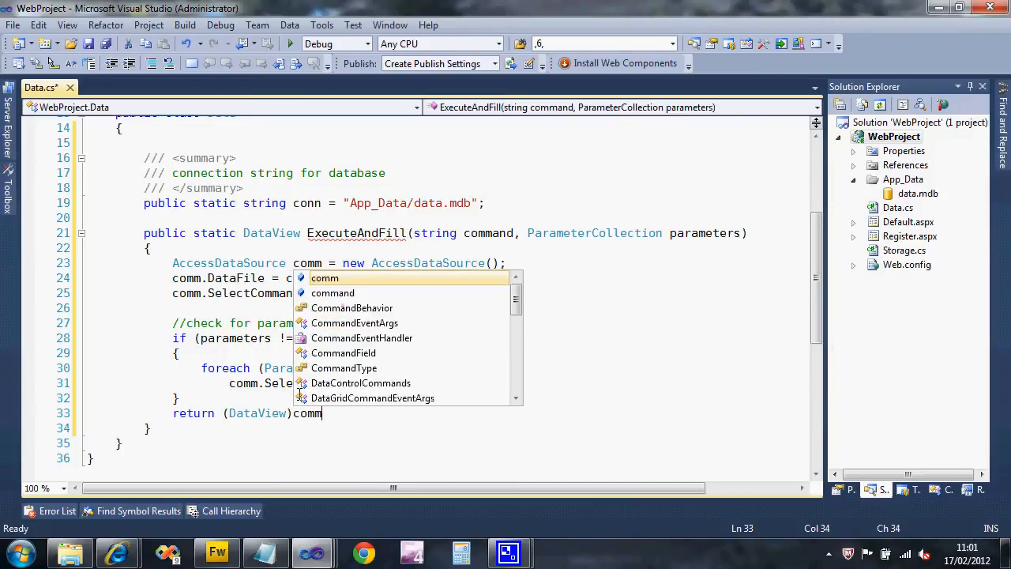
pyautogui.write('Select(')
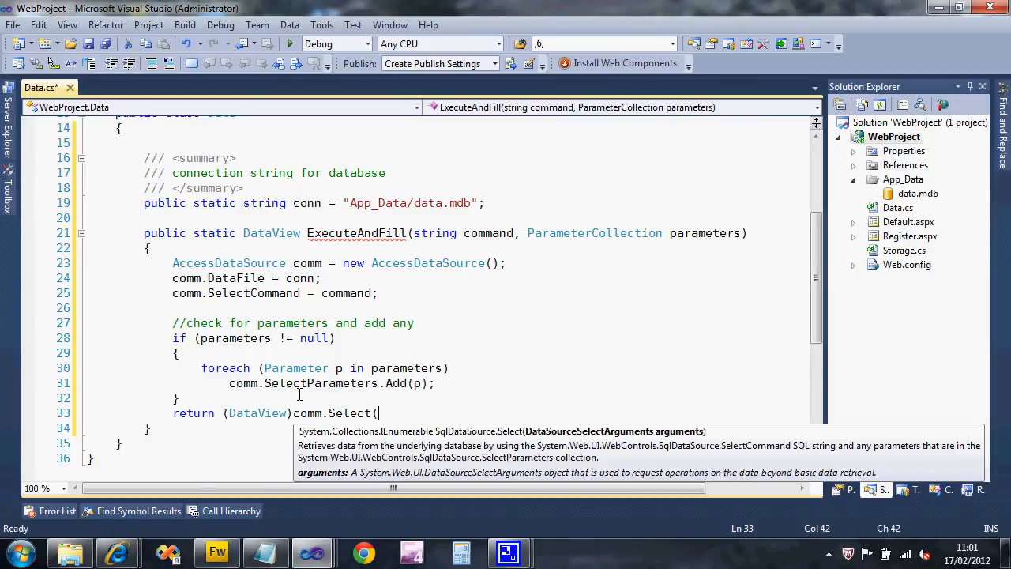
pyautogui.write('datasour')
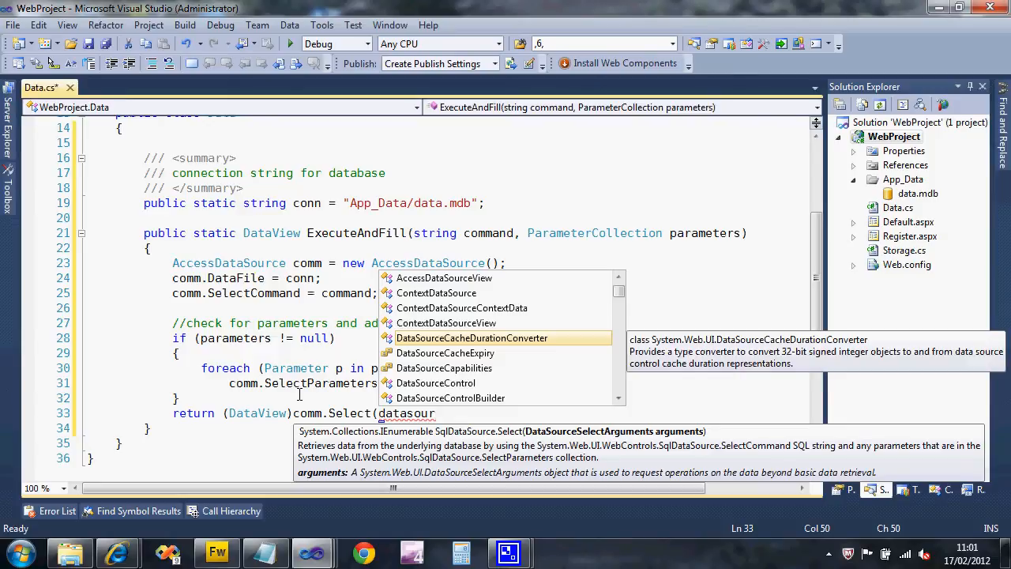
pyautogui.press('BackSpace')
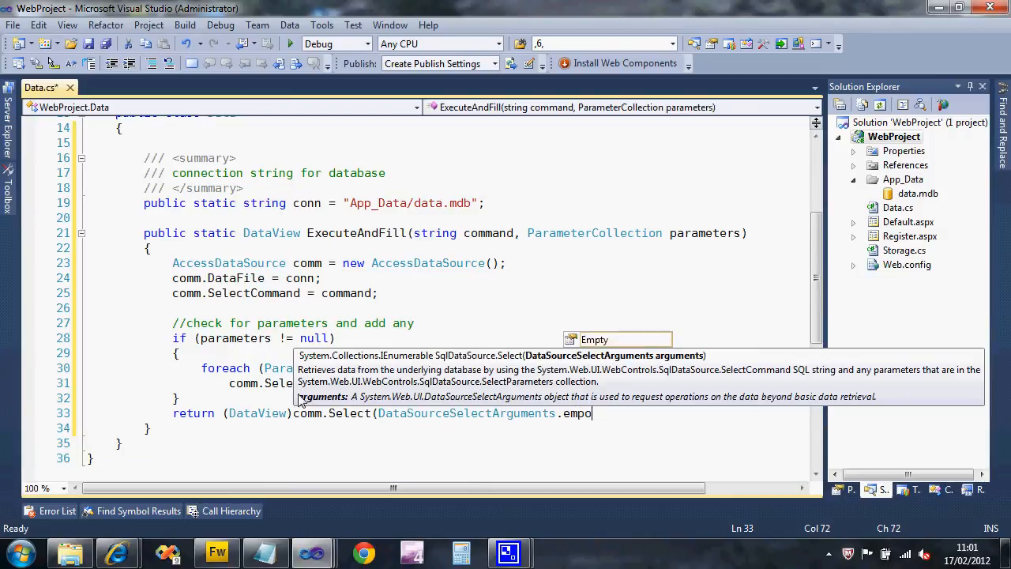
pyautogui.write('Empty)')
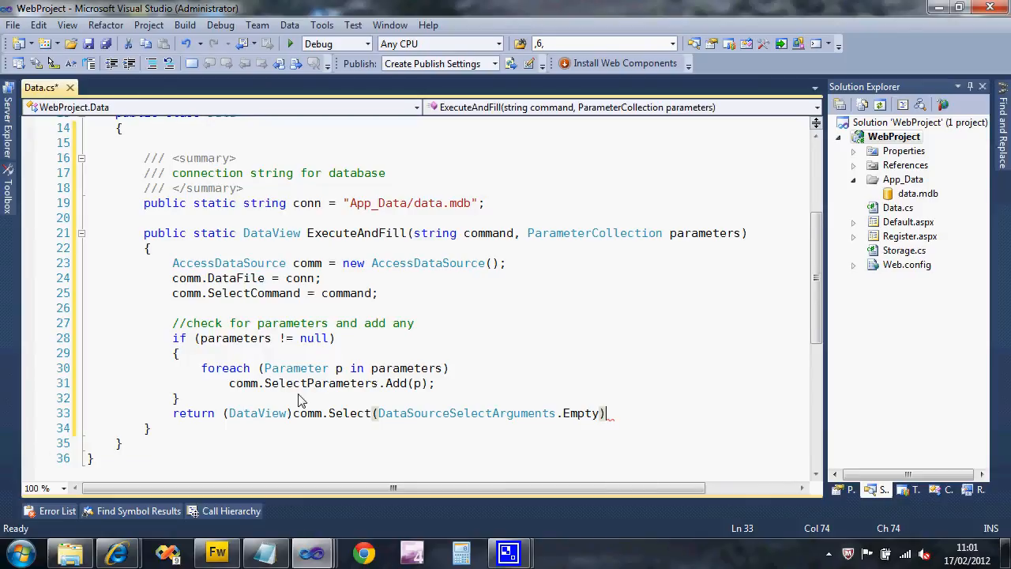
pyautogui.write(';')
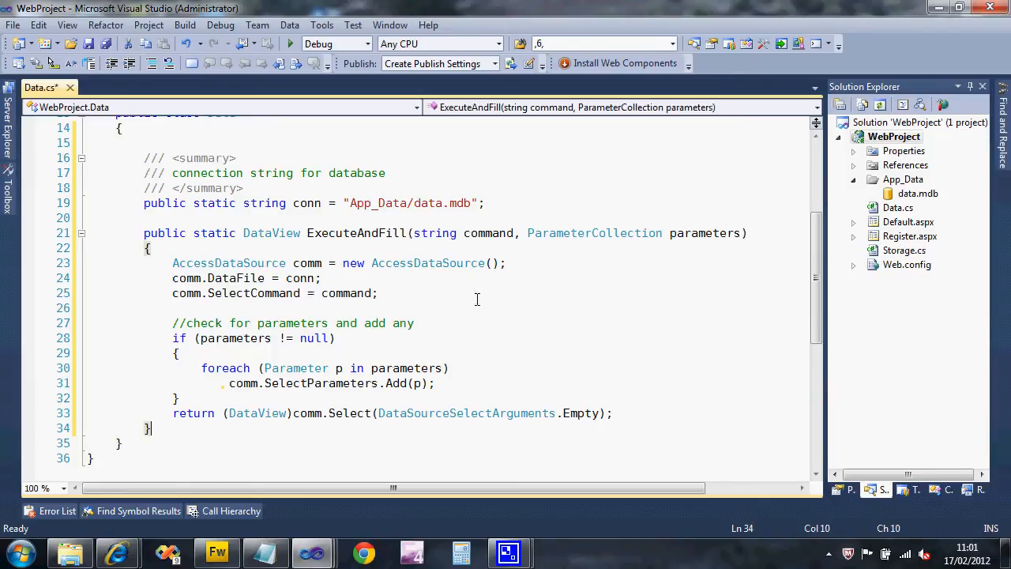
pyautogui.moveTo(340, 230)
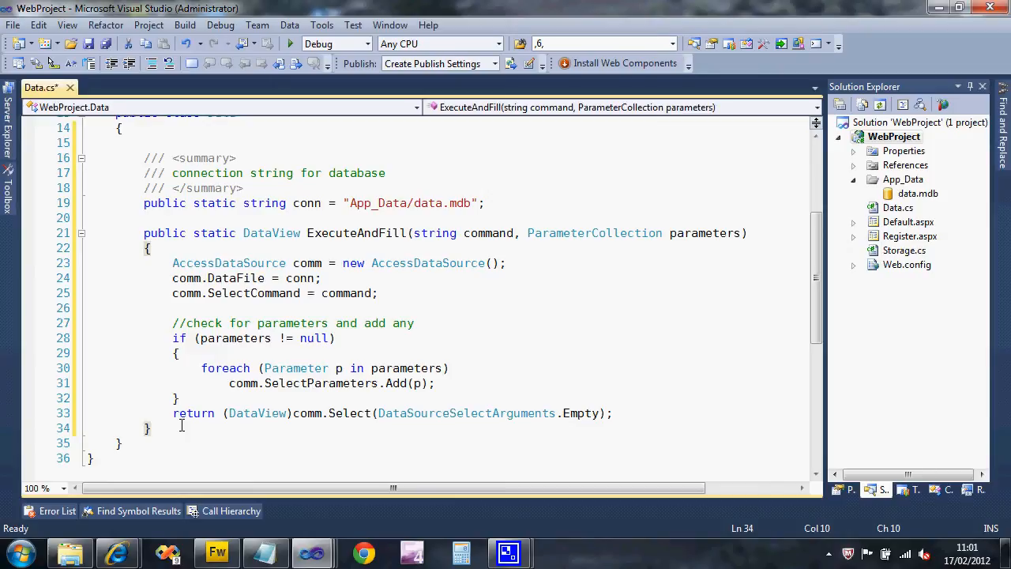
pyautogui.click(151, 352)
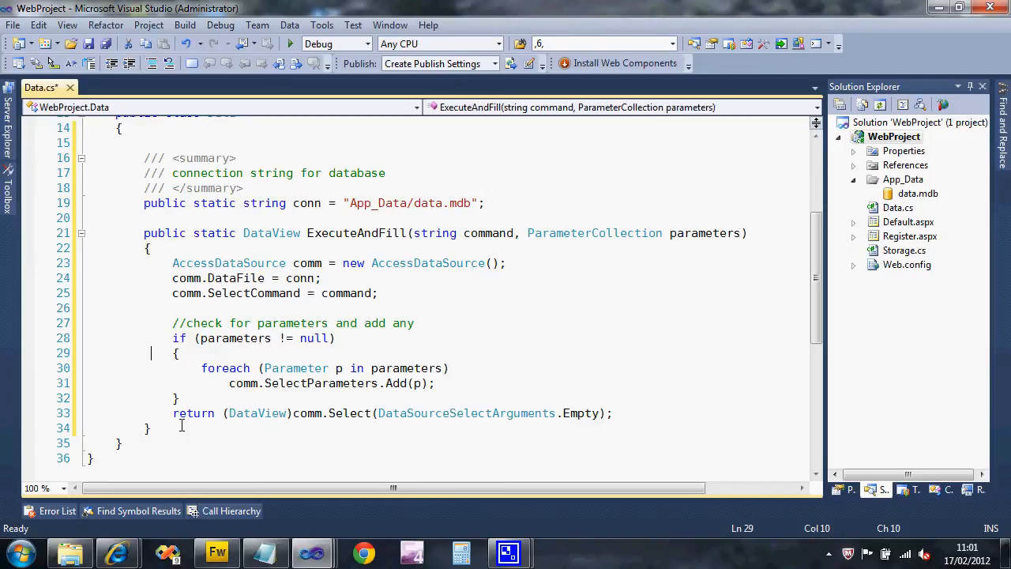
# Step: Type the public static void ExecuteInsert(string command, ParameterCollection parameters) declaration with braces
pyautogui.press('enter')
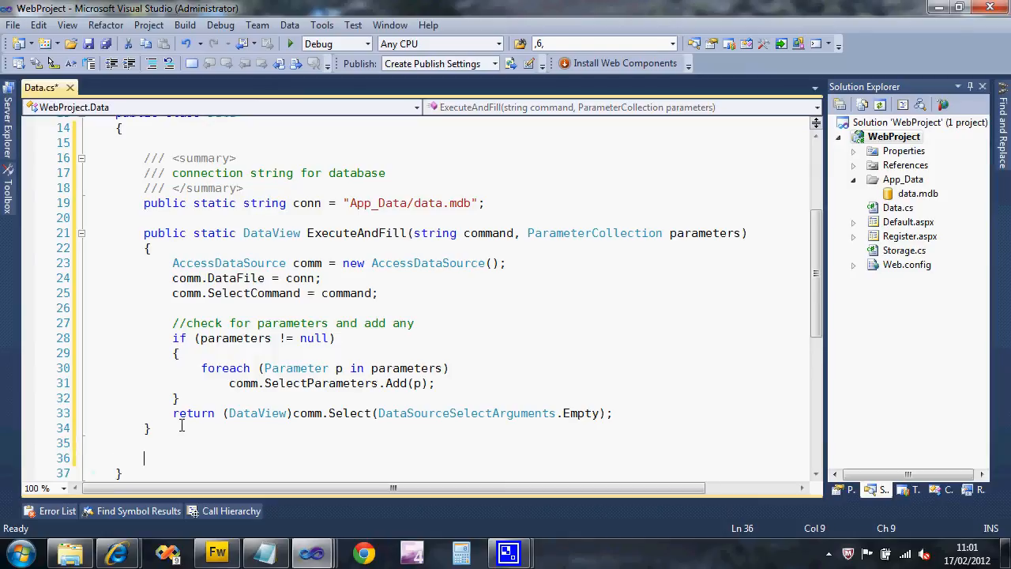
pyautogui.write('public')
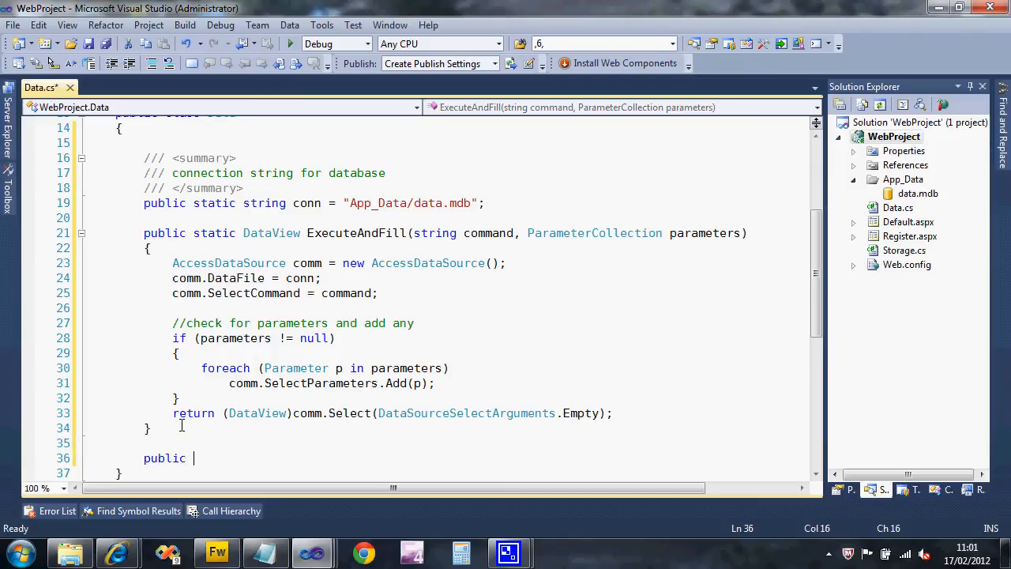
pyautogui.write('static')
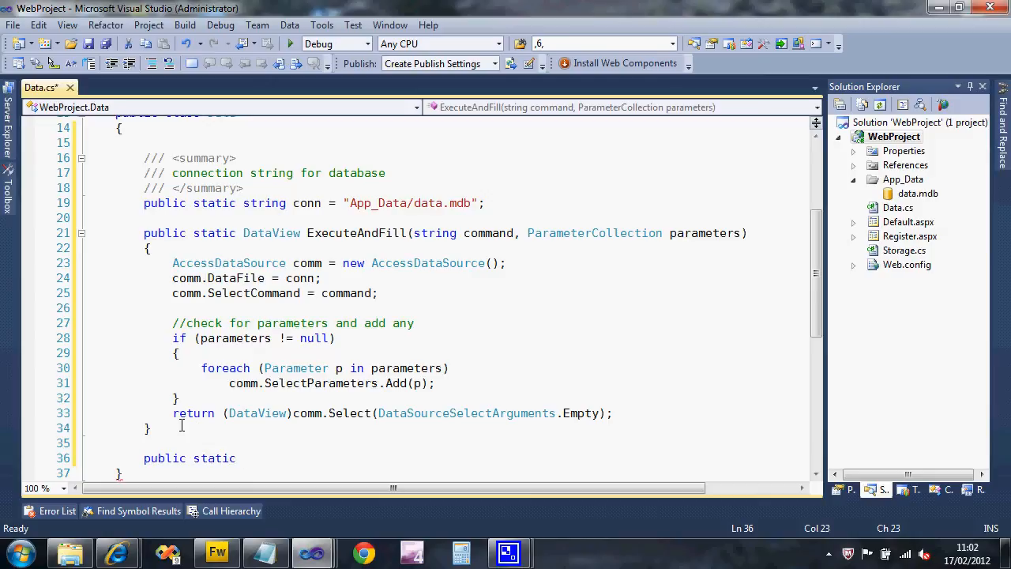
pyautogui.write('void')
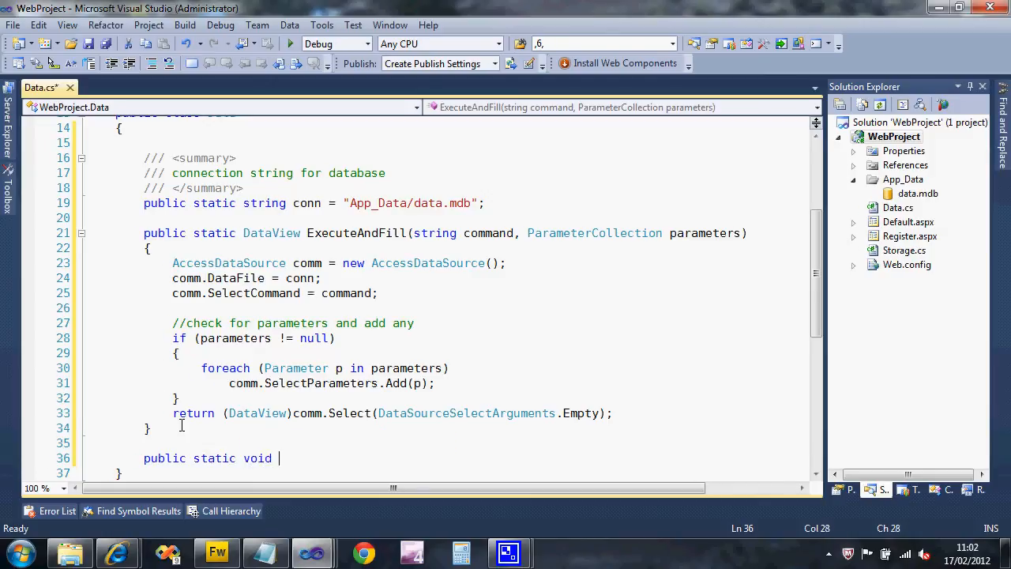
pyautogui.write('Insert')
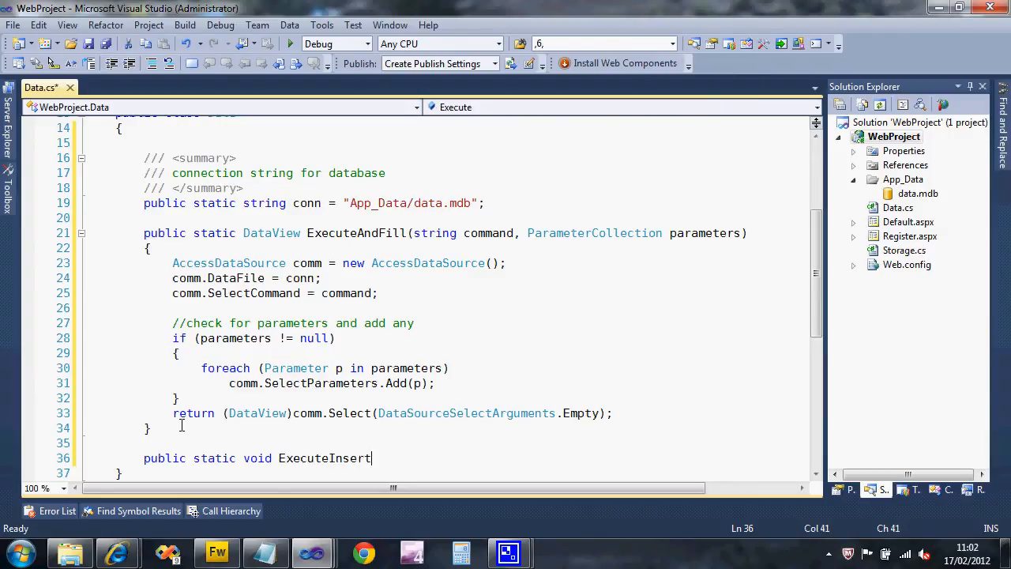
pyautogui.write('(string command, ParameterCollection parameters')
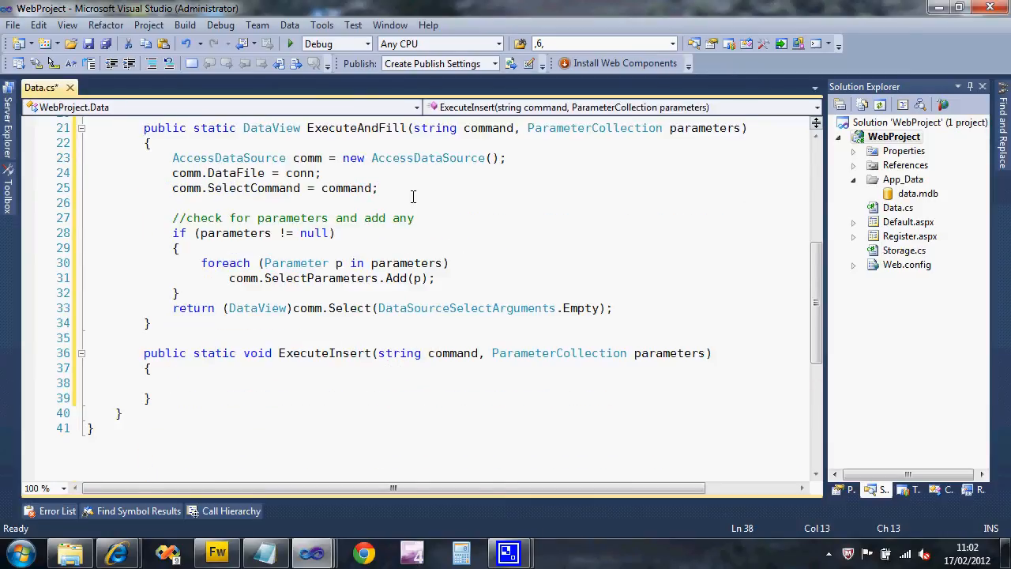
pyautogui.click(87, 158)
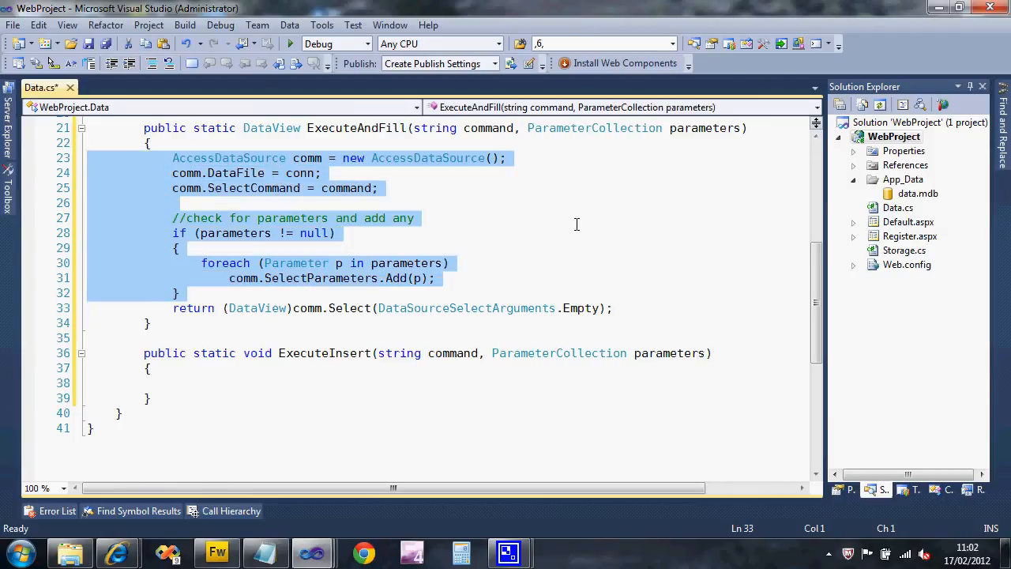
# Step: Paste the data-source code into ExecuteInsert, switching to InsertCommand and InsertParameters, and call comm.Insert()
pyautogui.click(91, 398)
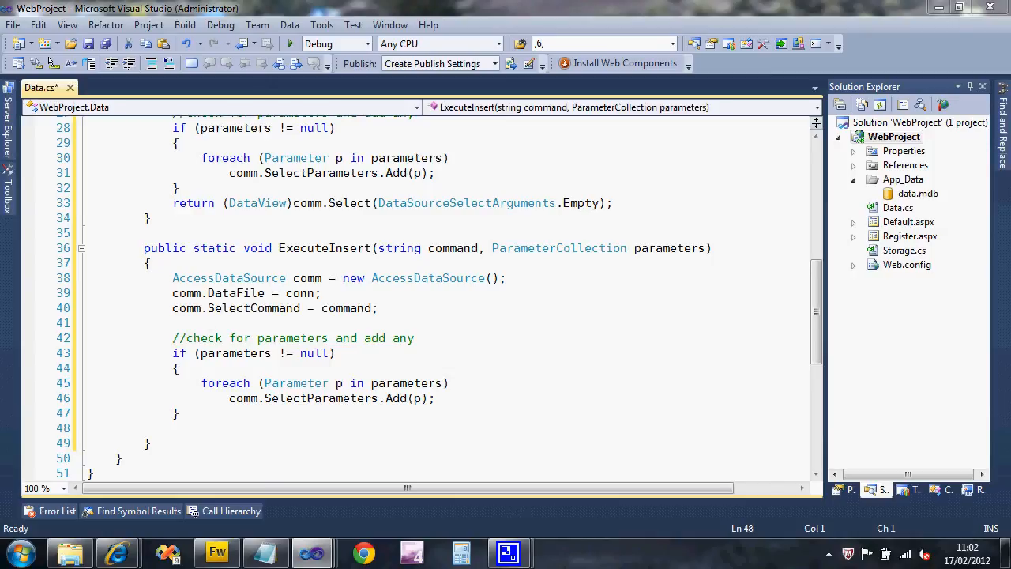
pyautogui.doubleClick(254, 308)
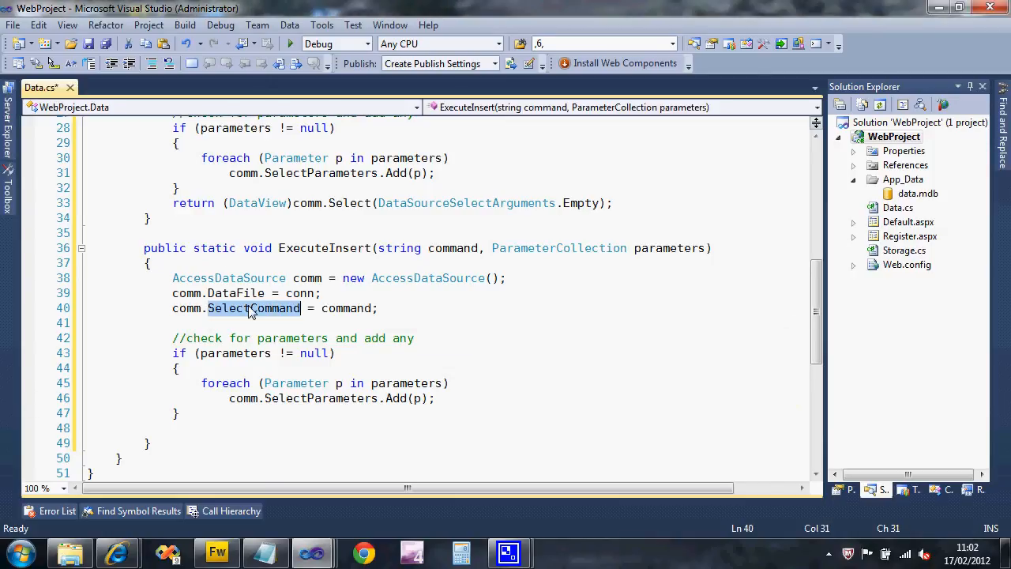
pyautogui.write('in')
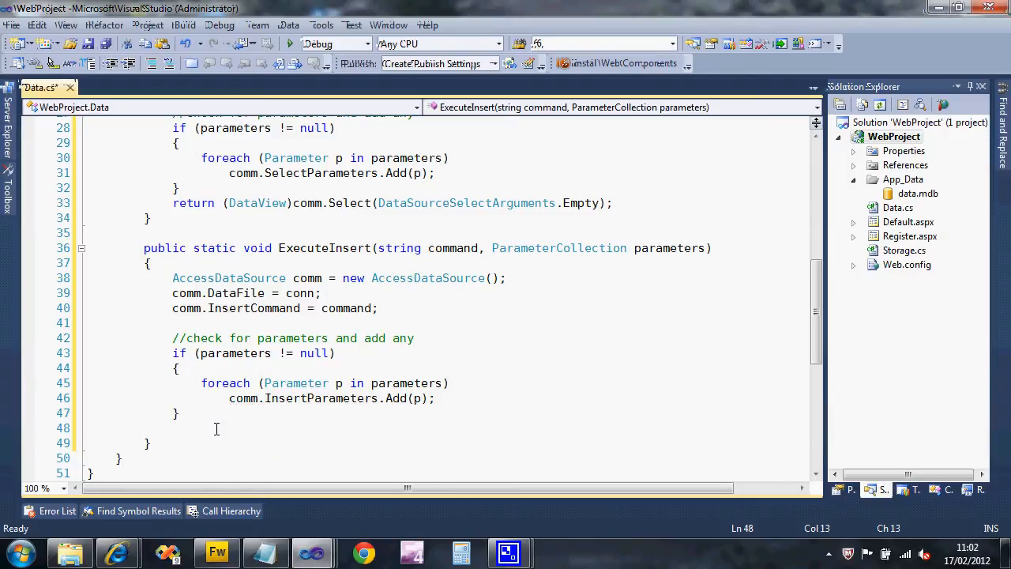
pyautogui.write('comm.Insert')
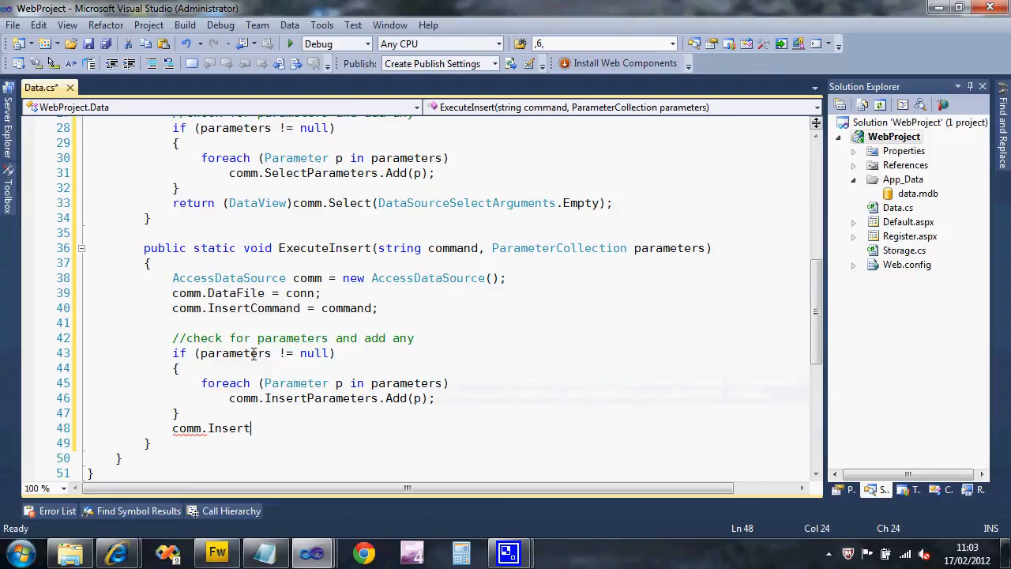
pyautogui.write('();')
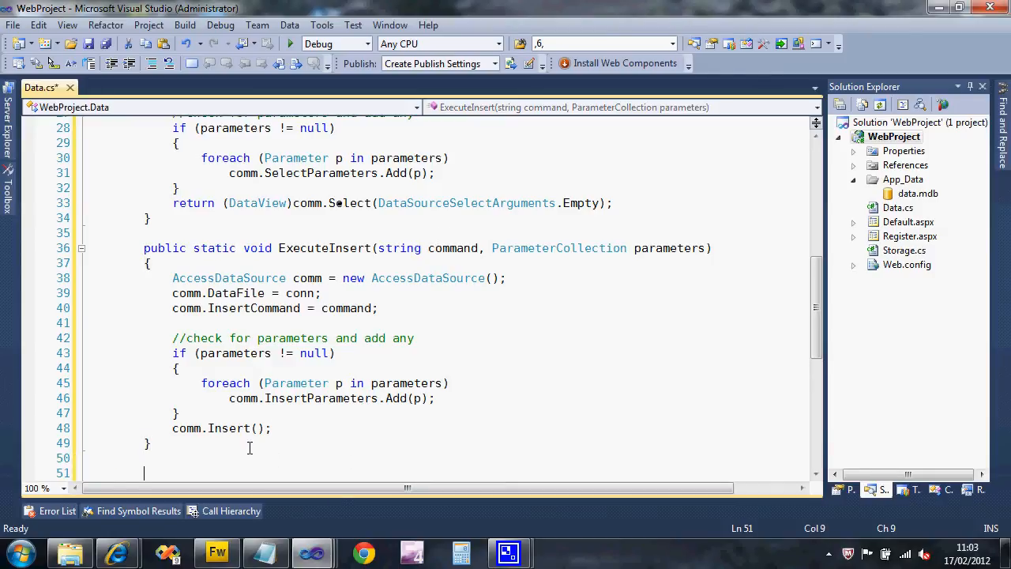
pyautogui.write('public static void ExecuteUpdate')
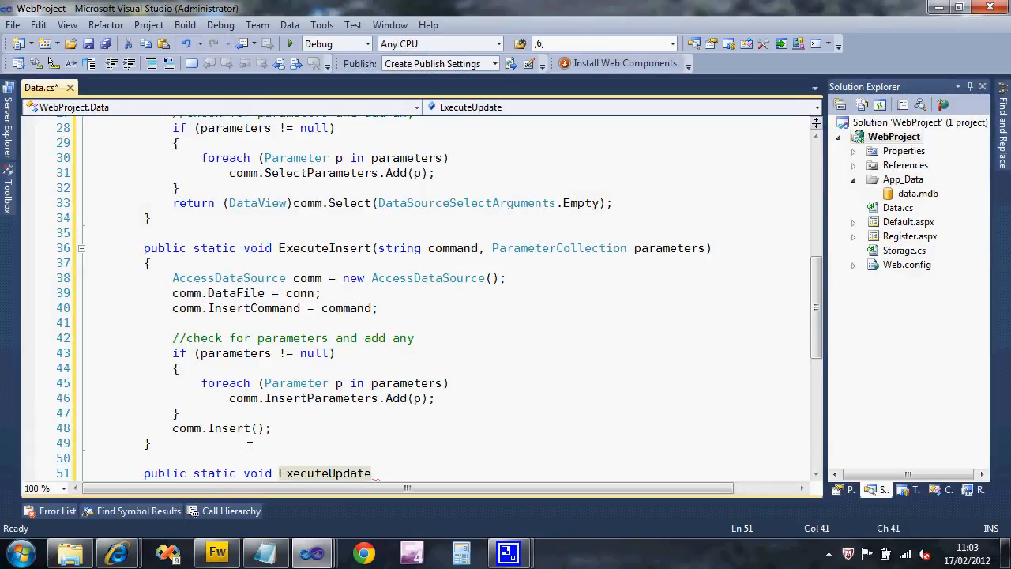
# Step: Finish the ExecuteUpdate signature and add '//all code before this line' after the class
pyautogui.write('(')
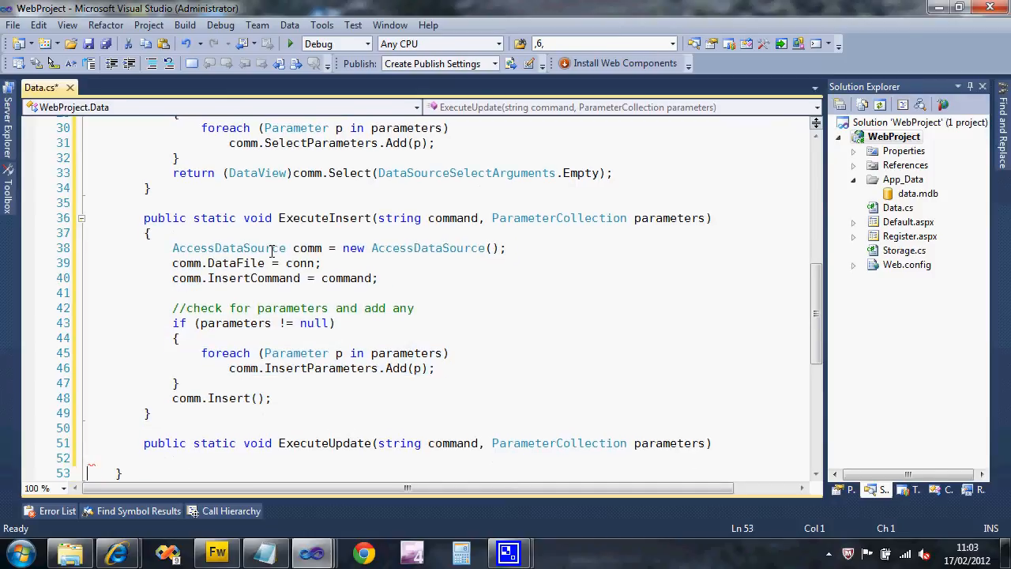
pyautogui.scroll(-3)
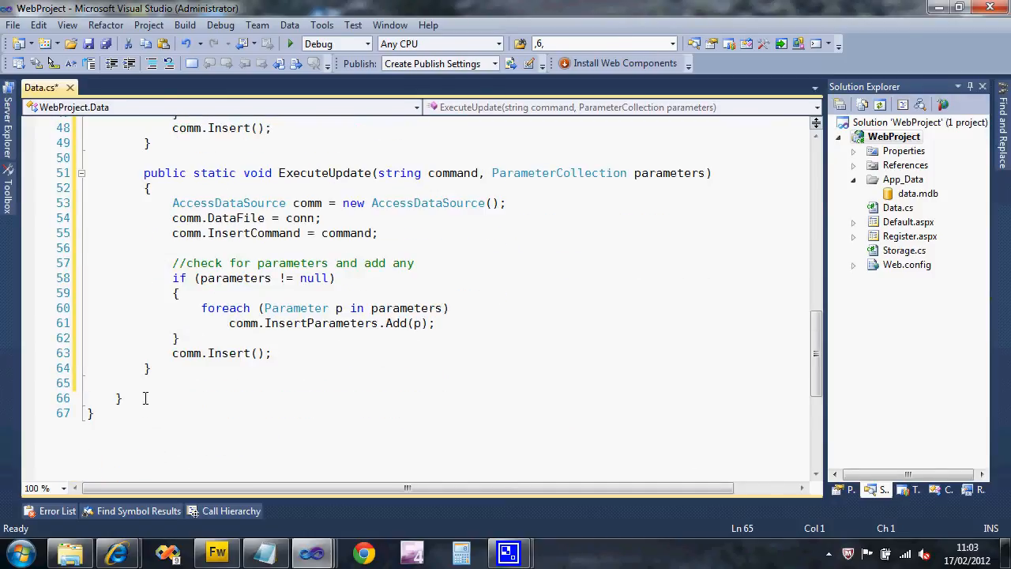
pyautogui.write('//')
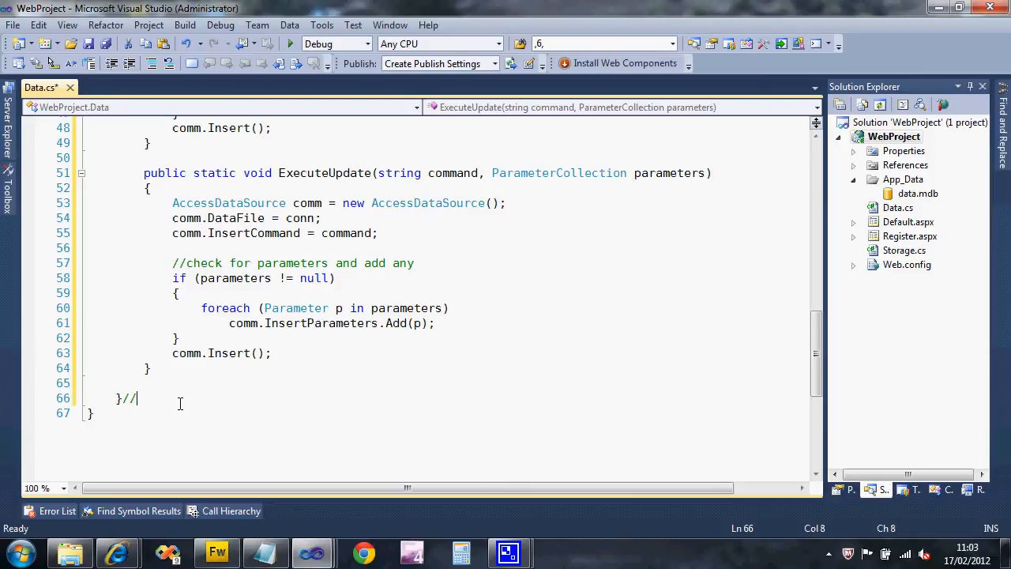
pyautogui.write('all code')
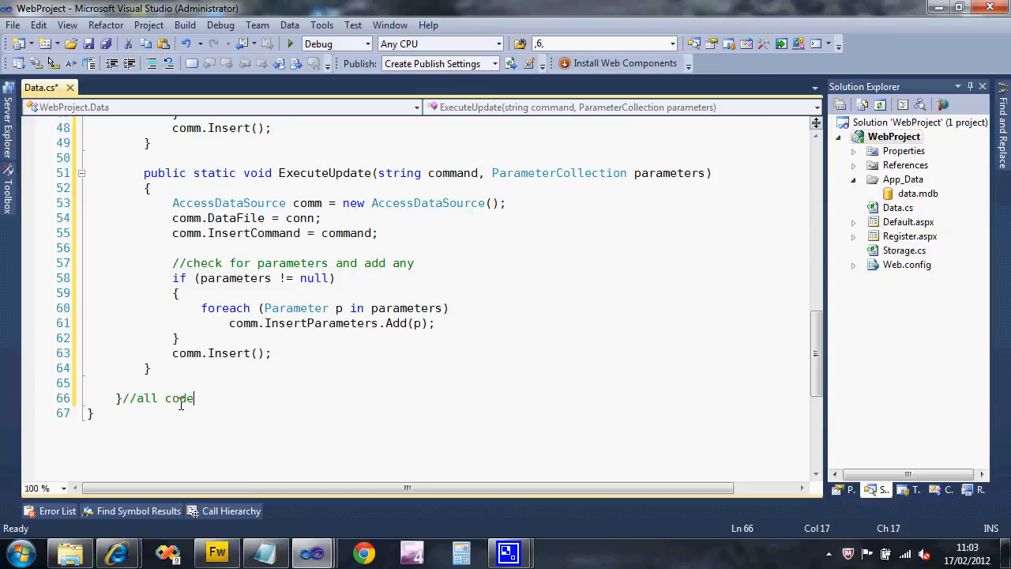
pyautogui.write('before this line')
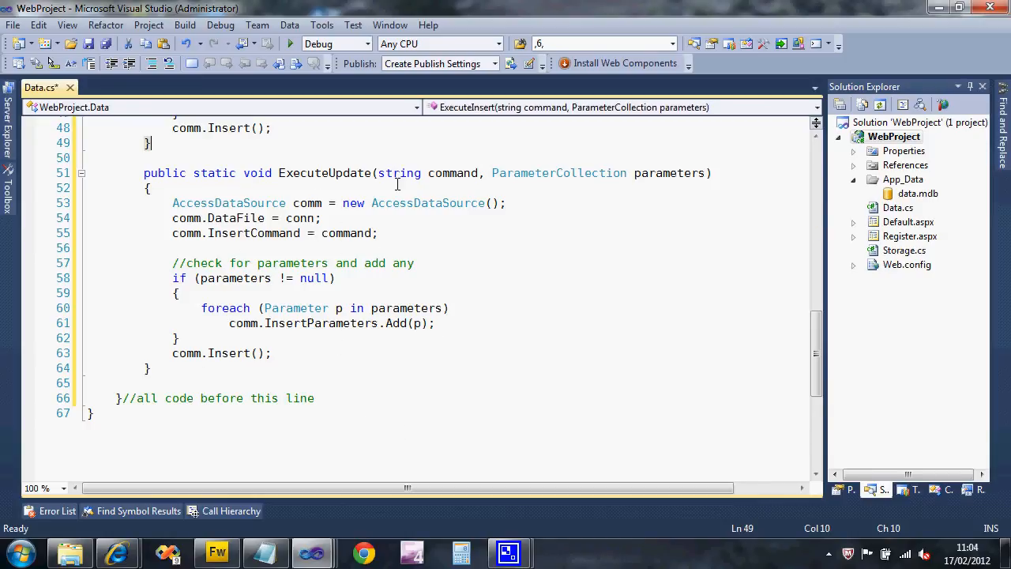
# Step: Switch ExecuteUpdate to UpdateCommand, UpdateParameters and comm.Update() in place of the insert members
pyautogui.doubleClick(254, 233)
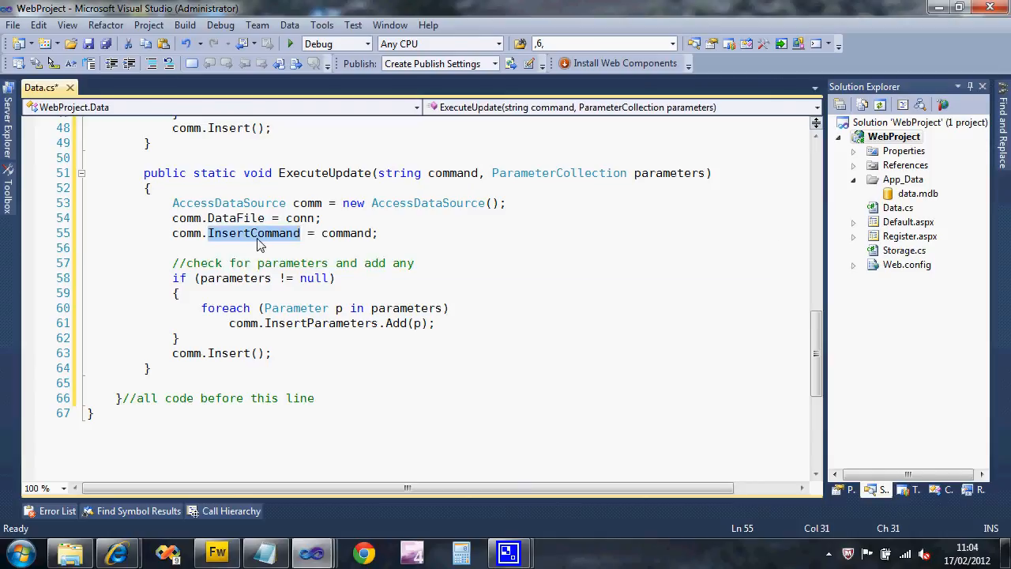
pyautogui.write('upd')
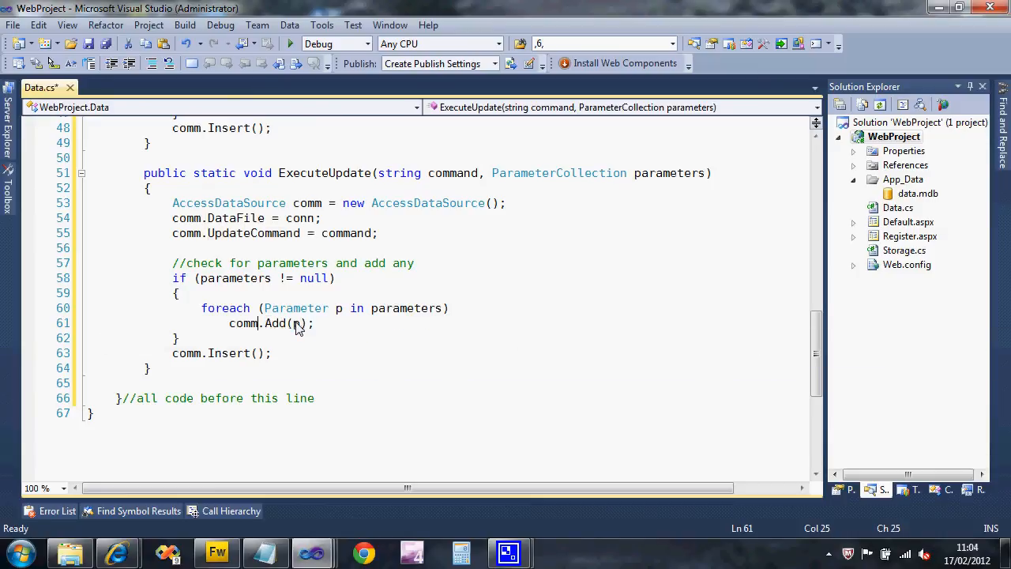
pyautogui.write('up')
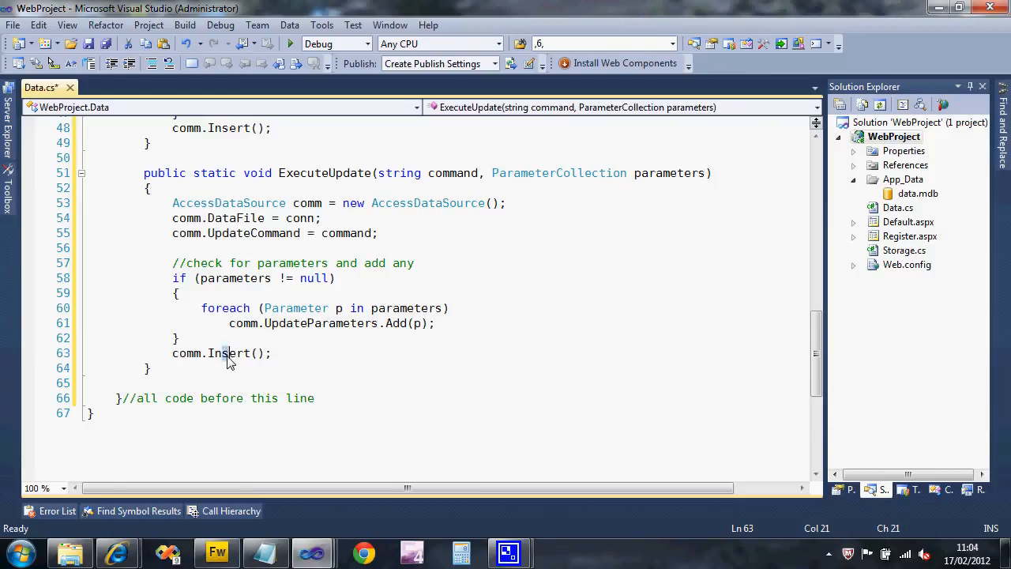
pyautogui.doubleClick(228, 353)
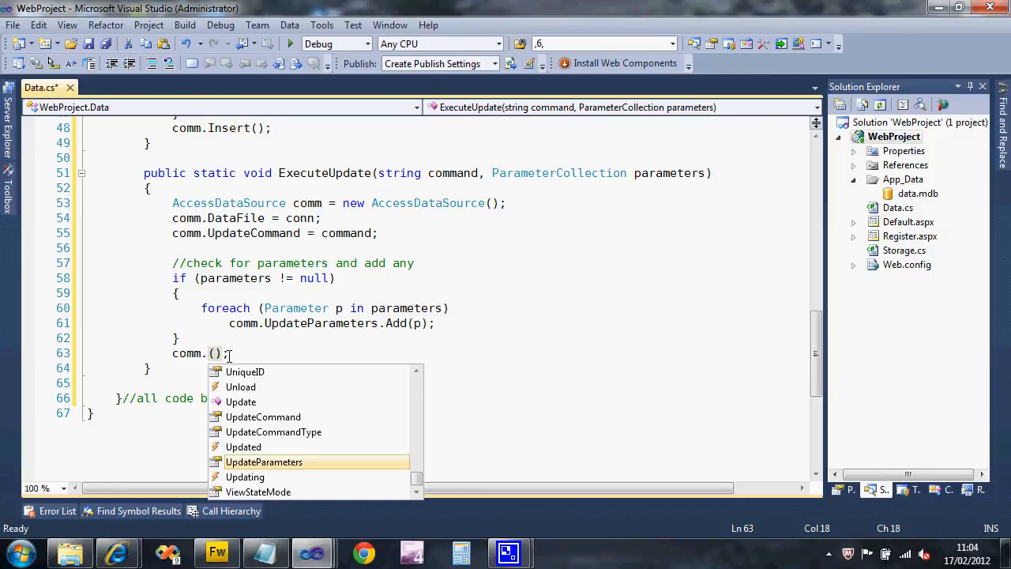
pyautogui.write('up')
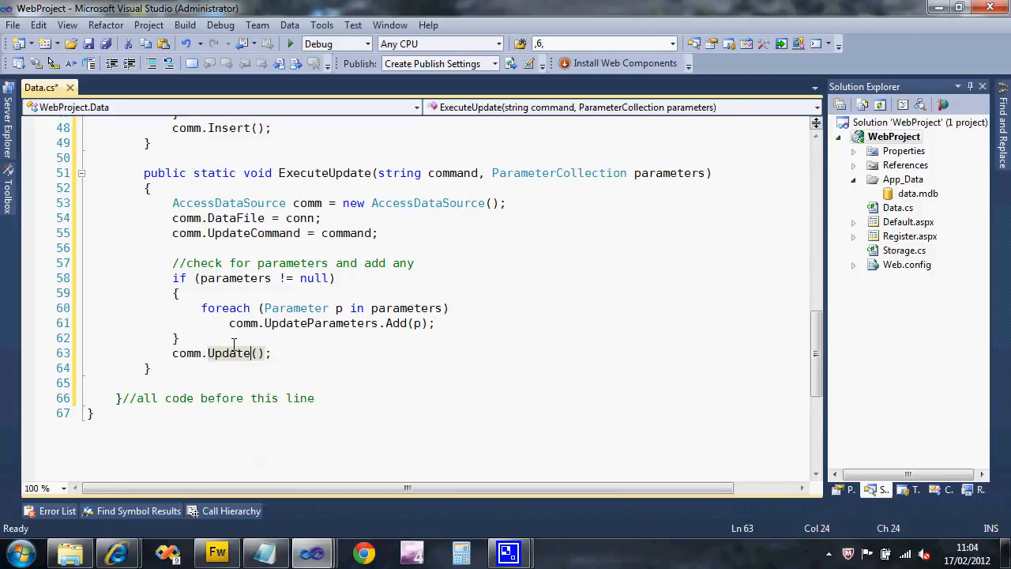
pyautogui.click(233, 369)
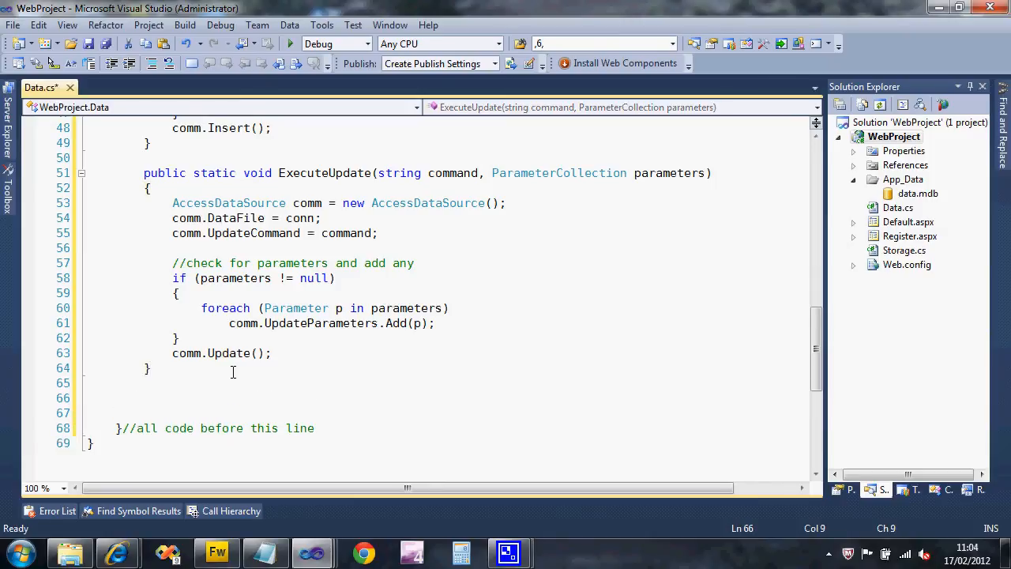
# Step: Declare public static ExecuteDelete(string, parameters) creating an AccessDataSource comm with DataFile and DeleteCommand
pyautogui.write('public static void')
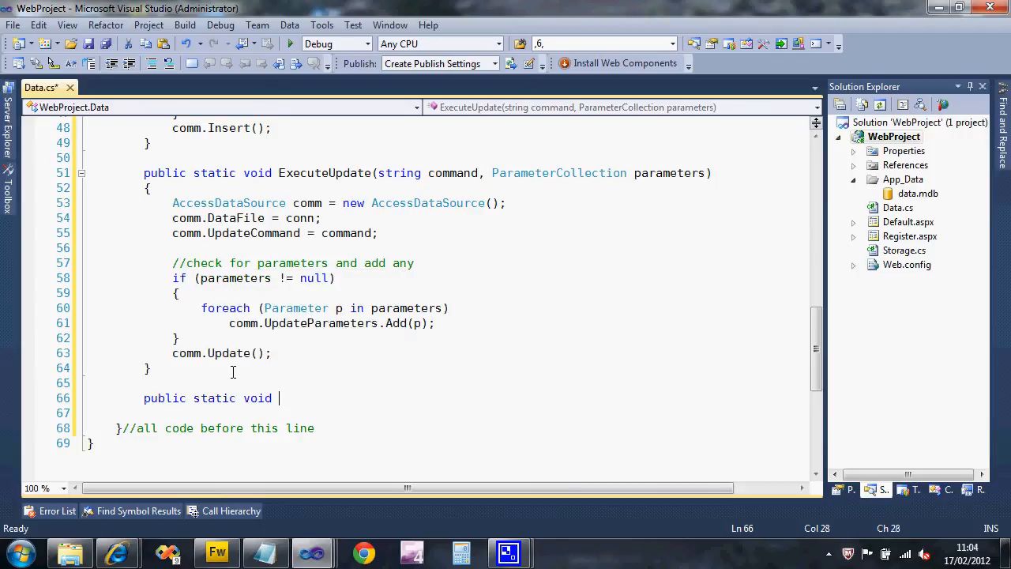
pyautogui.write('ExecuteDele')
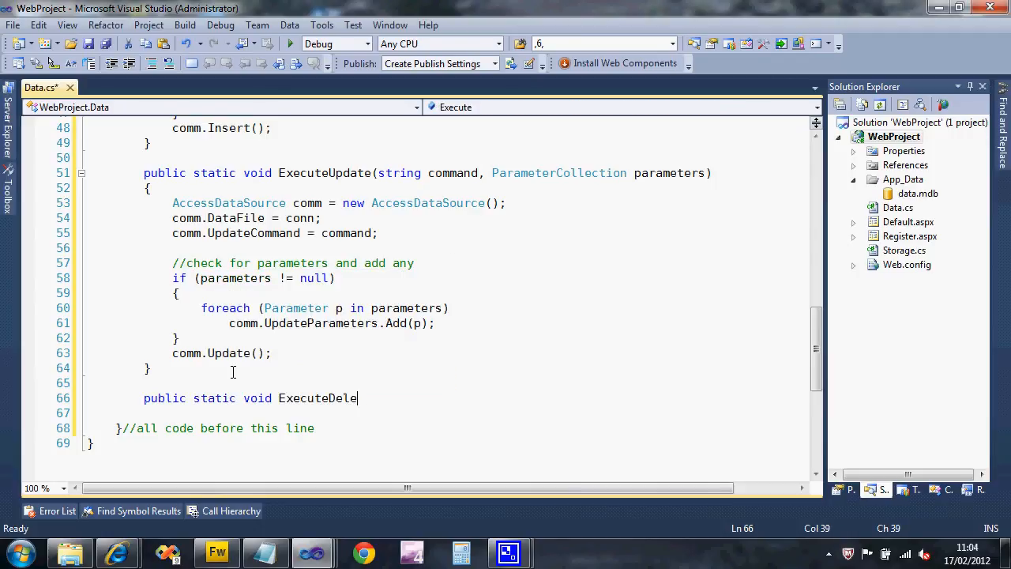
pyautogui.write('te(string command, P')
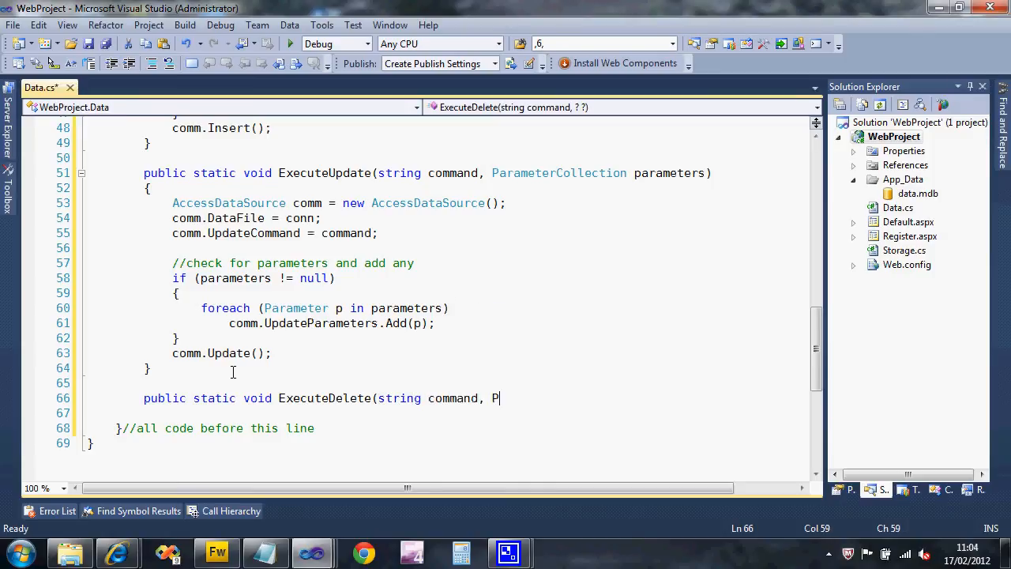
pyautogui.write('arameterCollection')
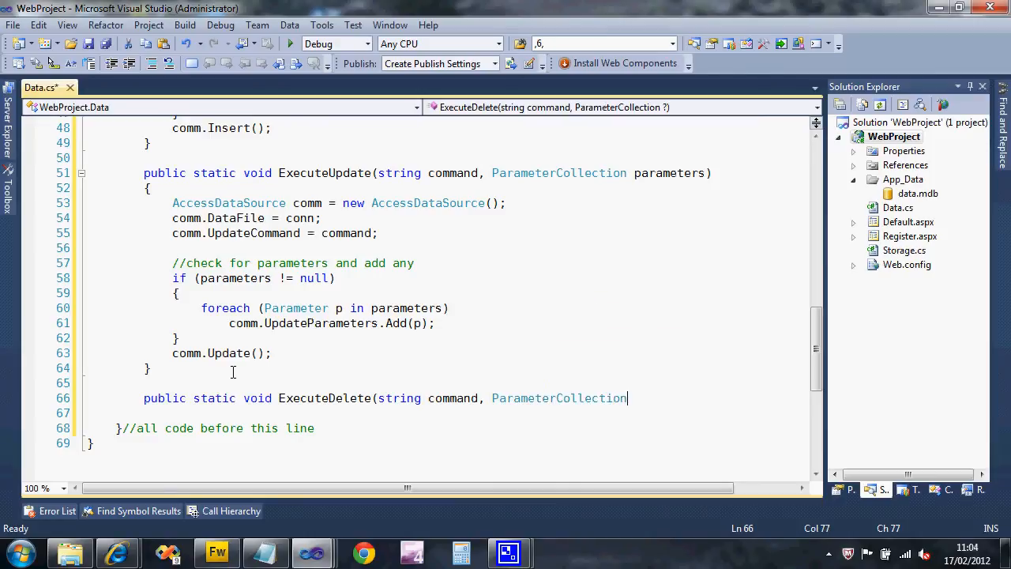
pyautogui.write('parameters)')
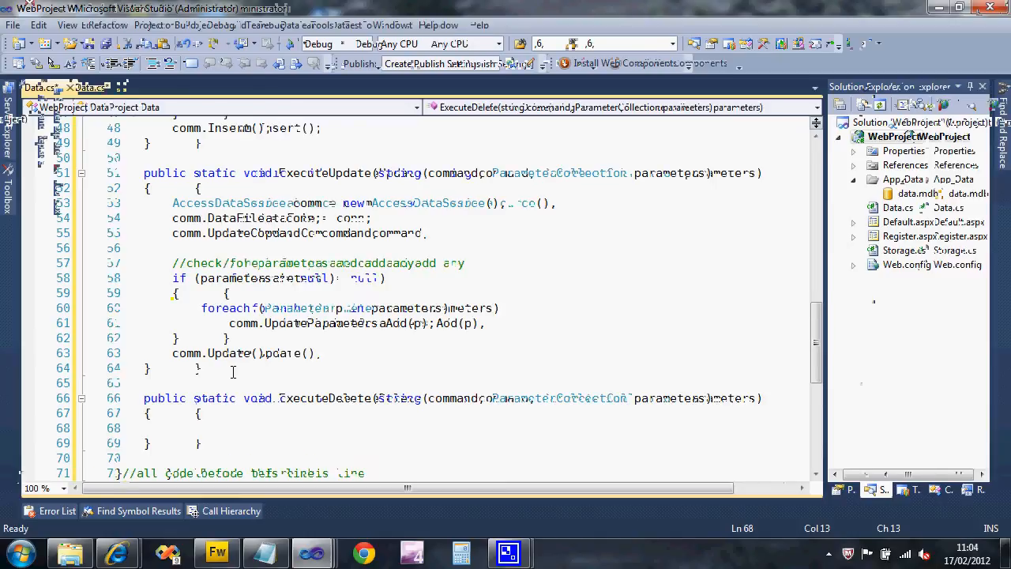
pyautogui.write('Acc')
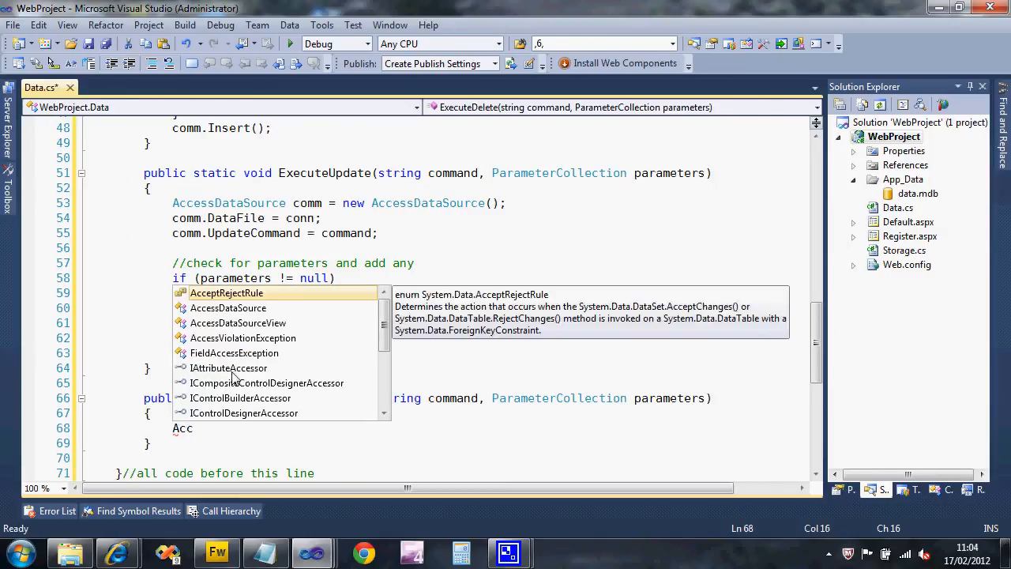
pyautogui.press('Escape')
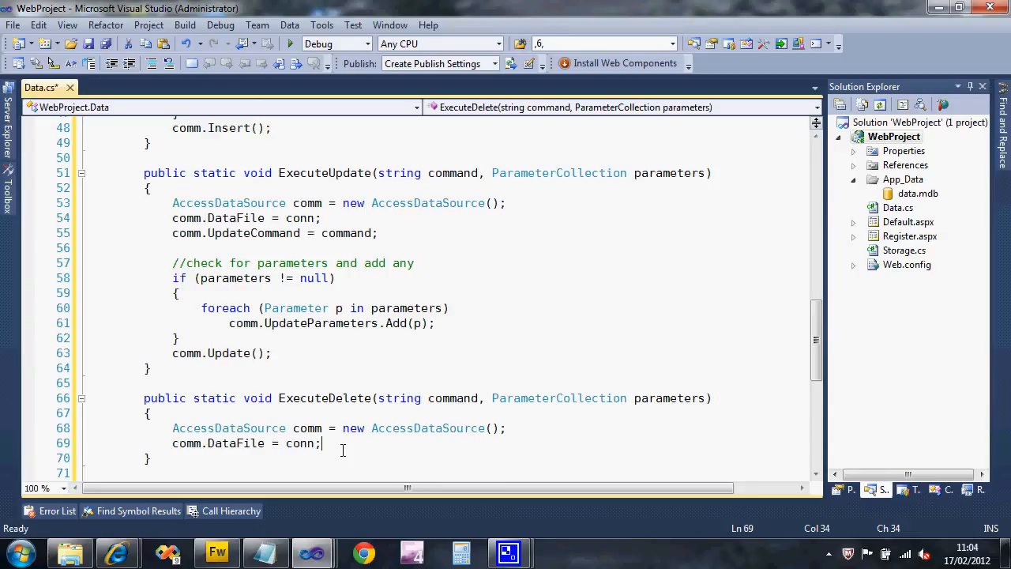
pyautogui.write('comm')
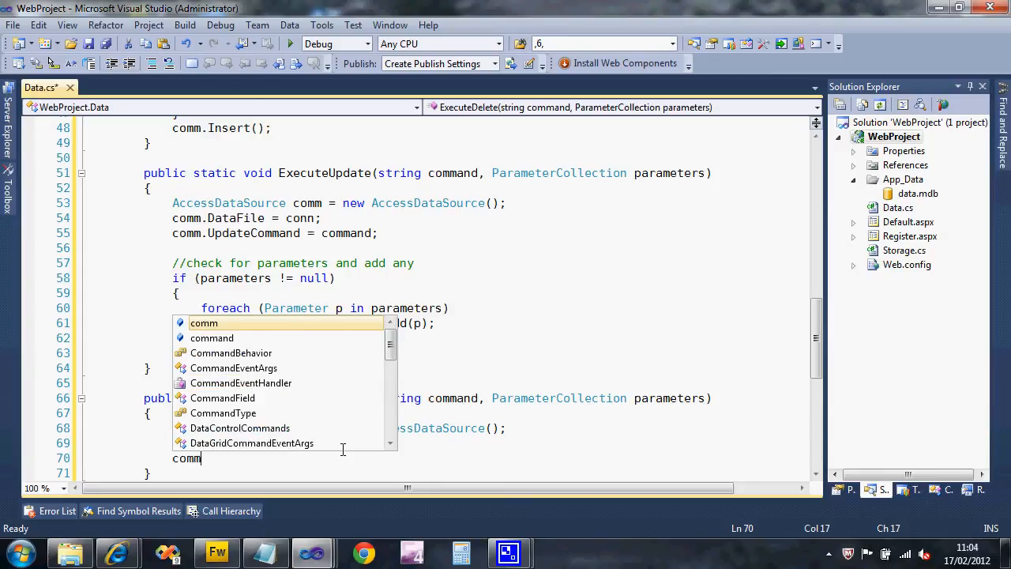
pyautogui.write('de')
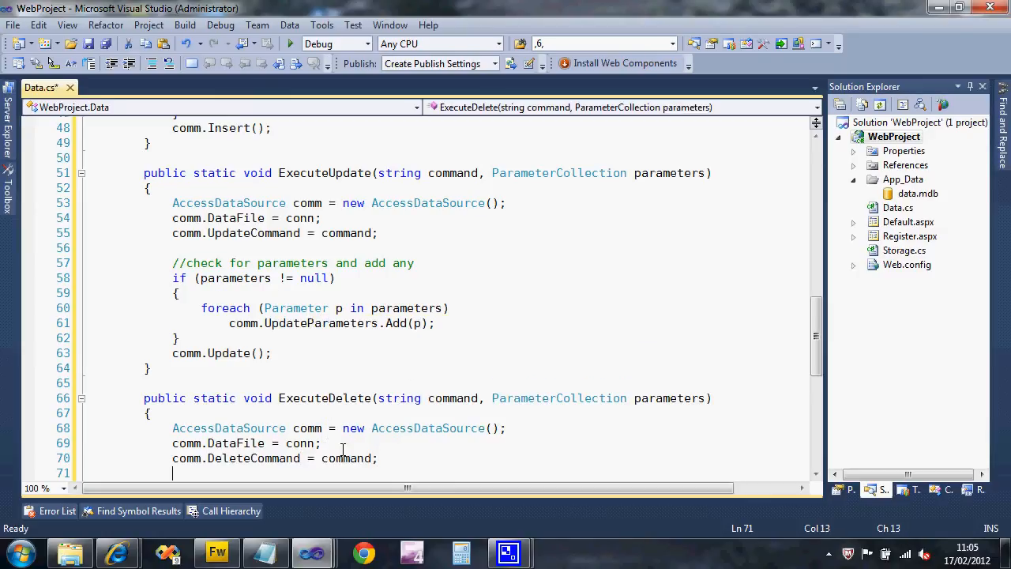
# Step: Add a //check for params comment, an if (parameters != null) test and a foreach snippet
pyautogui.write('//check')
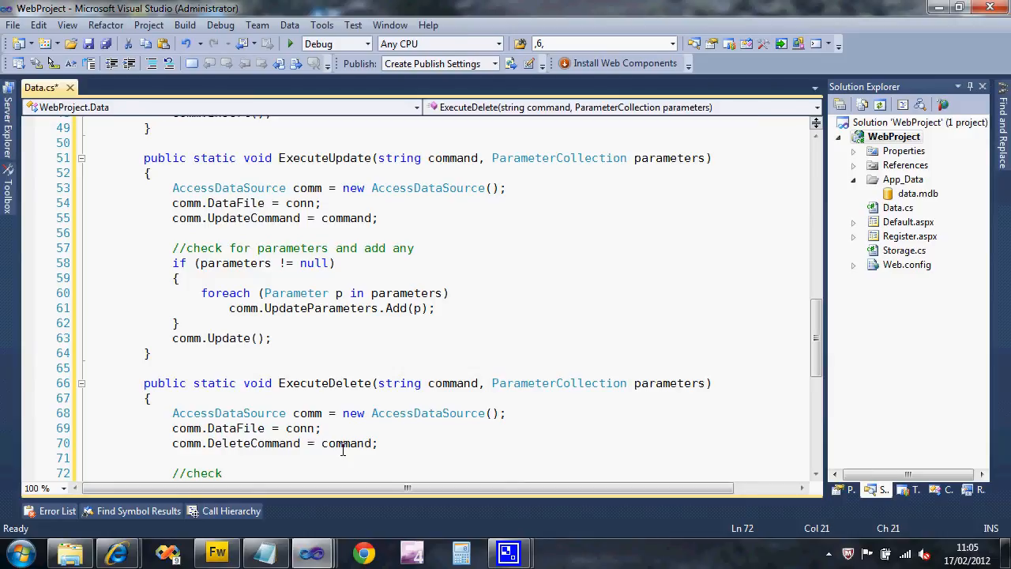
pyautogui.write('fpr')
pyautogui.write('if (')
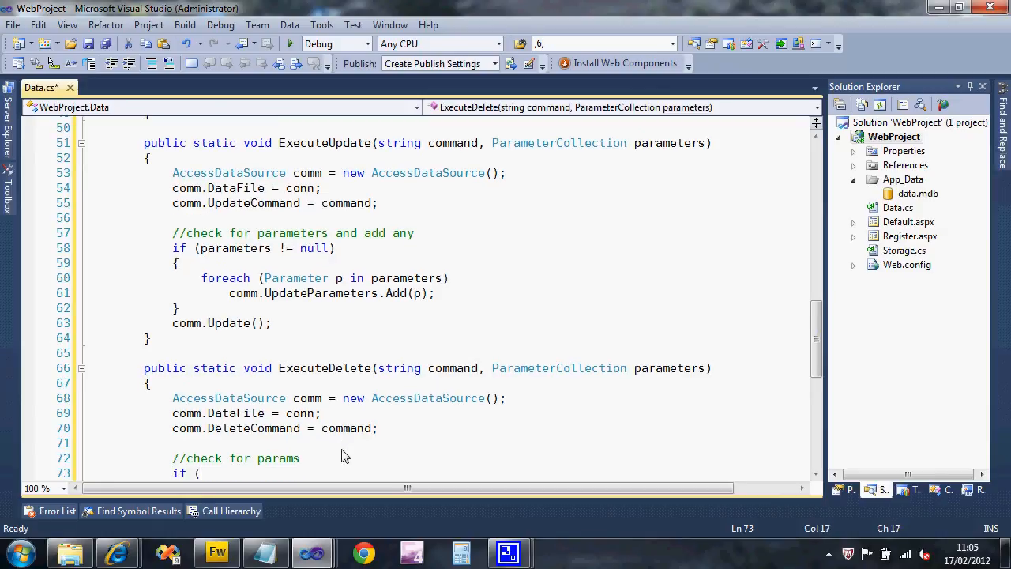
pyautogui.write('pare')
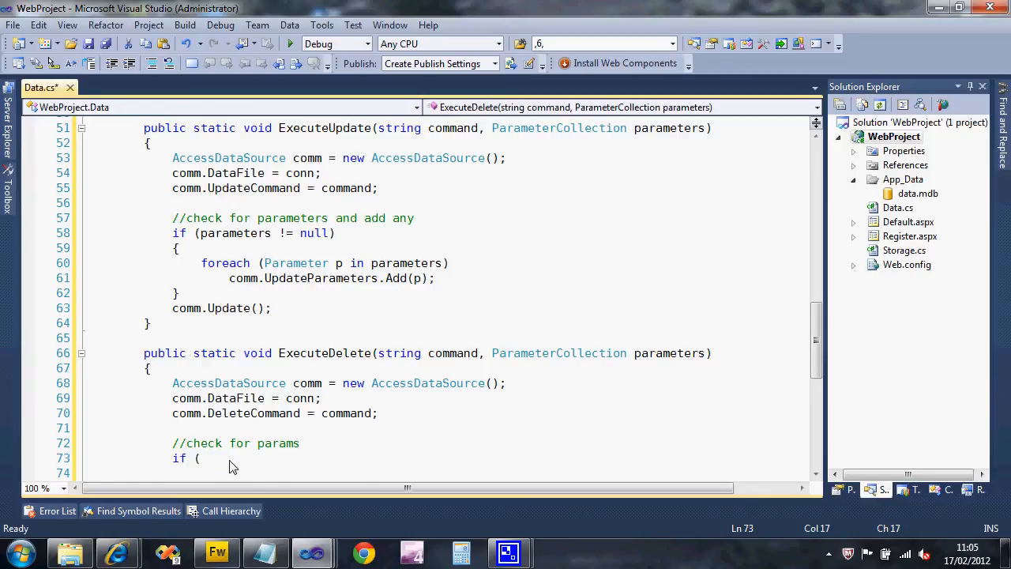
pyautogui.write('parameters != null)')
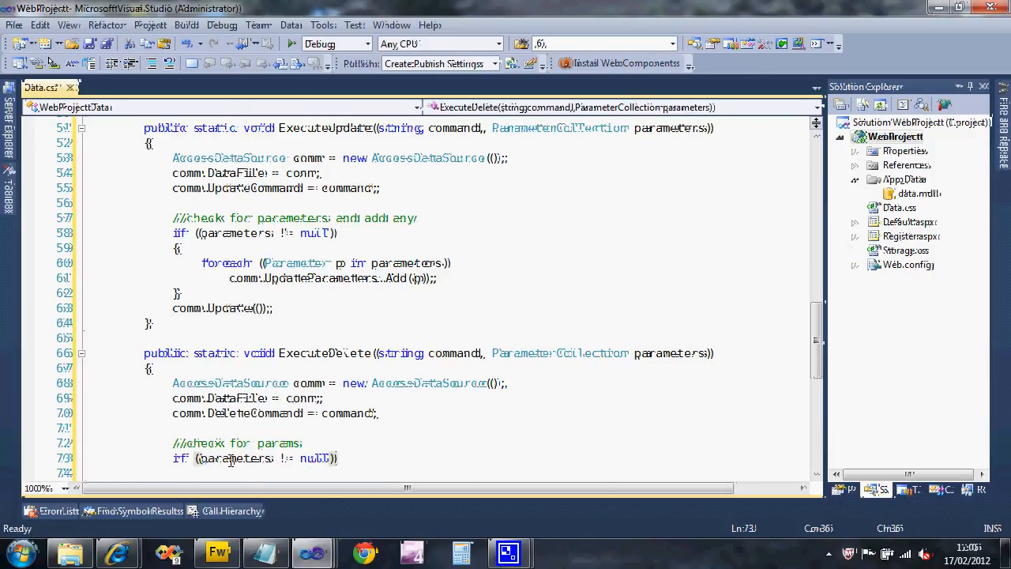
pyautogui.write('P')
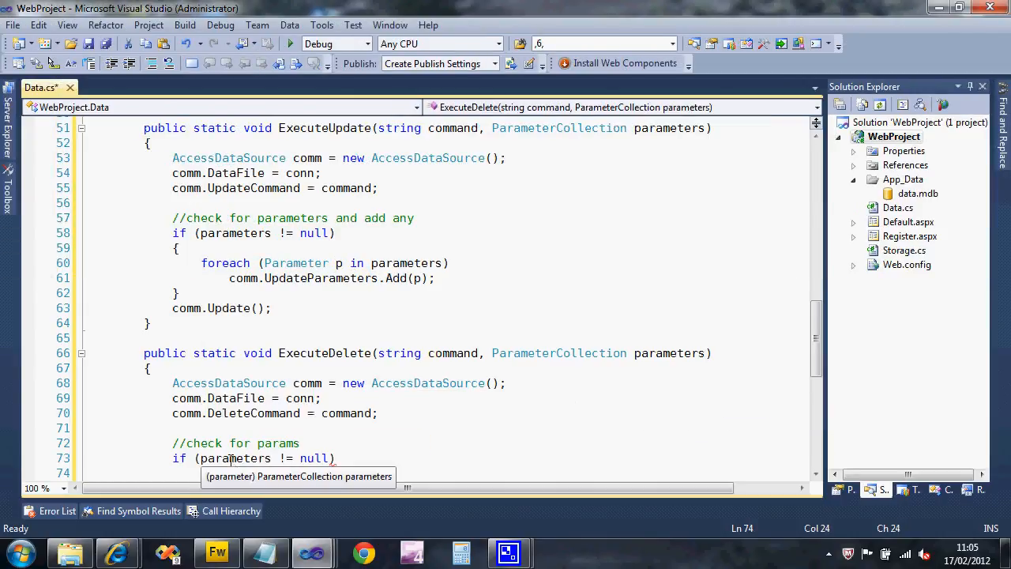
pyautogui.write('foreach (var item in collection')
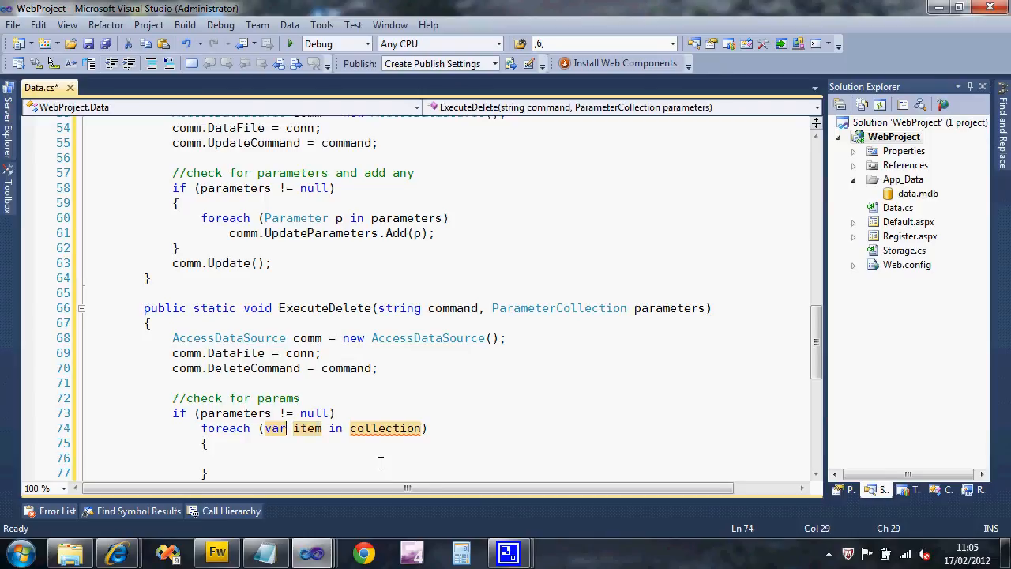
# Step: Fill the foreach body with comm.DeleteParameters.Add(p); and follow it with comm.Delete()
pyautogui.click(268, 428)
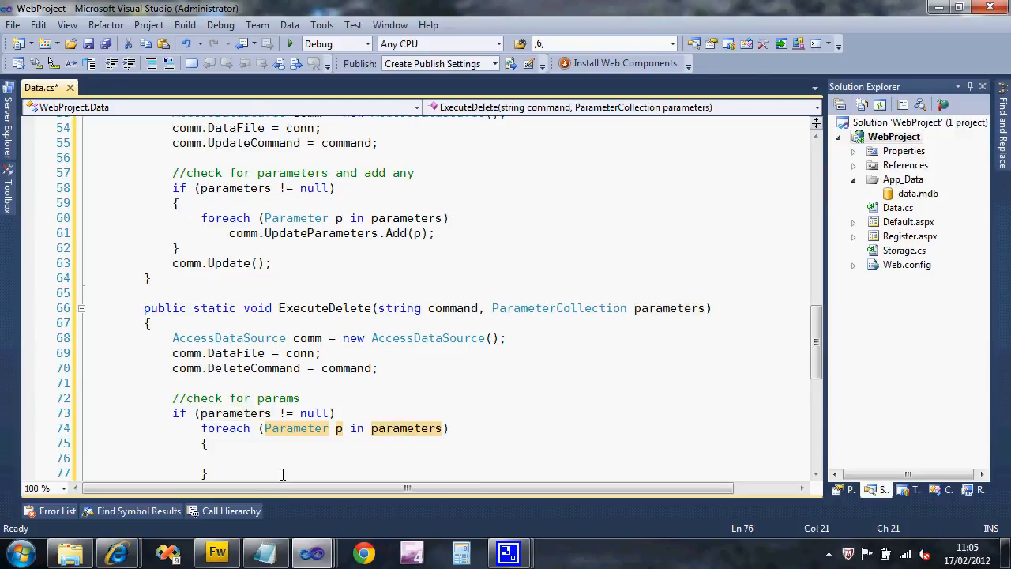
pyautogui.write('comm.DeleteParameters')
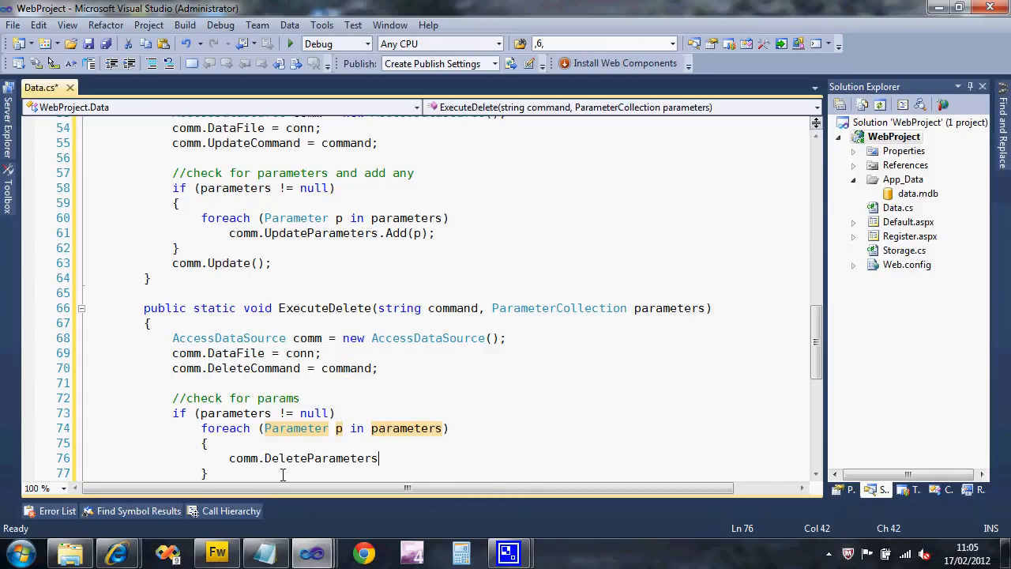
pyautogui.write('.Add(')
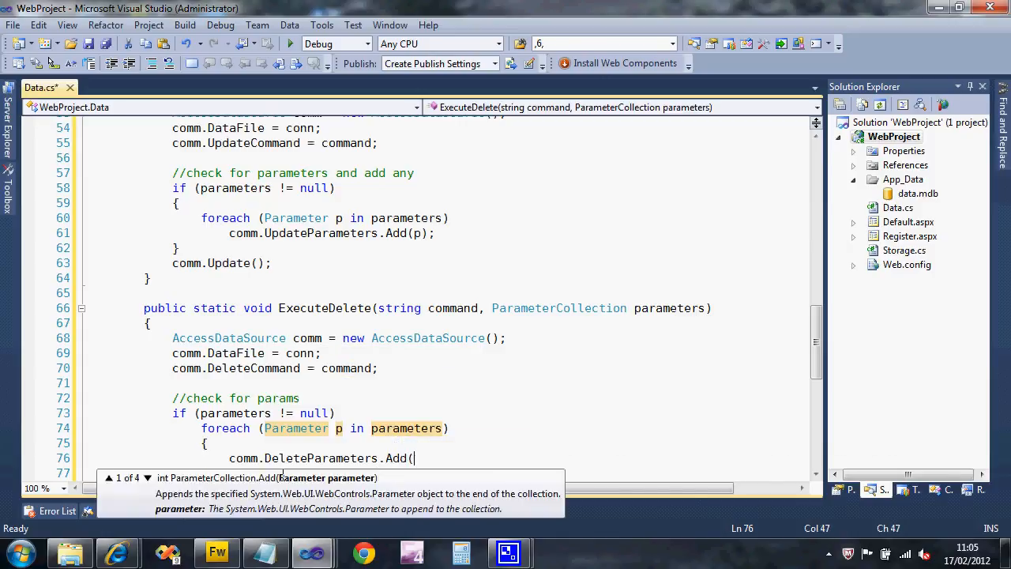
pyautogui.write('p);')
pyautogui.write('}')
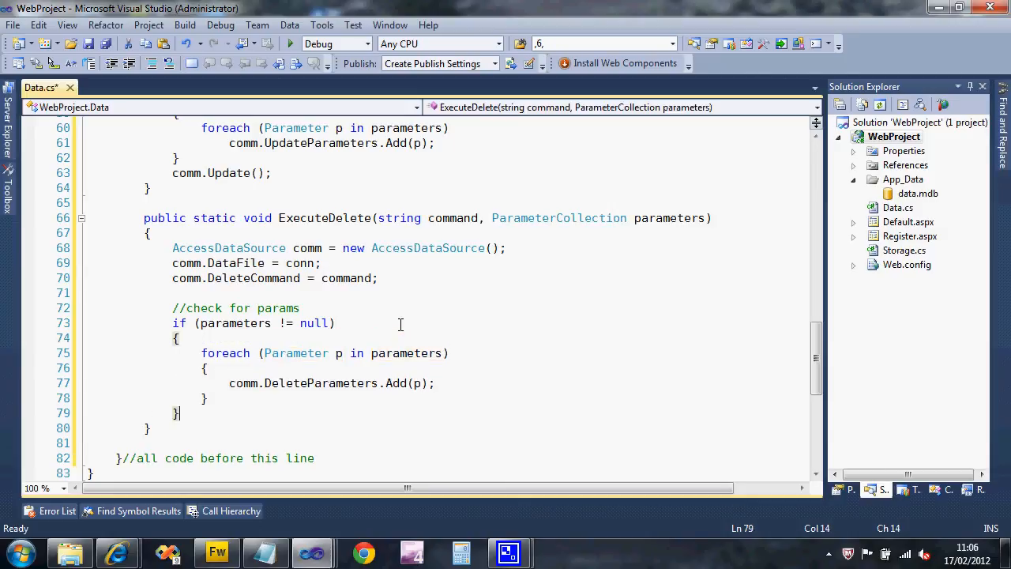
pyautogui.write('comm')
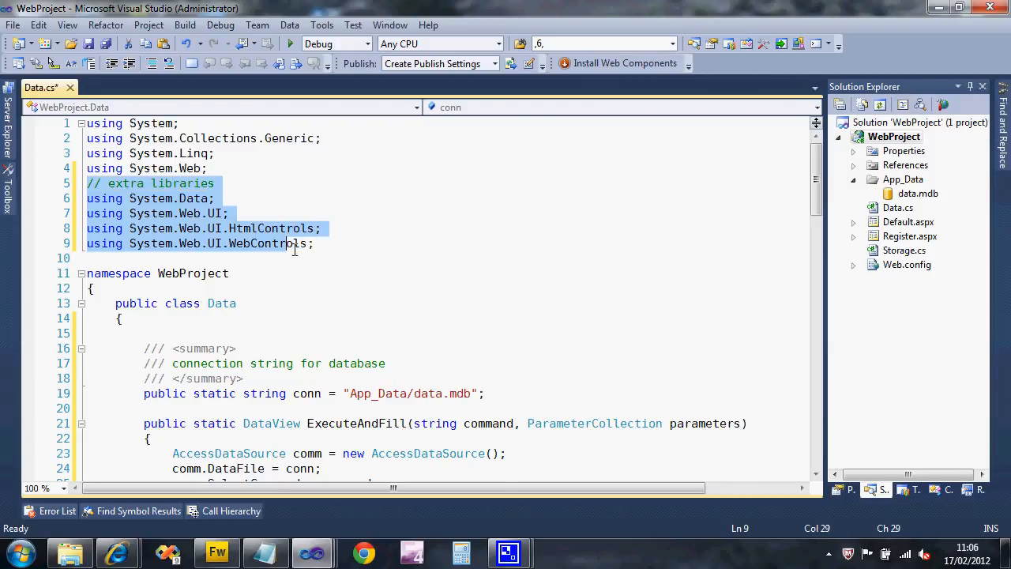
# Step: Deselect the libraries block and scroll down to the ExecuteAndFill declaration
pyautogui.click(315, 244)
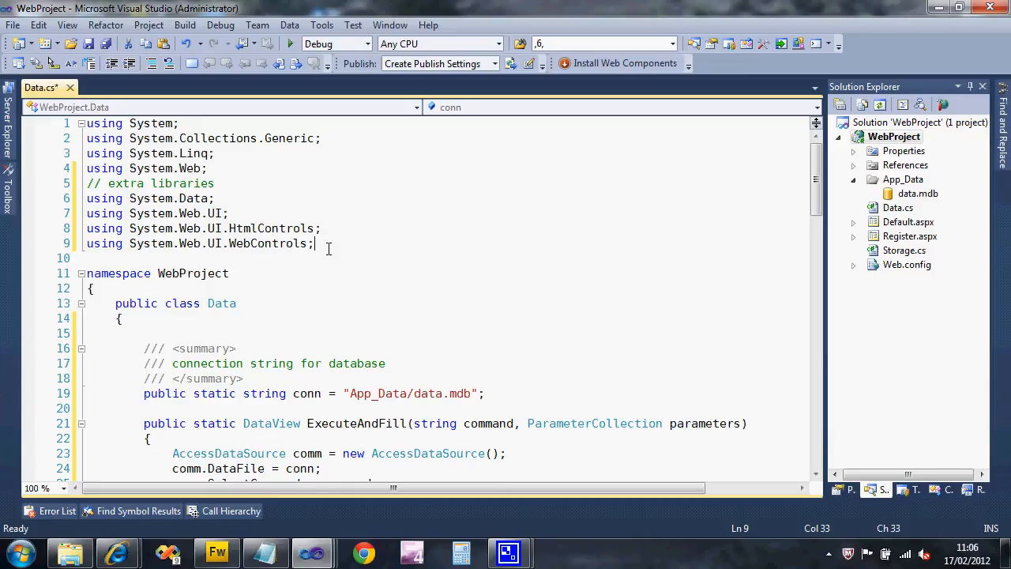
pyautogui.scroll(-3)
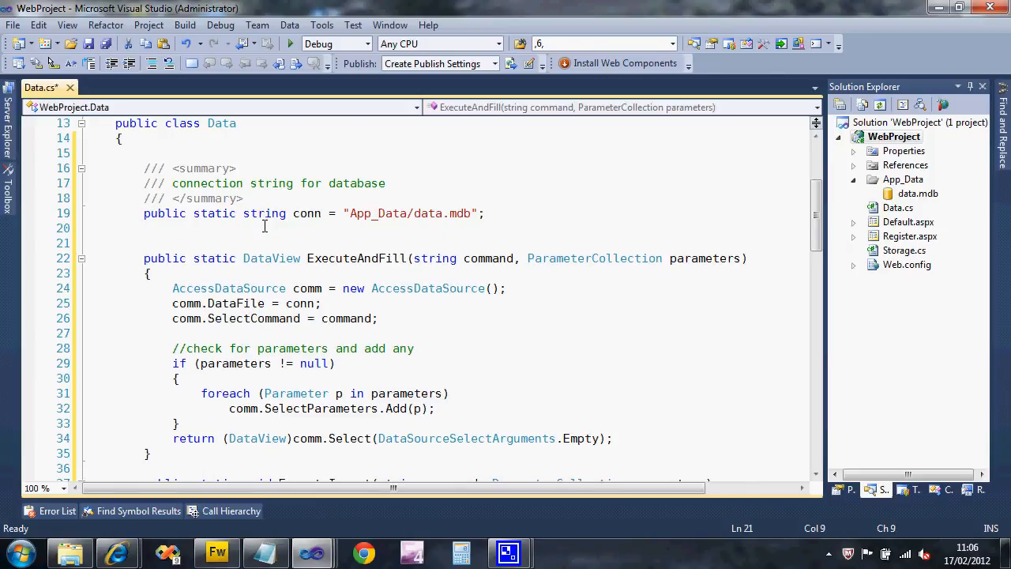
pyautogui.scroll(-3)
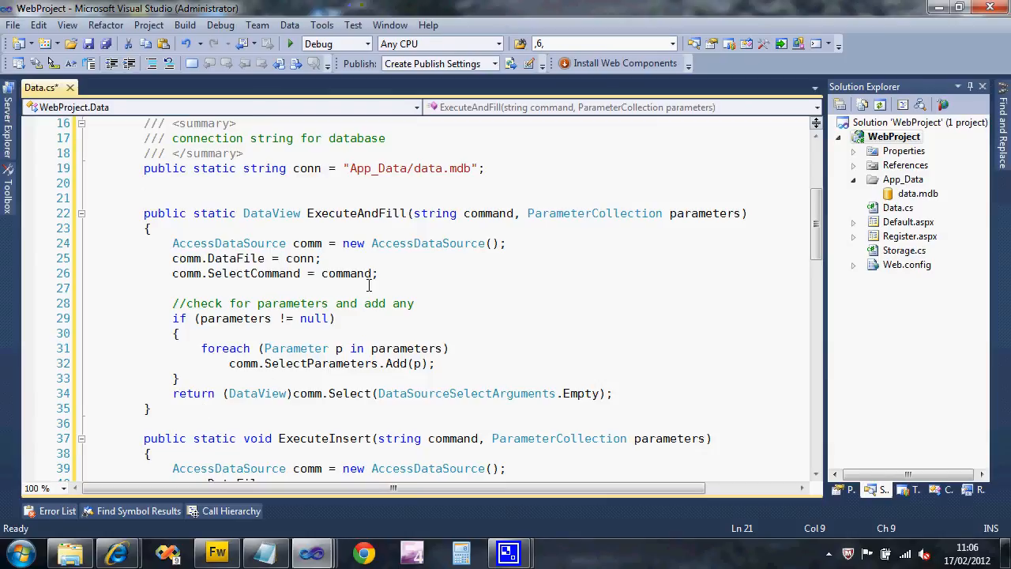
pyautogui.moveTo(347, 273)
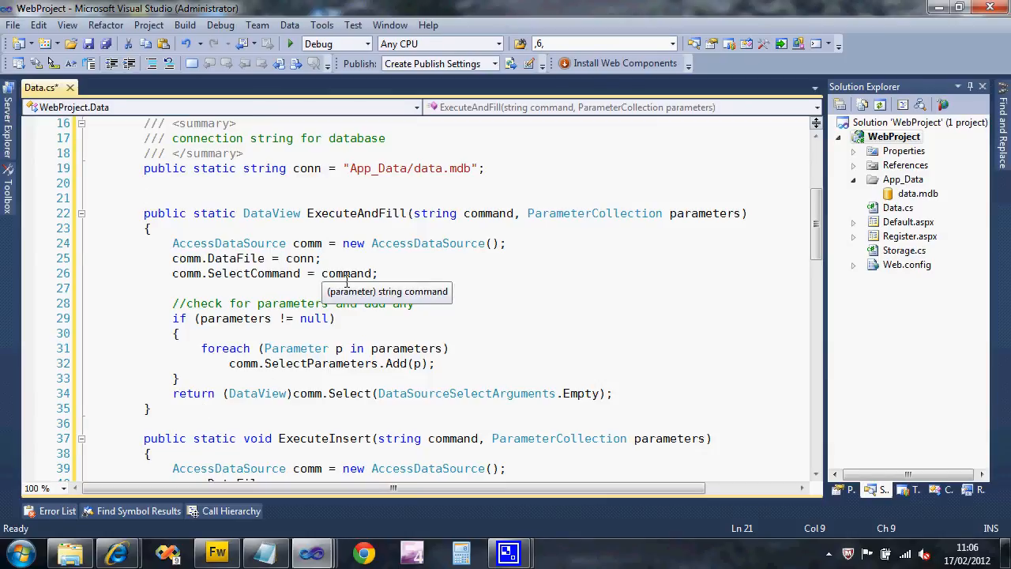
pyautogui.moveTo(298, 210)
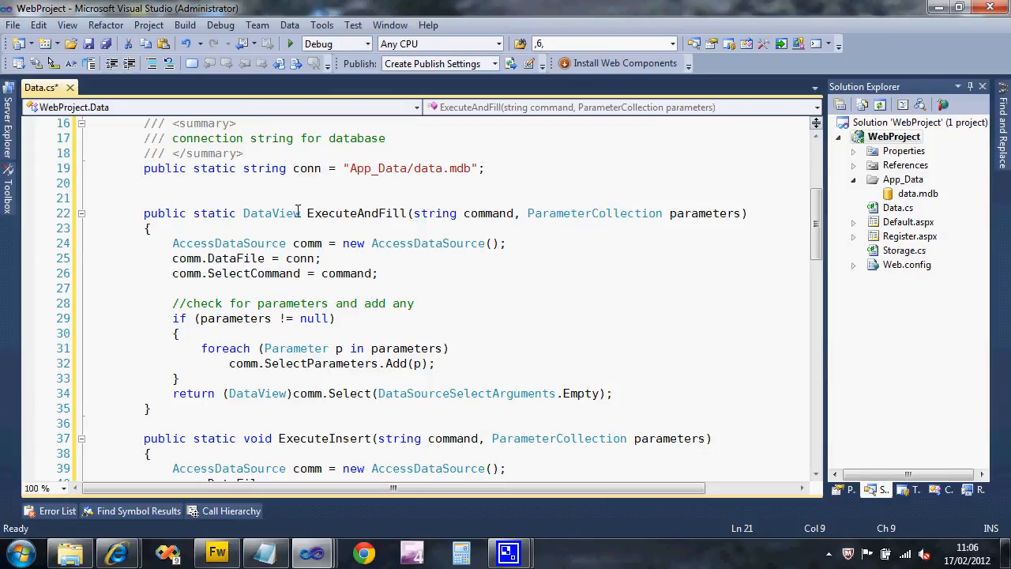
# Step: Add an XML summary to ExecuteAndFill reading 'Executes select queries'
pyautogui.write('/// <summary>')
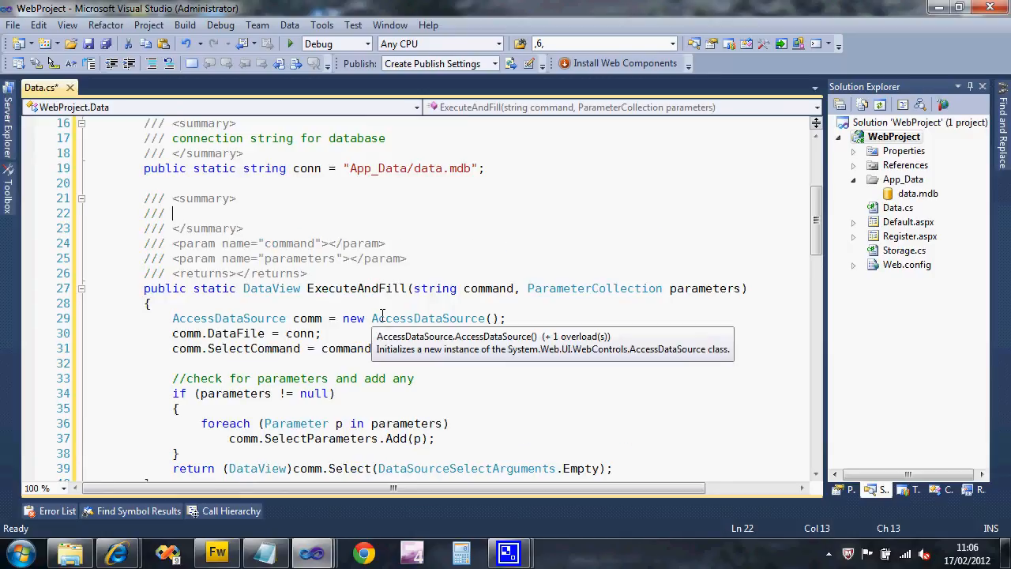
pyautogui.write('Executes s')
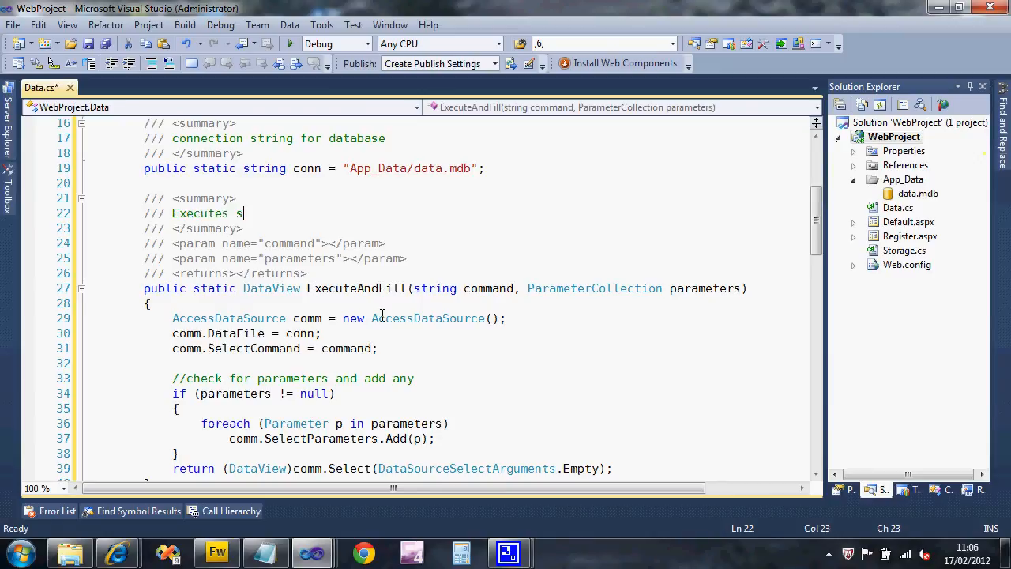
pyautogui.write('elect queries')
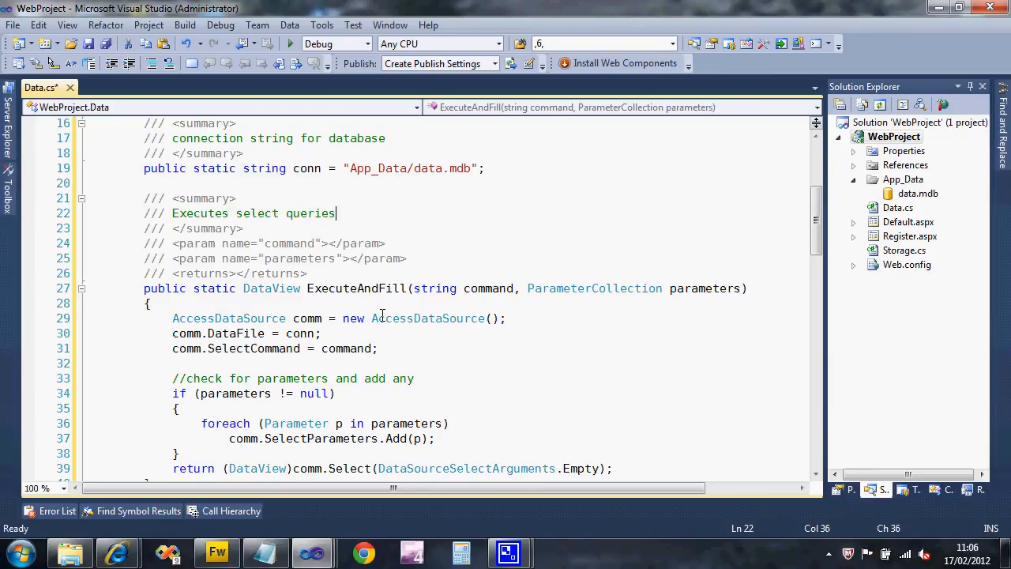
pyautogui.scroll(-3)
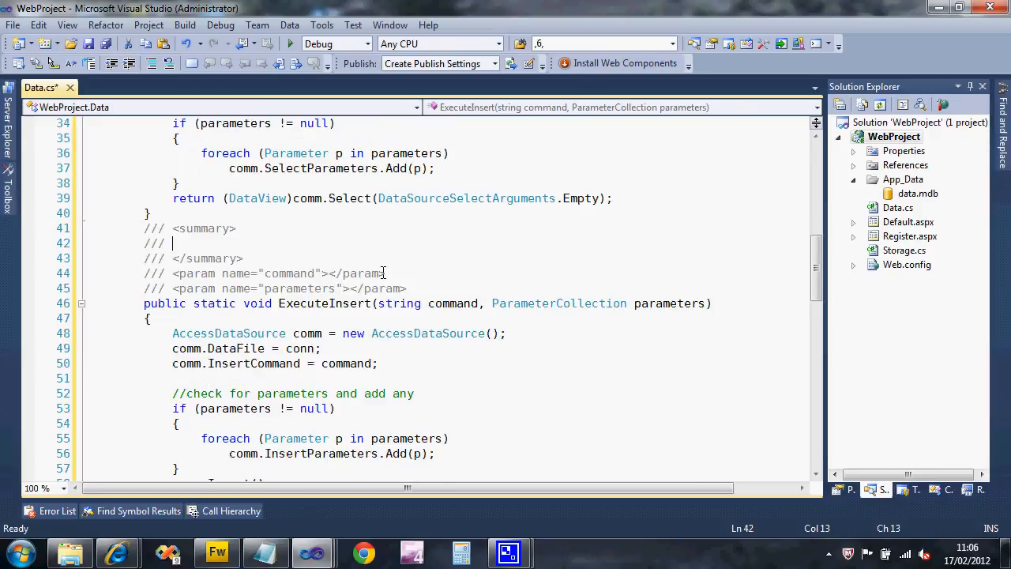
# Step: Document ExecuteInsert as executing an insert query, describing its command and parameters
pyautogui.write('exde')
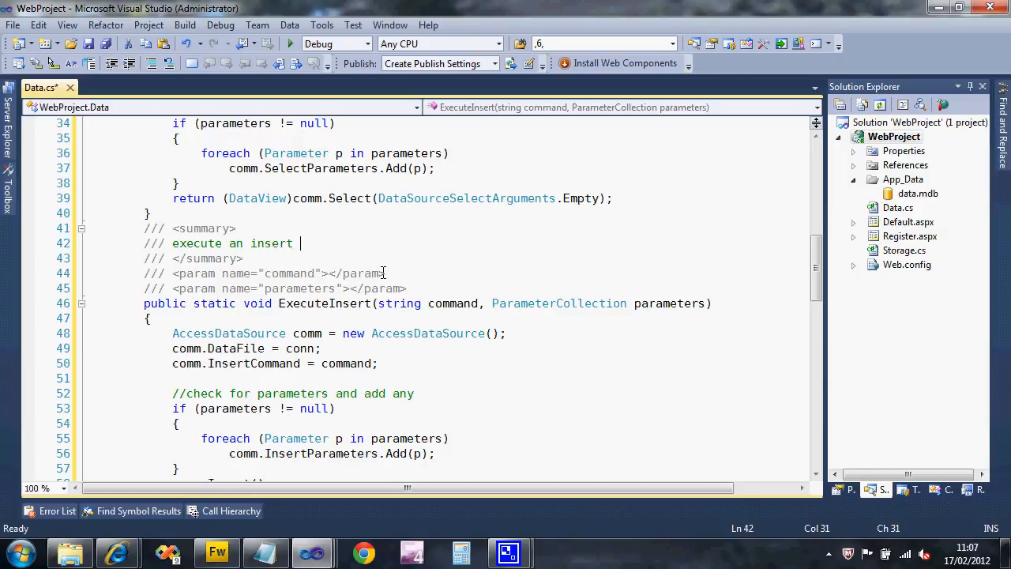
pyautogui.write('query')
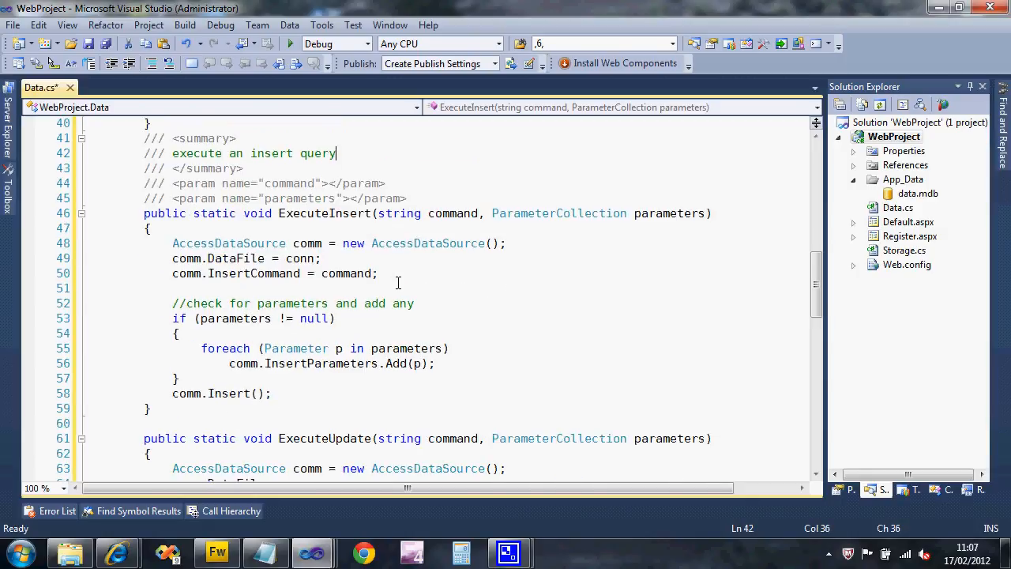
pyautogui.click(330, 183)
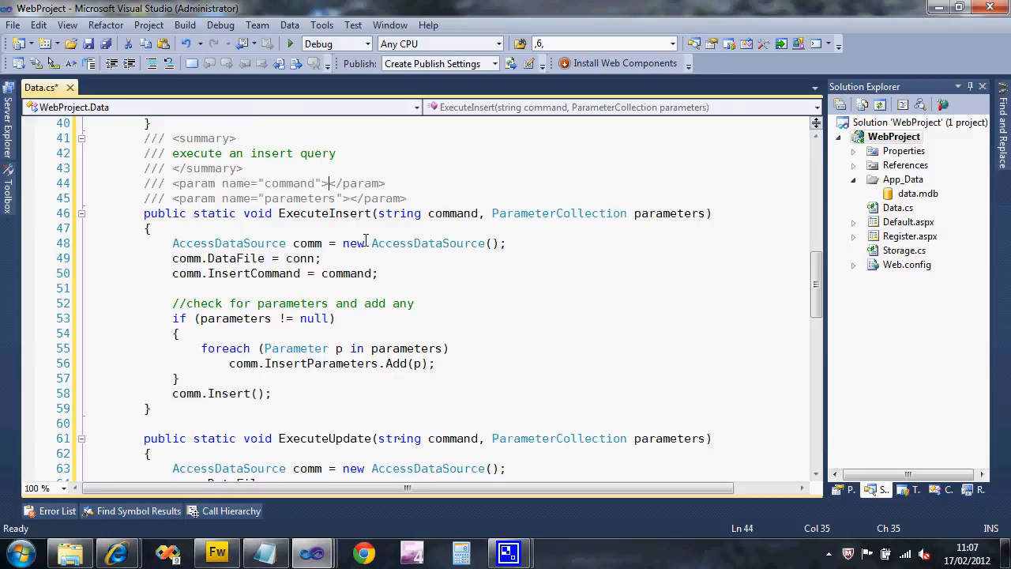
pyautogui.write('sql statement')
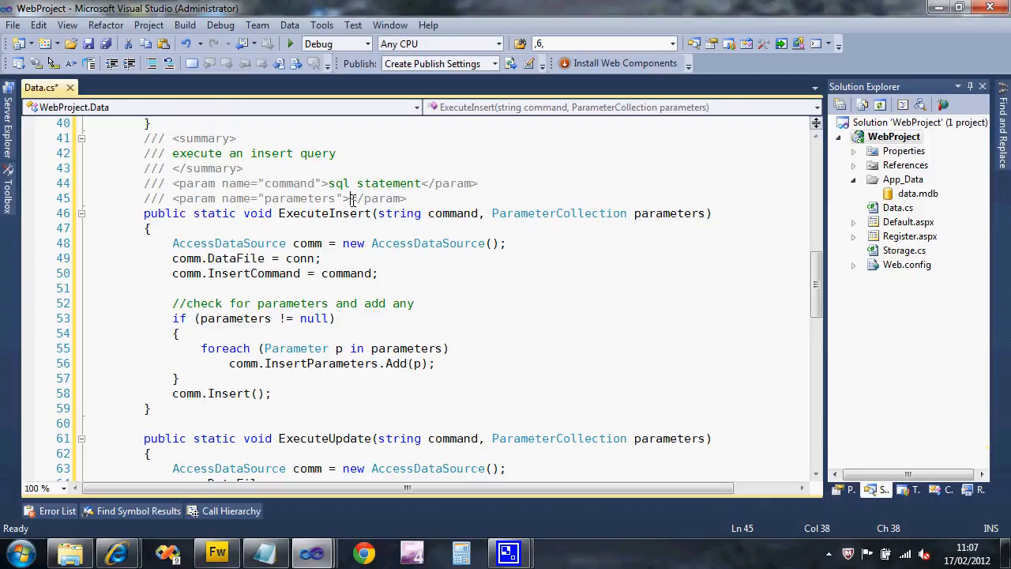
pyautogui.write('any')
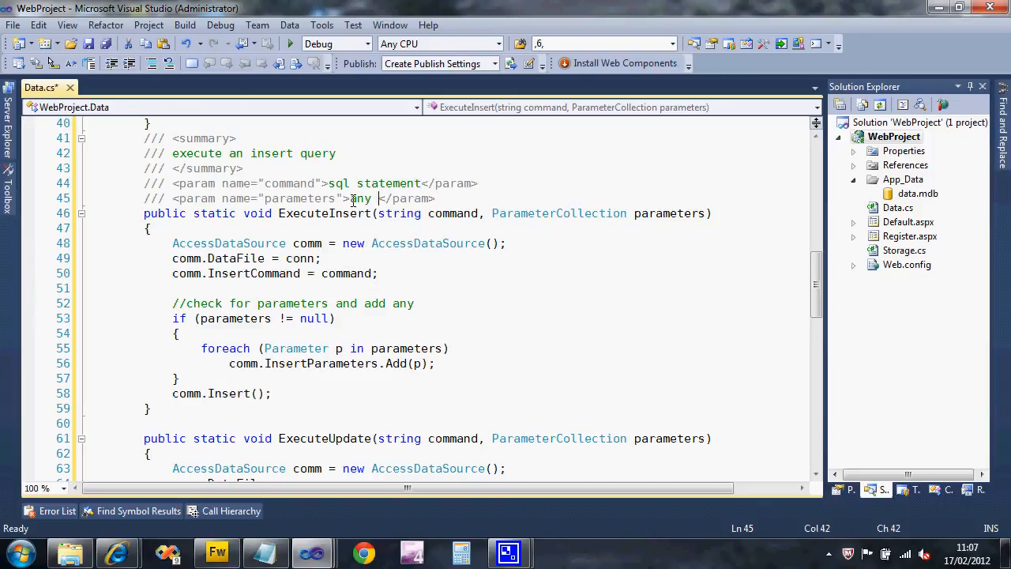
pyautogui.write('parameters')
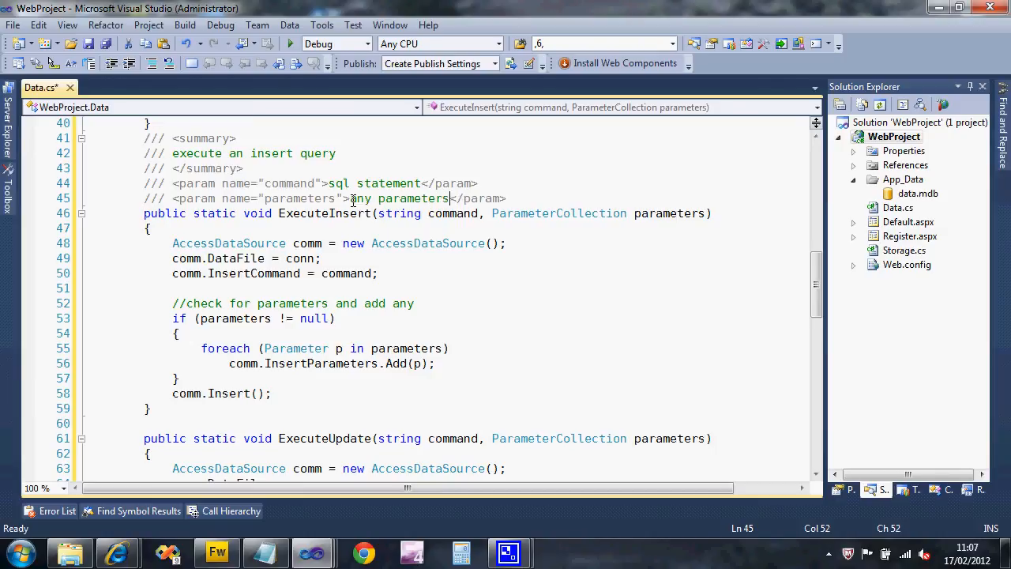
pyautogui.scroll(-3)
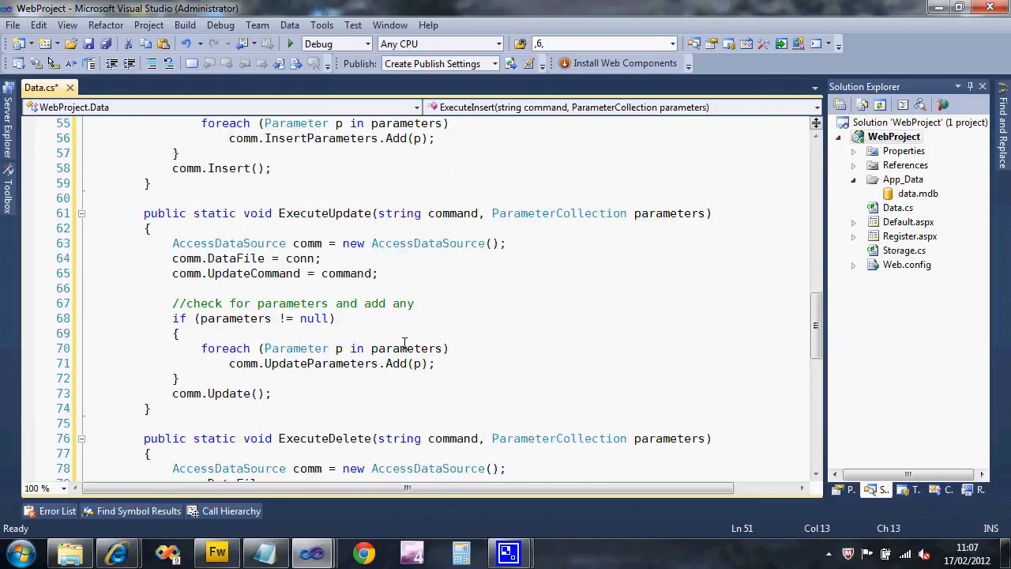
pyautogui.scroll(-3)
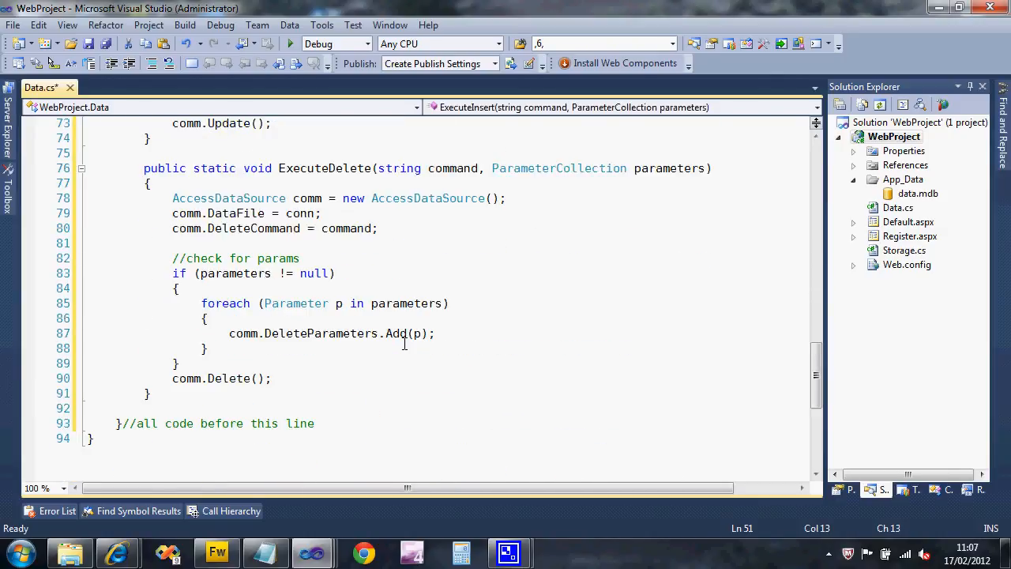